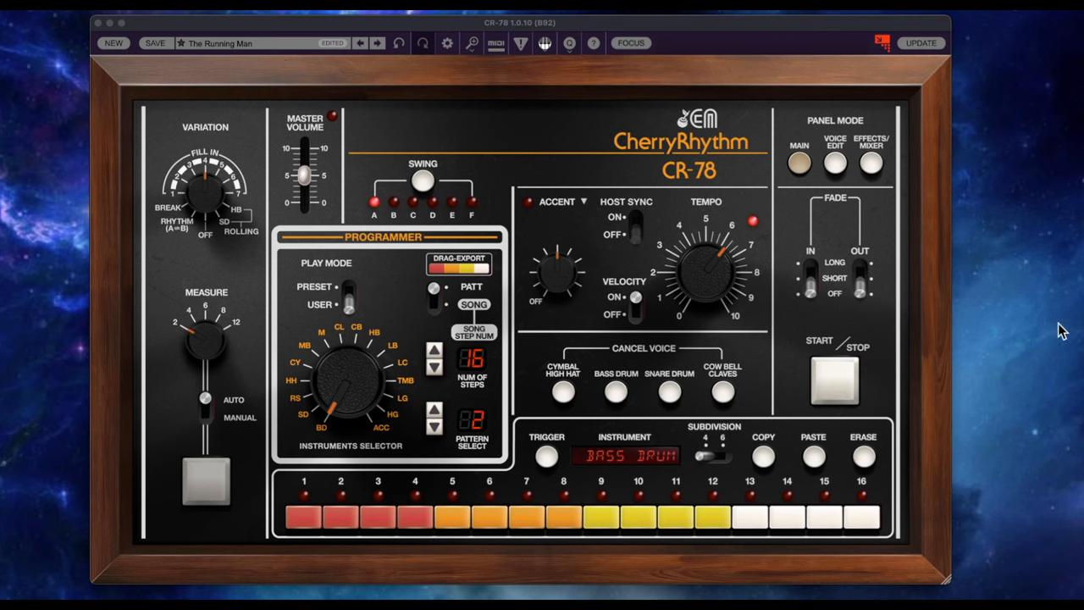
pyautogui.moveTo(833, 379)
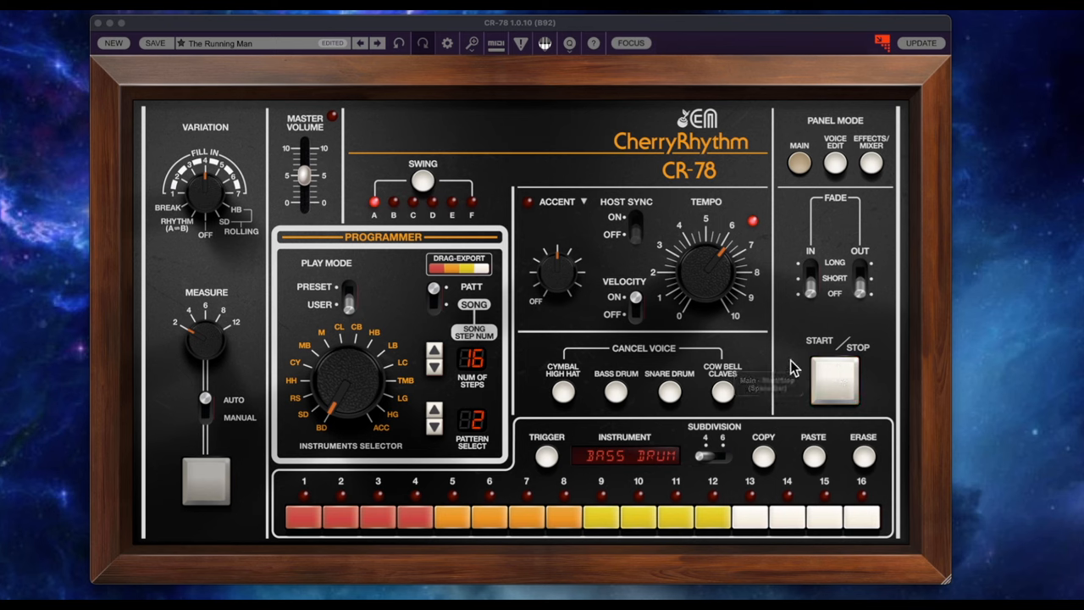
pyautogui.moveTo(833, 380)
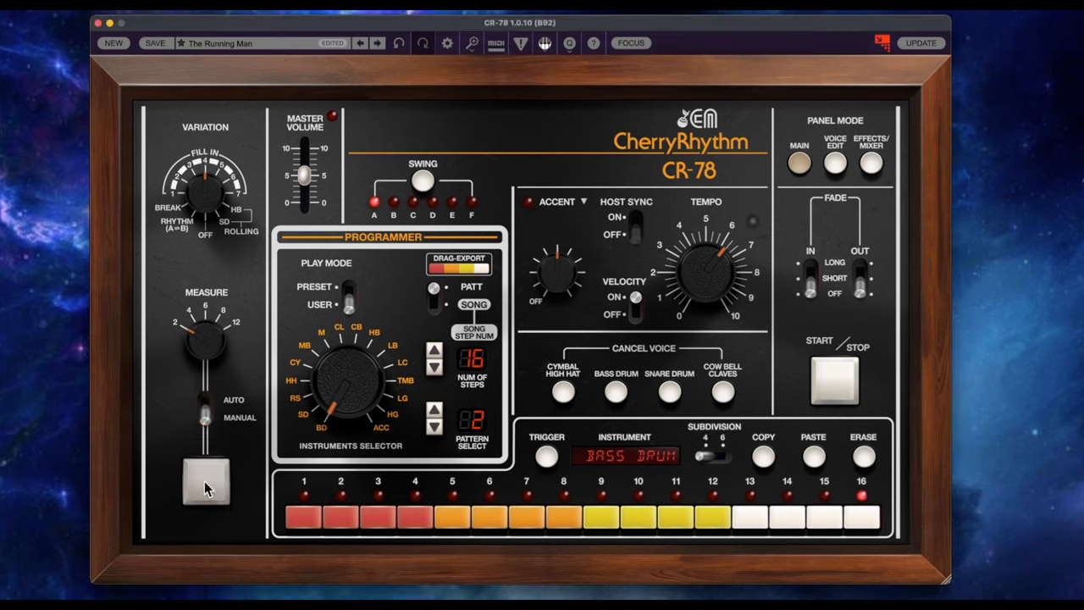
# Step: Trigger a manual measure change, set measure changes to manual, then stop The Running Man
pyautogui.click(205, 481)
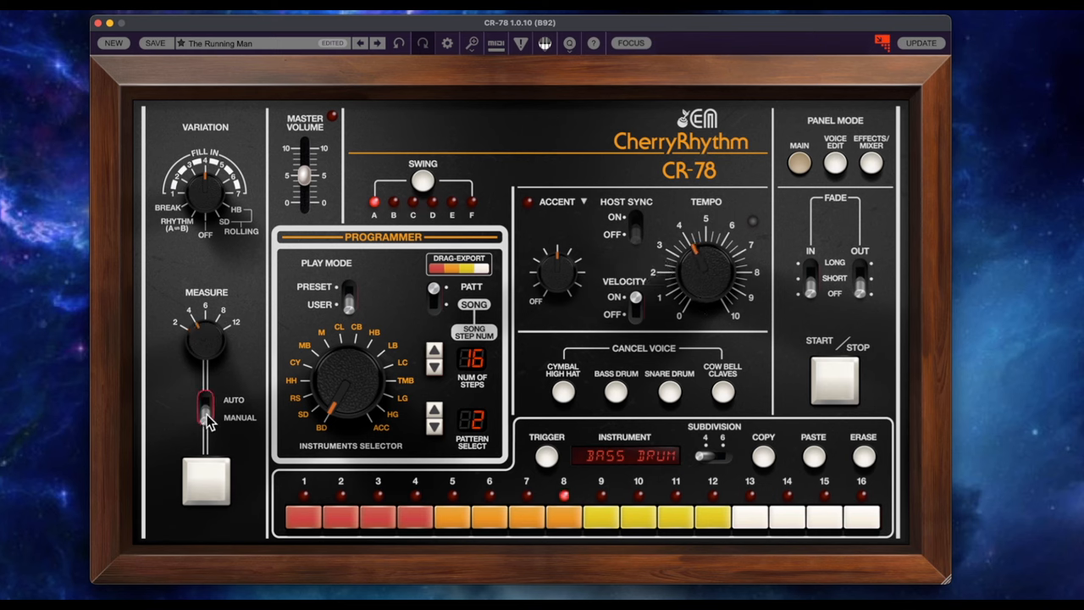
pyautogui.click(207, 407)
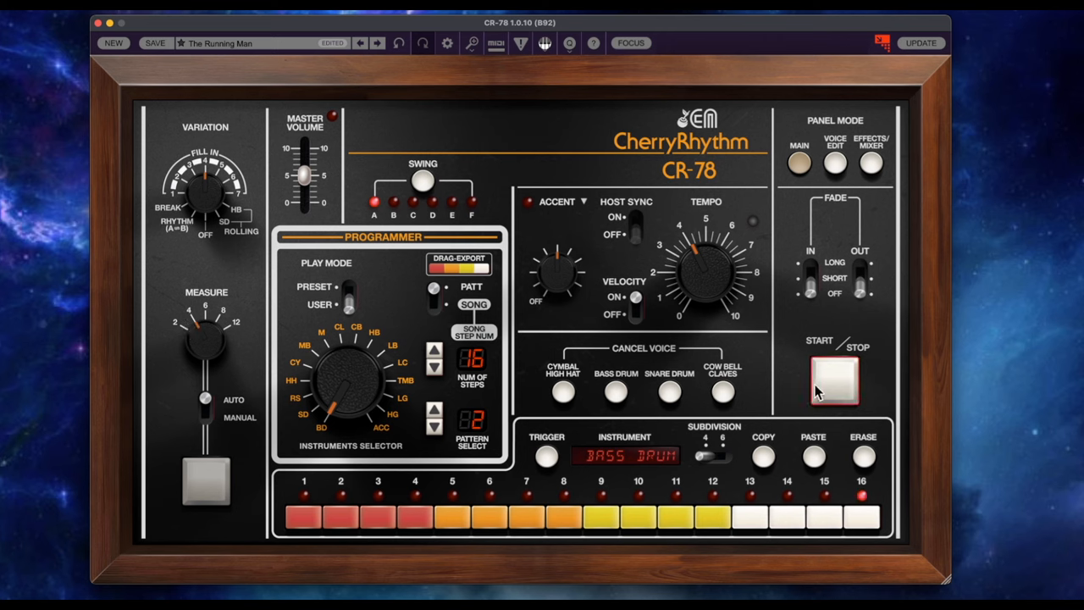
pyautogui.click(833, 381)
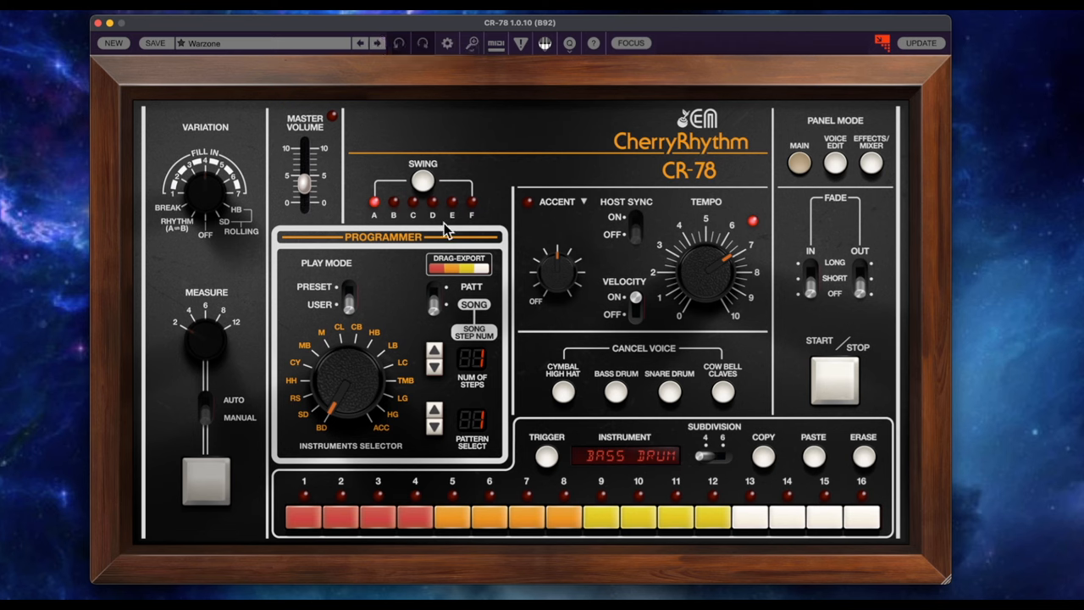
pyautogui.moveTo(358, 274)
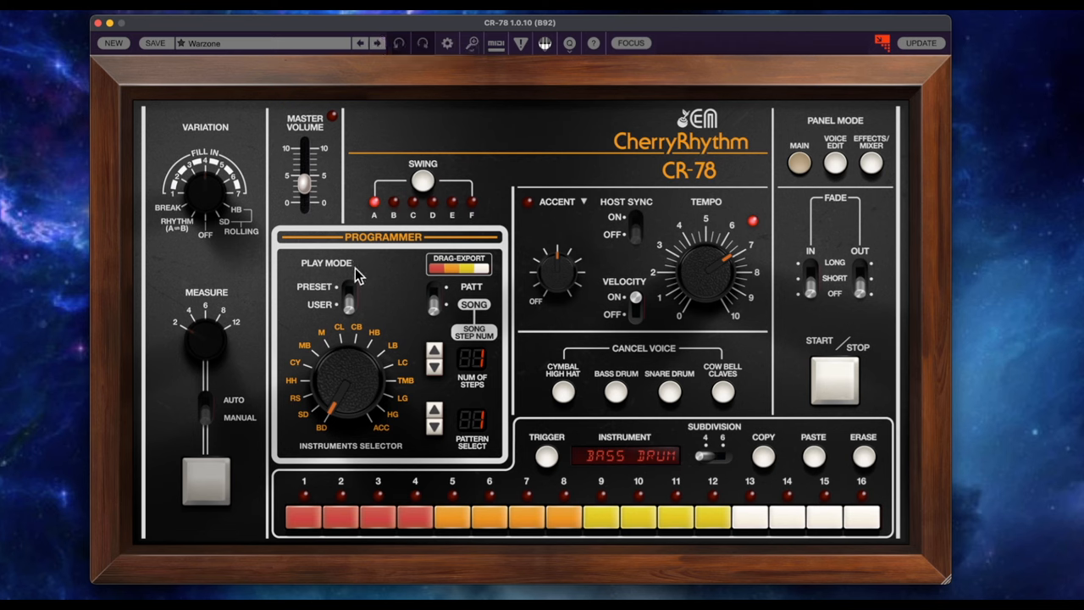
# Step: Start Warzone playing, toggle pattern/song playback and advance to another measure
pyautogui.click(833, 381)
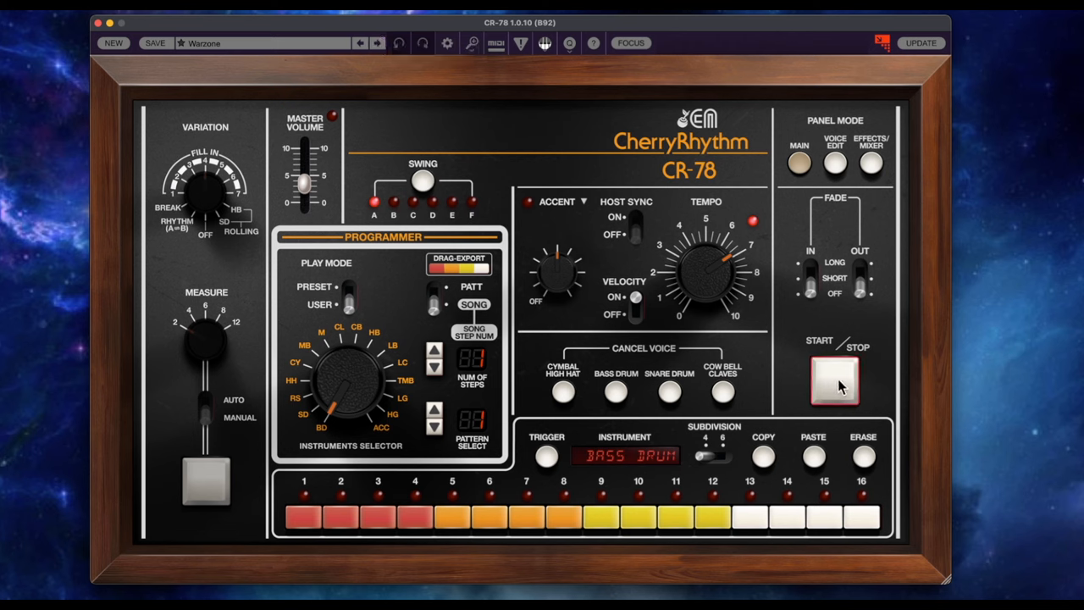
pyautogui.click(833, 379)
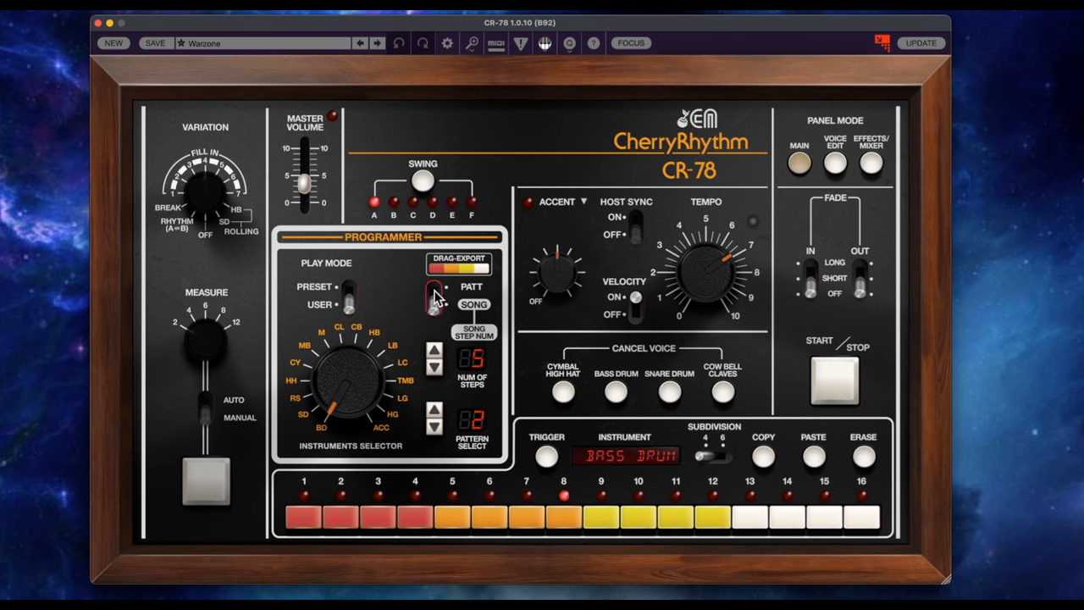
pyautogui.click(433, 349)
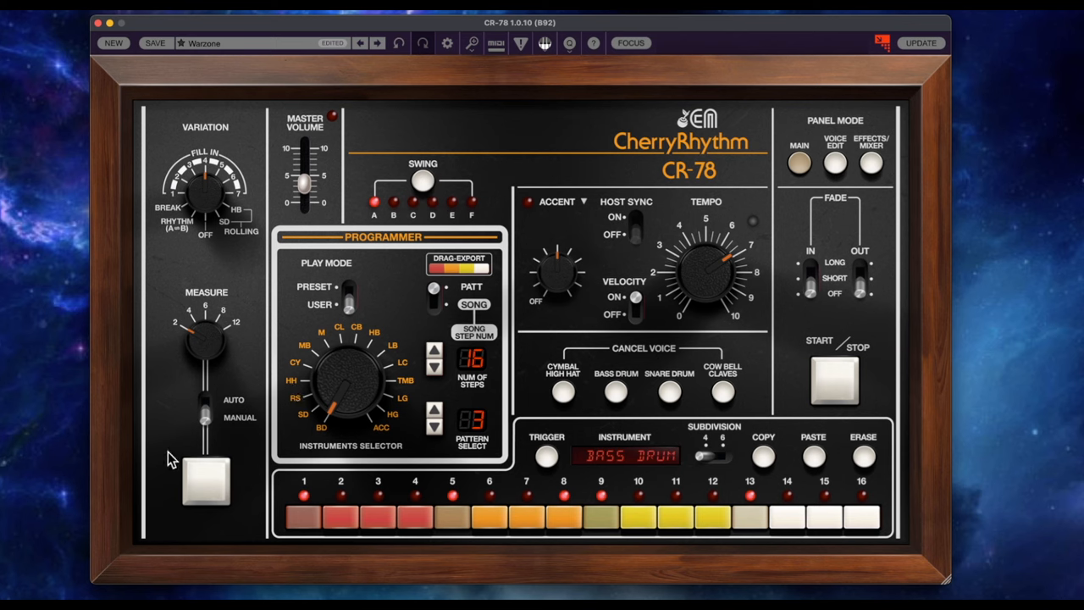
pyautogui.click(205, 481)
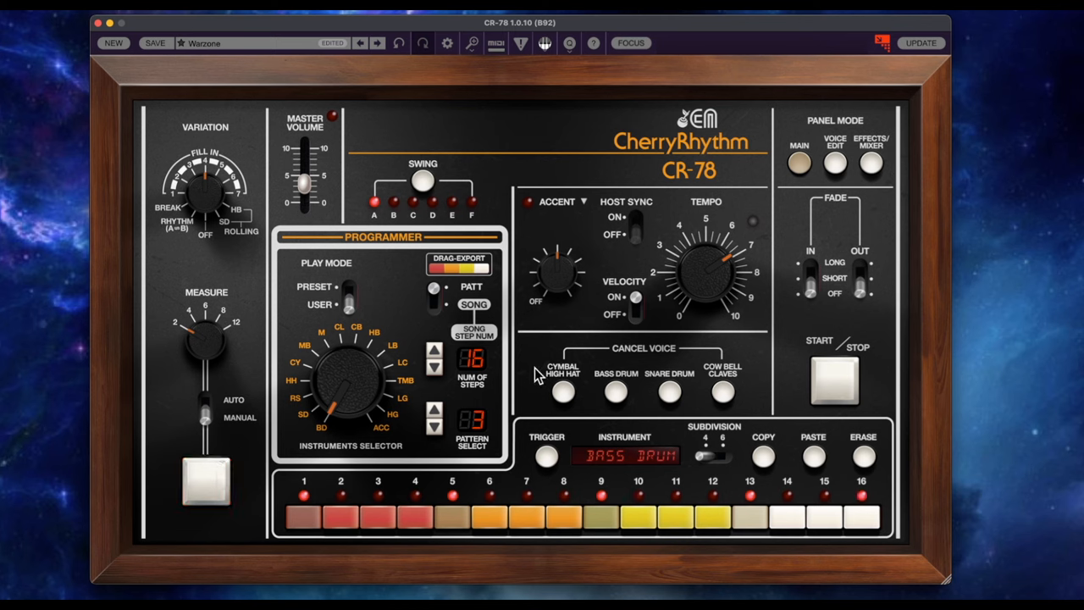
pyautogui.moveTo(668, 248)
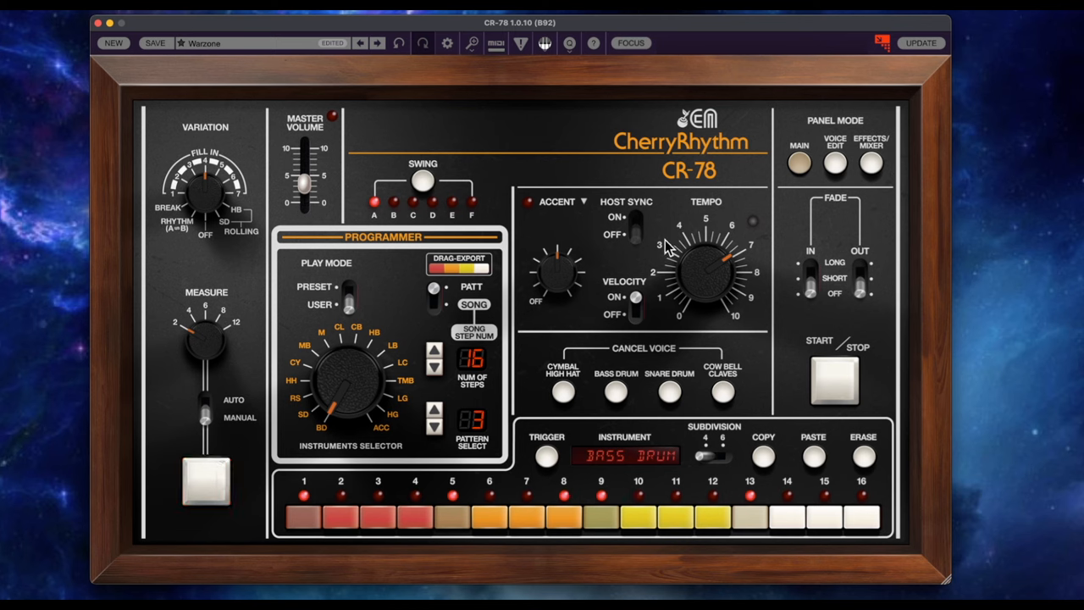
pyautogui.moveTo(337, 356)
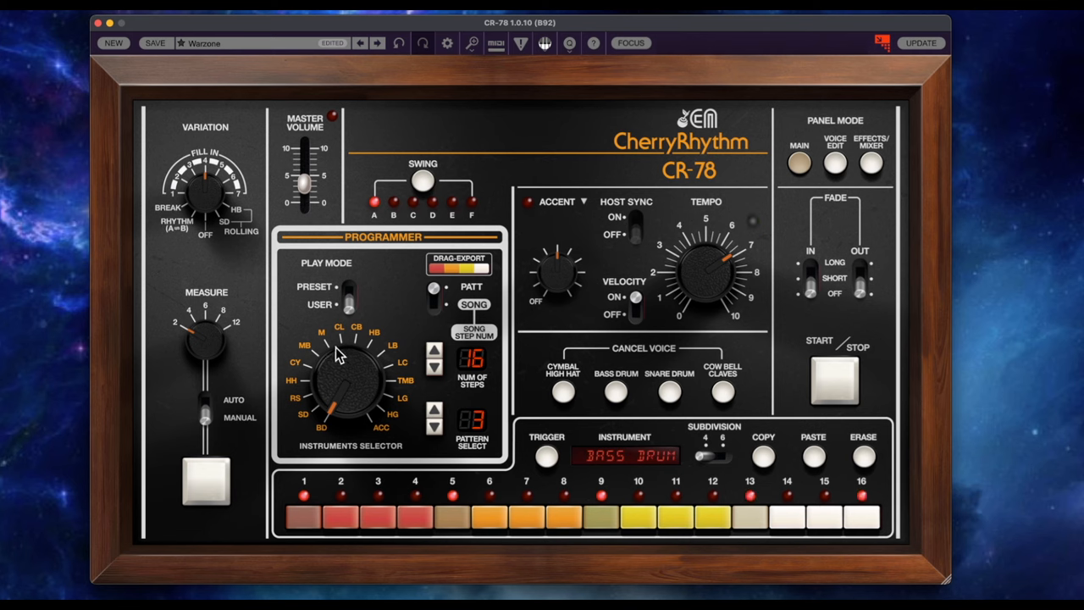
pyautogui.moveTo(770, 257)
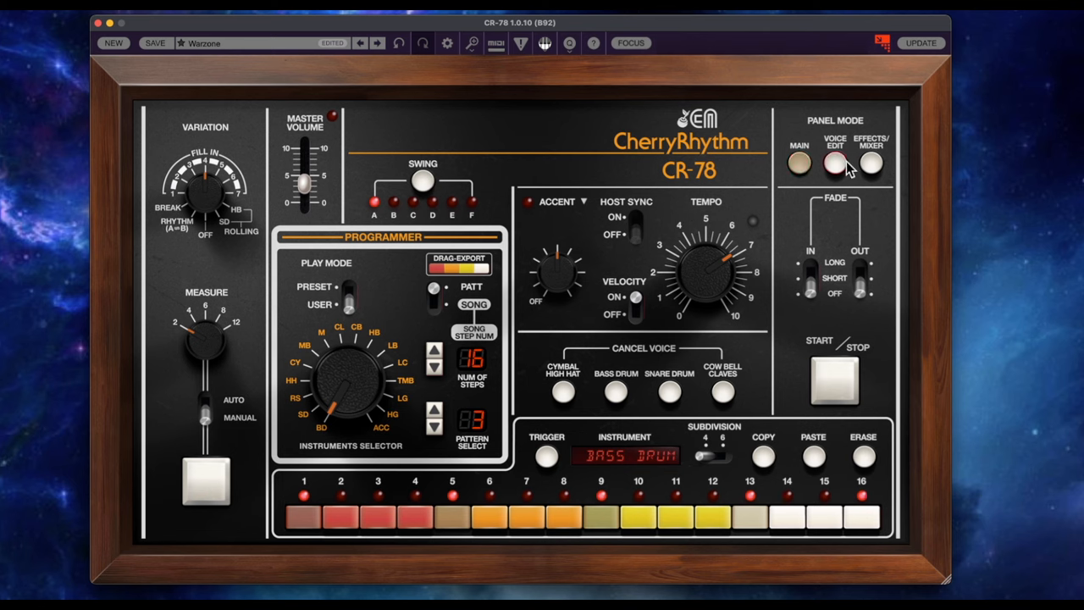
# Step: In Voice Edit, set bass drum decay ~62%, metallic beat pitch ~77% and decay ~52%, lower the cymbal
pyautogui.click(833, 163)
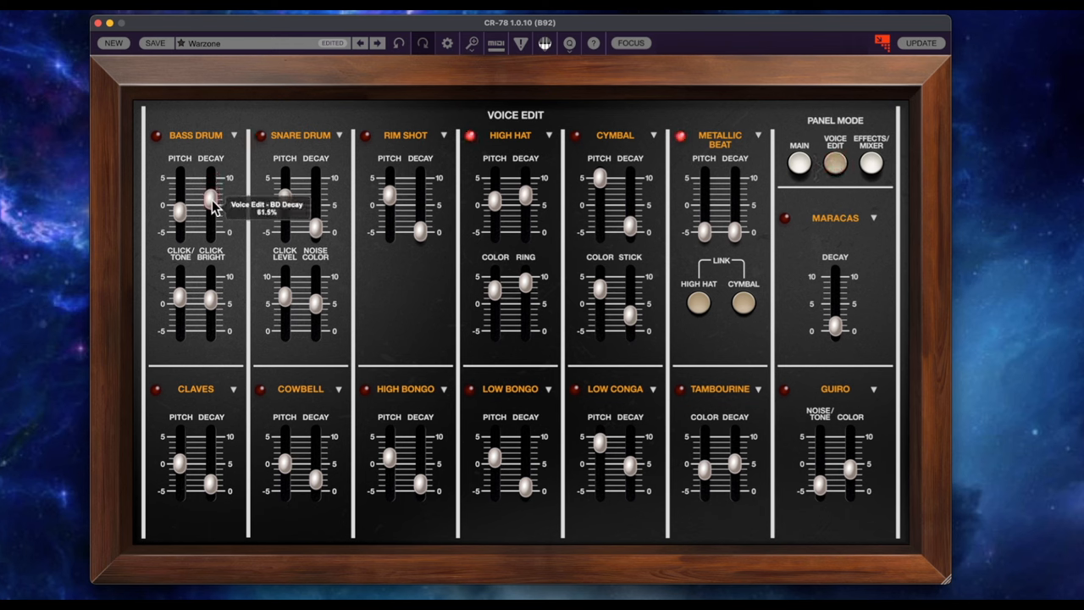
pyautogui.moveTo(210, 199); pyautogui.dragTo(210, 222)
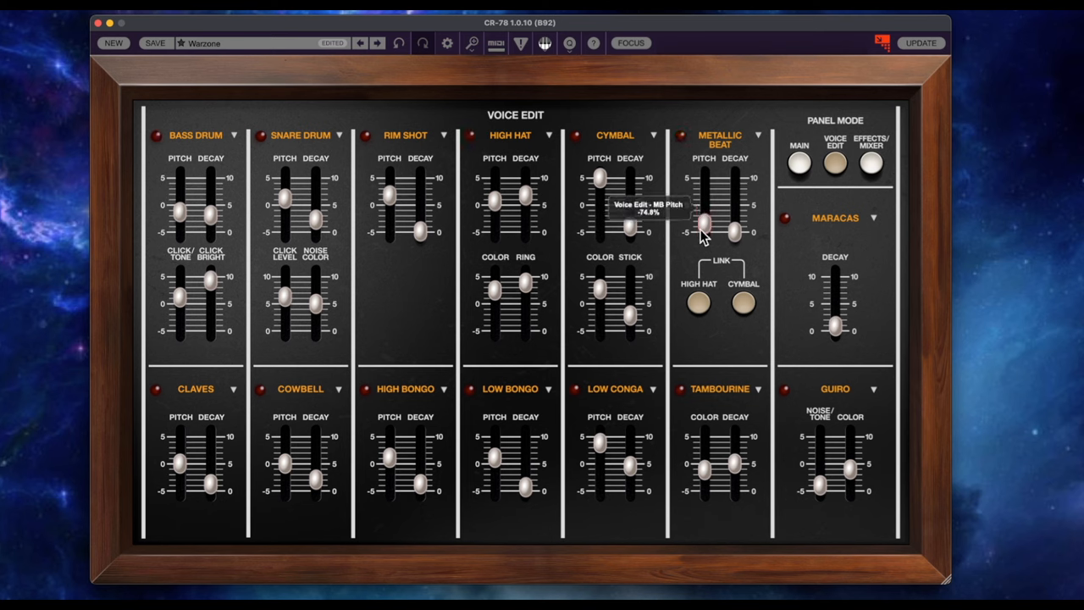
pyautogui.moveTo(735, 229); pyautogui.dragTo(735, 203)
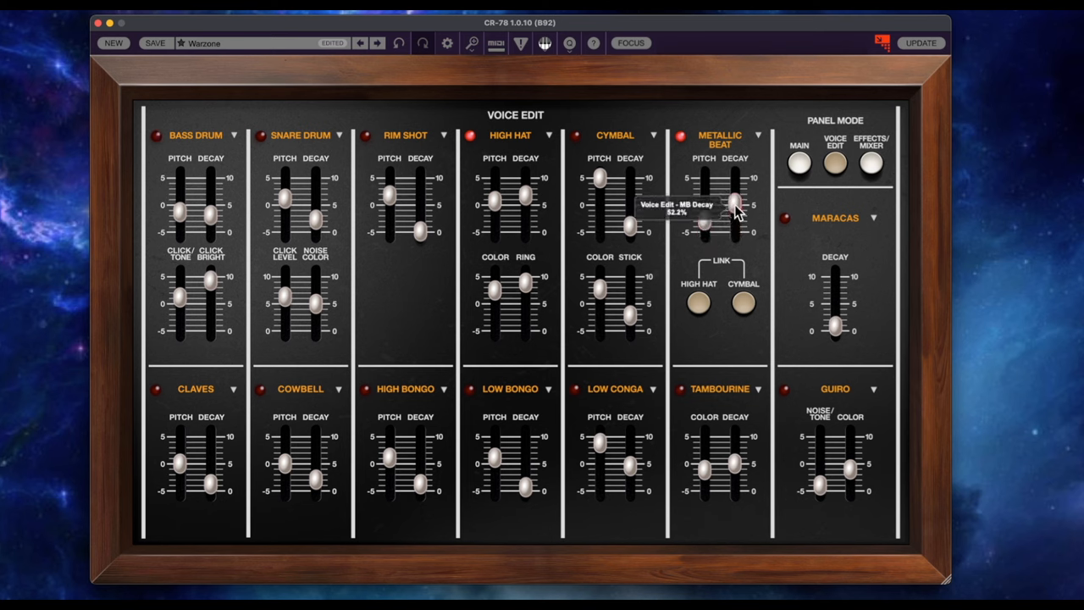
pyautogui.moveTo(705, 202); pyautogui.dragTo(705, 227)
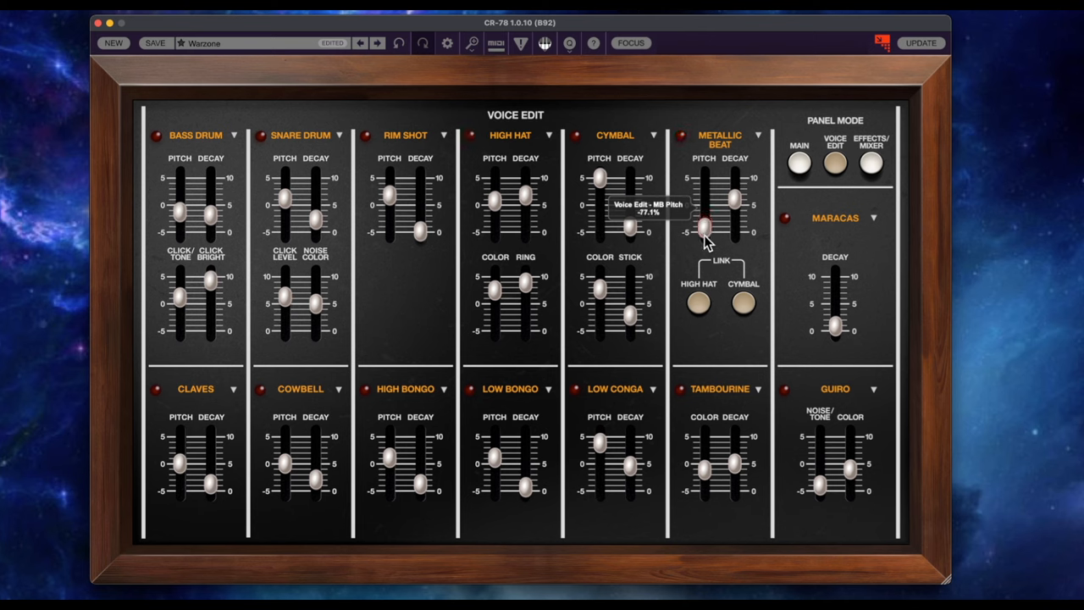
pyautogui.moveTo(706, 223); pyautogui.dragTo(706, 210)
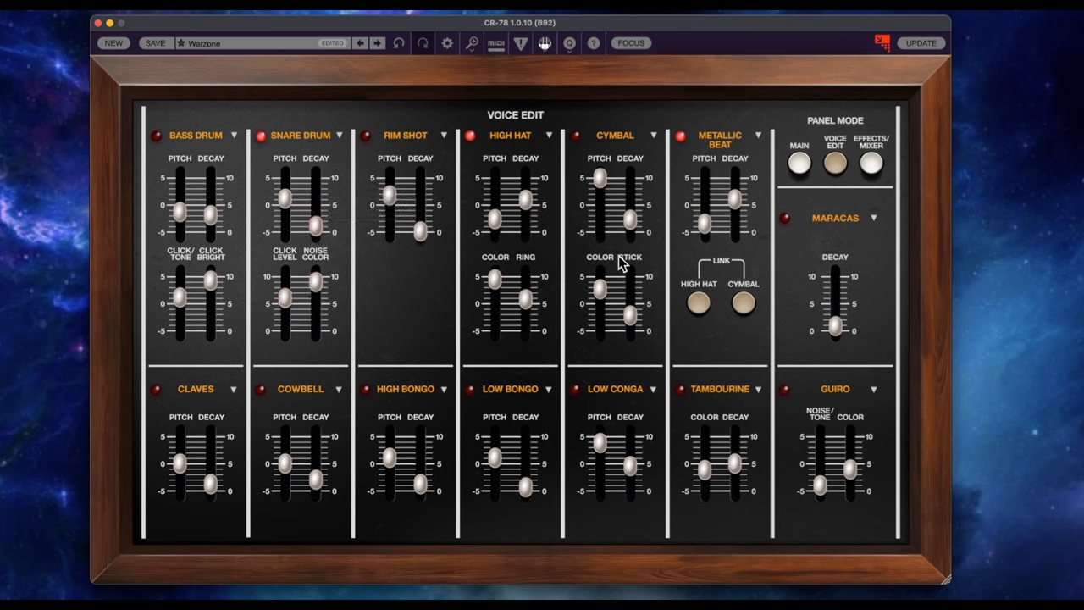
pyautogui.moveTo(601, 177); pyautogui.dragTo(601, 228)
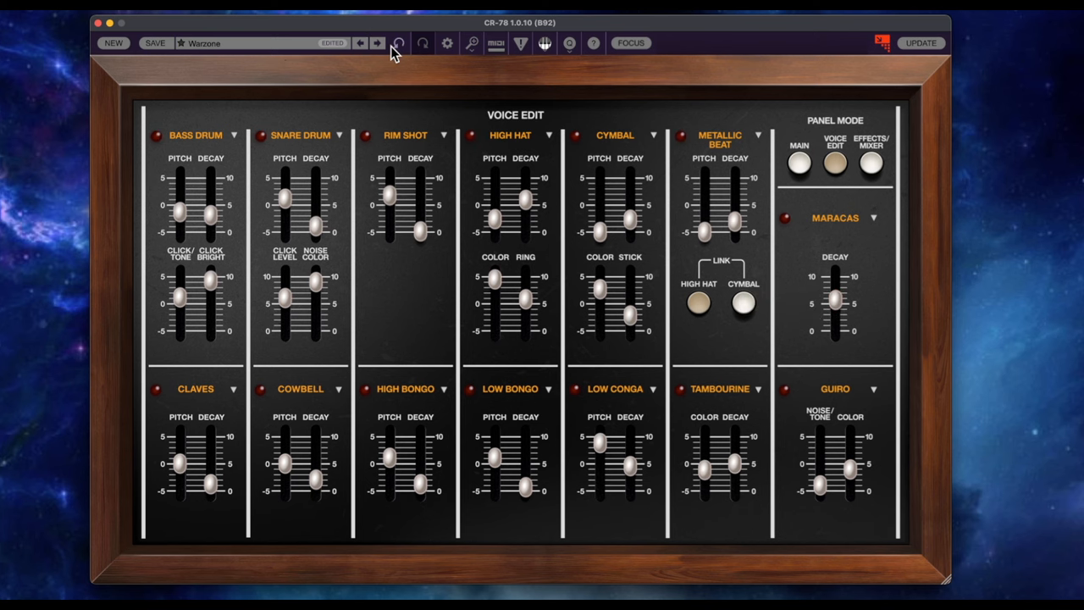
# Step: Load Bright Room Kit from the preset browser, change its tempo, then step to Buzz Kit
pyautogui.click(797, 161)
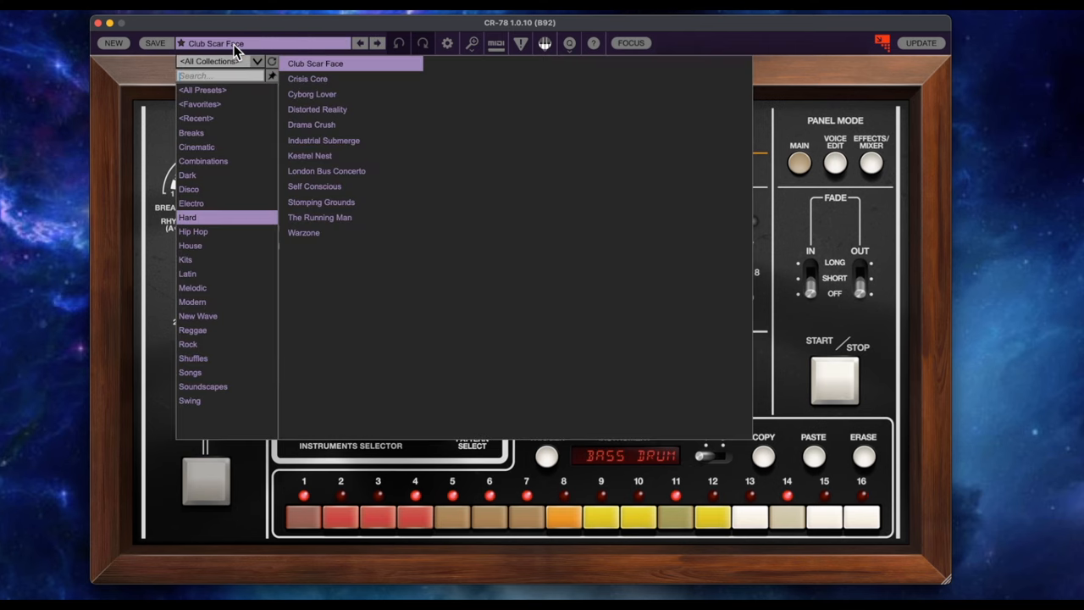
pyautogui.moveTo(241, 51)
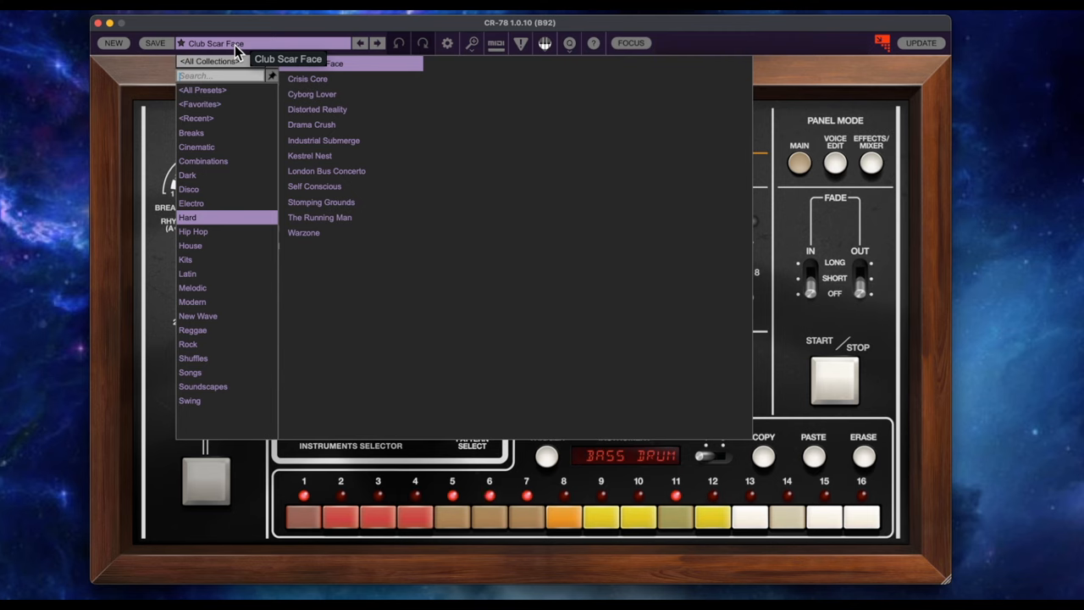
pyautogui.moveTo(240, 267)
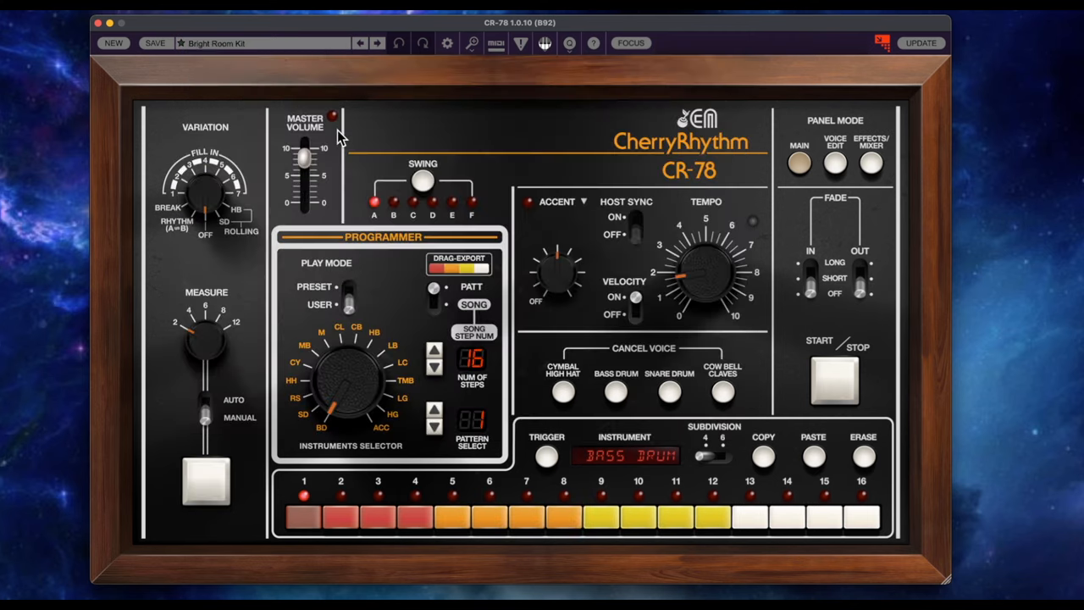
pyautogui.moveTo(423, 342)
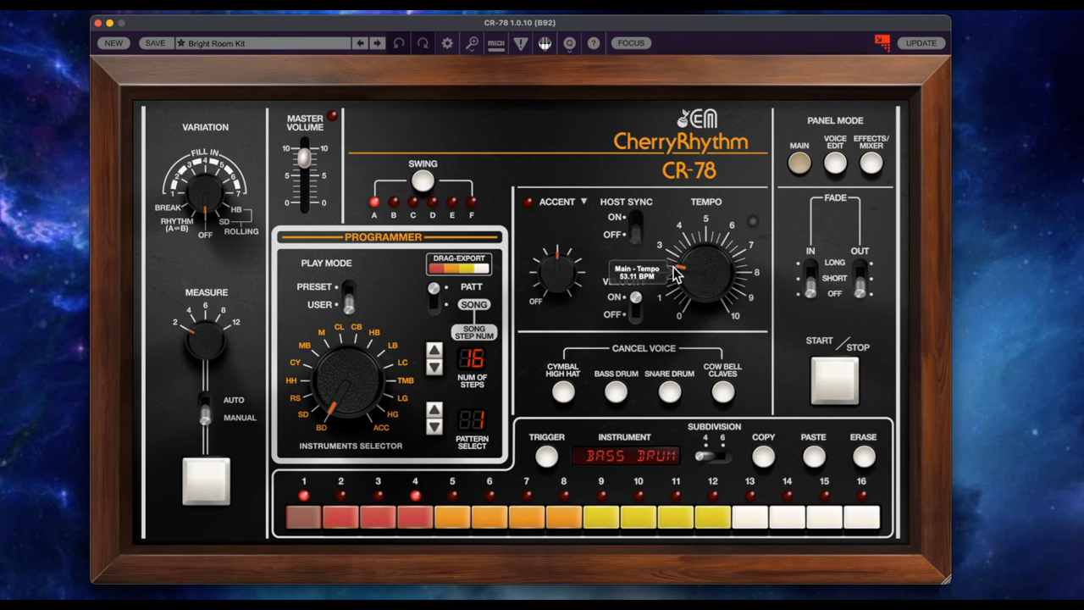
pyautogui.moveTo(703, 279); pyautogui.dragTo(668, 240)
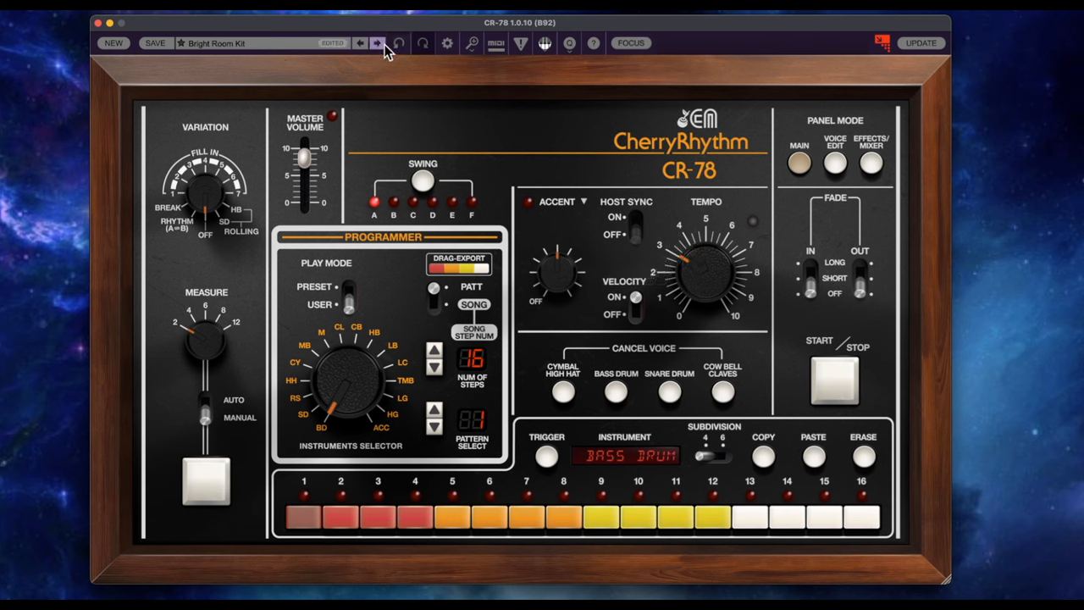
pyautogui.click(376, 44)
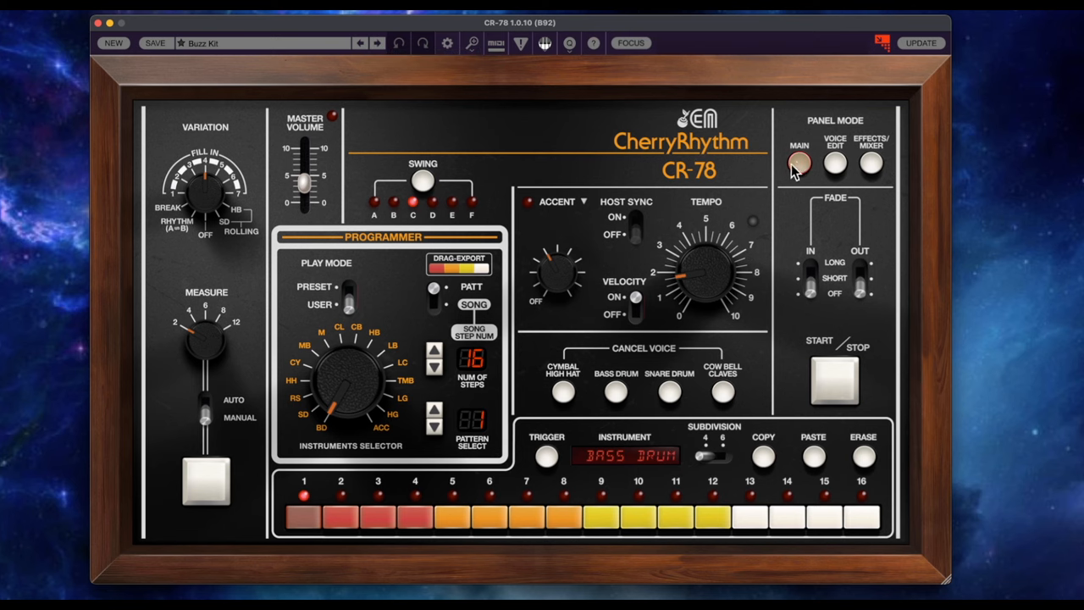
# Step: Visit the voice editor briefly, then set Buzz Kit's tempo to about 54 BPM
pyautogui.click(833, 162)
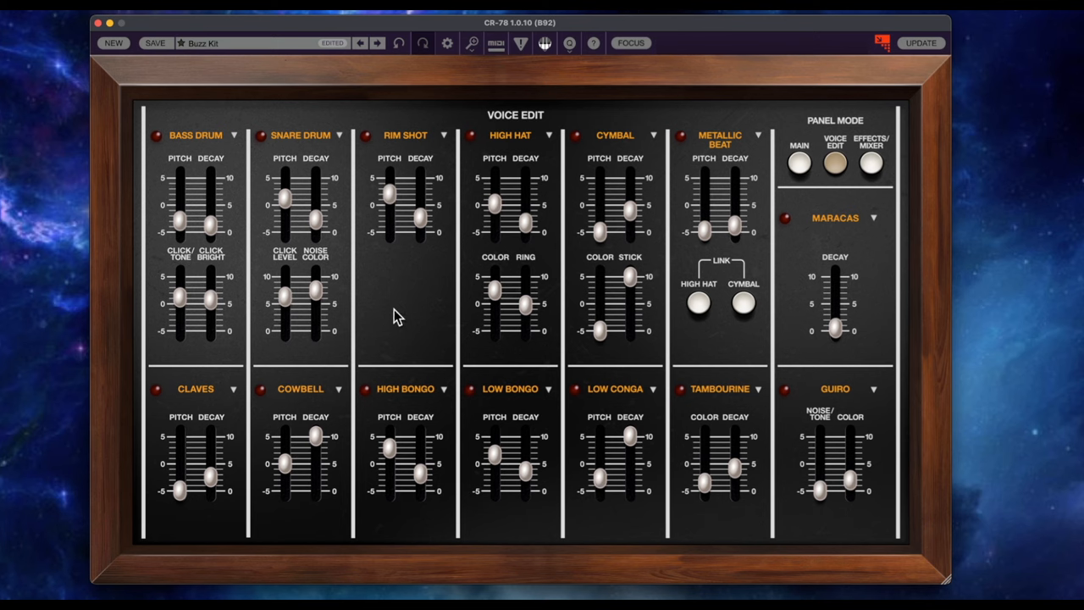
pyautogui.moveTo(389, 314)
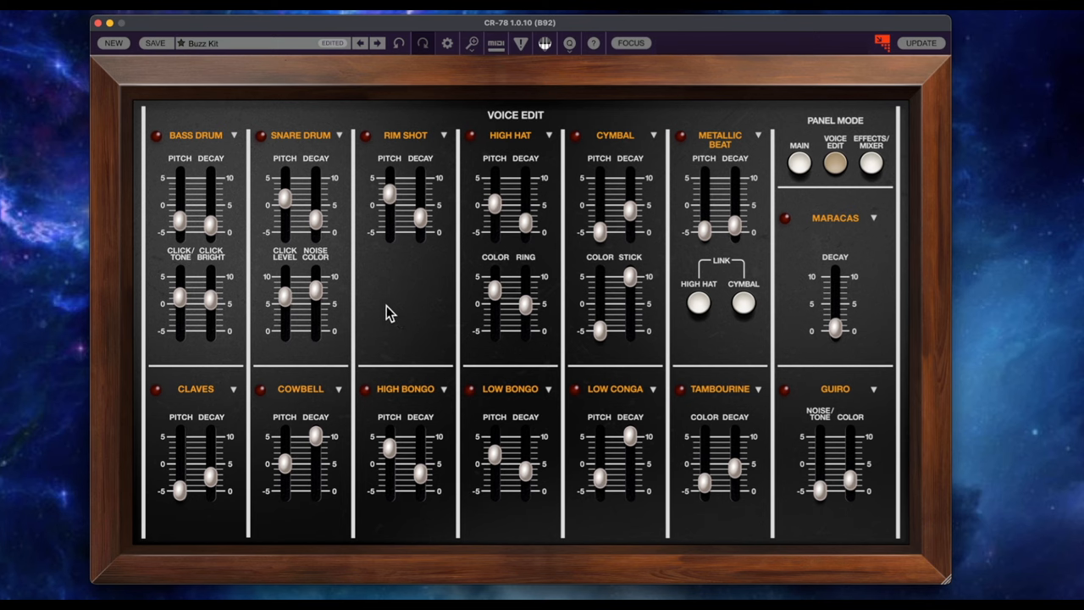
pyautogui.click(366, 135)
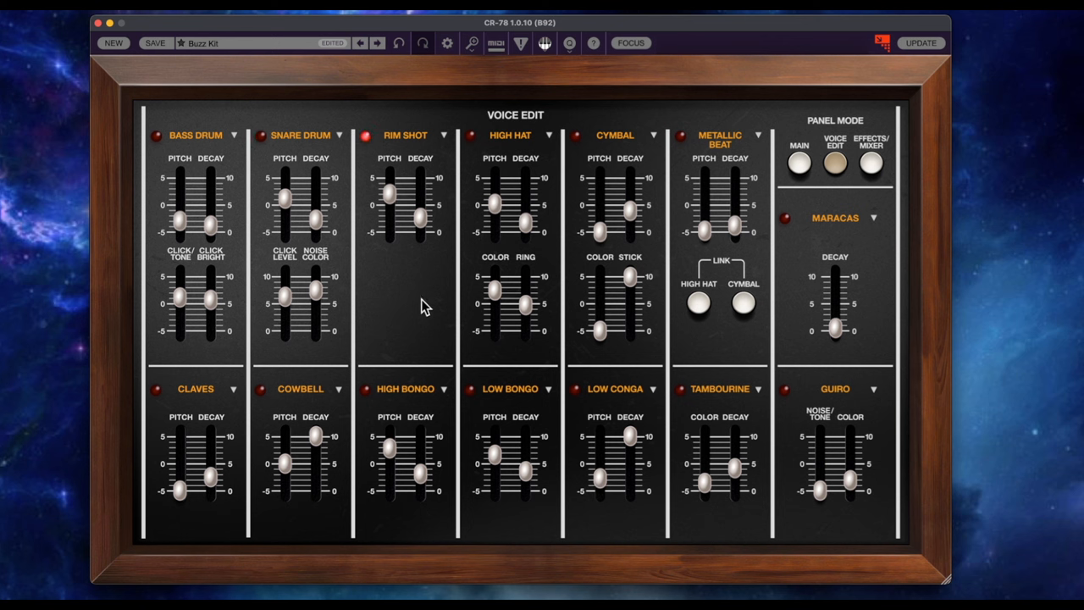
pyautogui.click(798, 161)
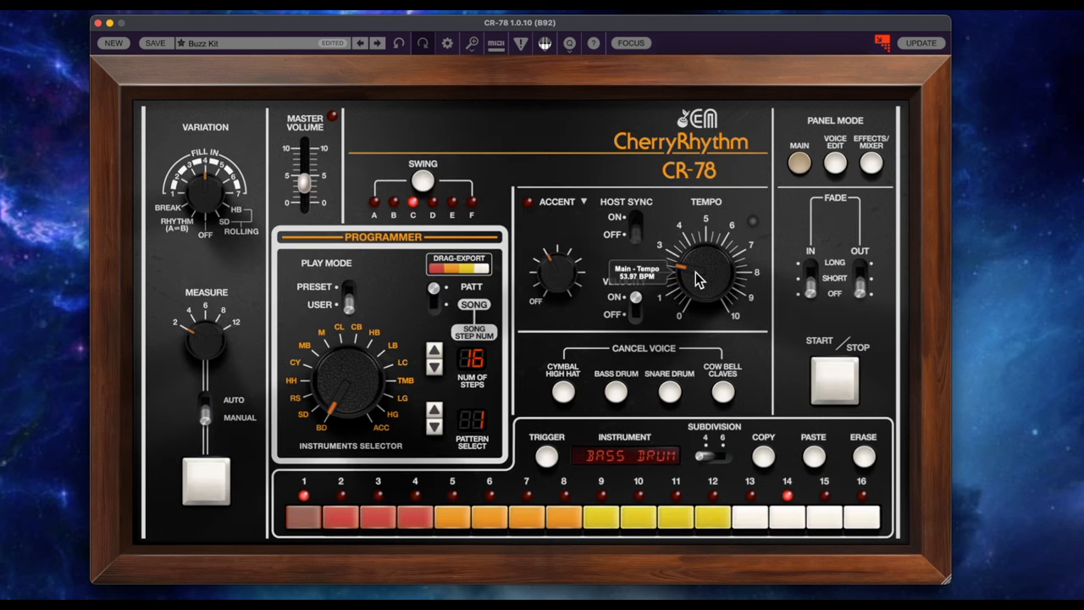
pyautogui.moveTo(686, 268); pyautogui.dragTo(694, 250)
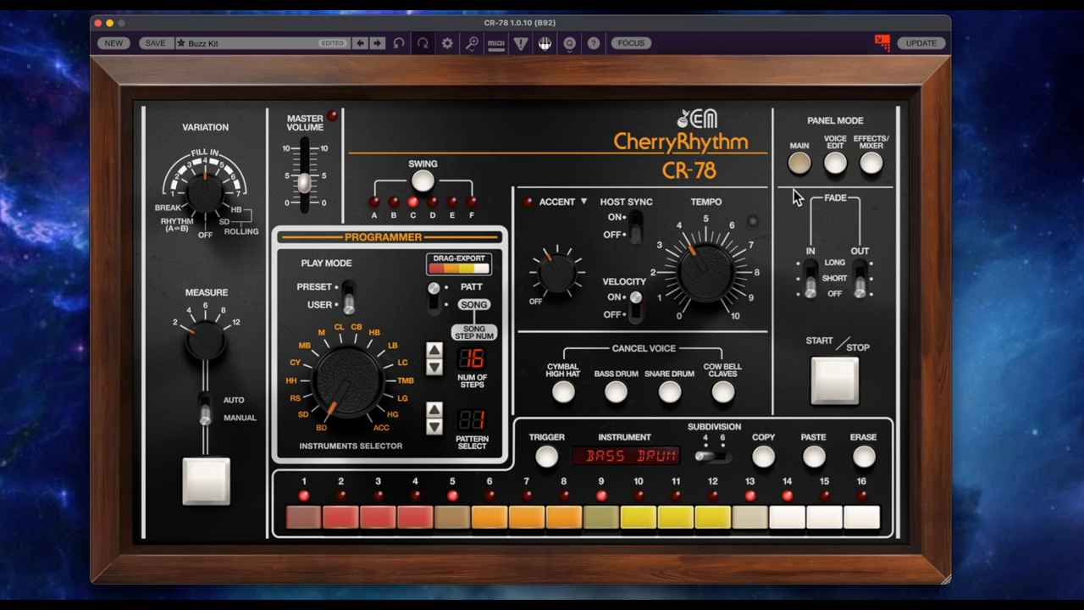
# Step: Reshape Buzz Kit's bass drum pitch, decay and click and the high hat decay and colour
pyautogui.click(833, 161)
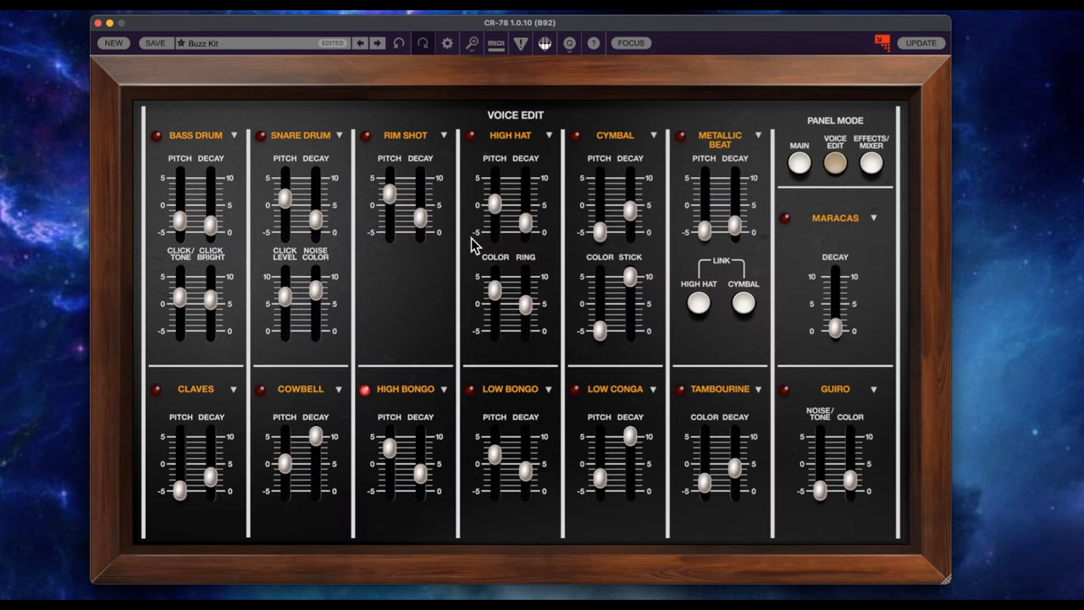
pyautogui.moveTo(178, 186); pyautogui.dragTo(180, 213)
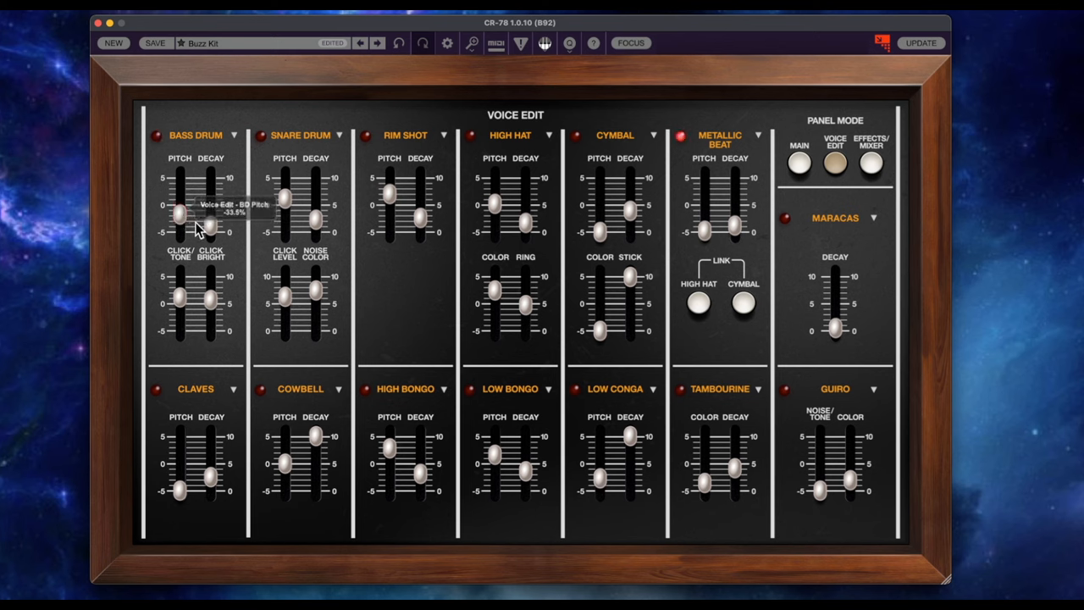
pyautogui.moveTo(212, 218); pyautogui.dragTo(211, 189)
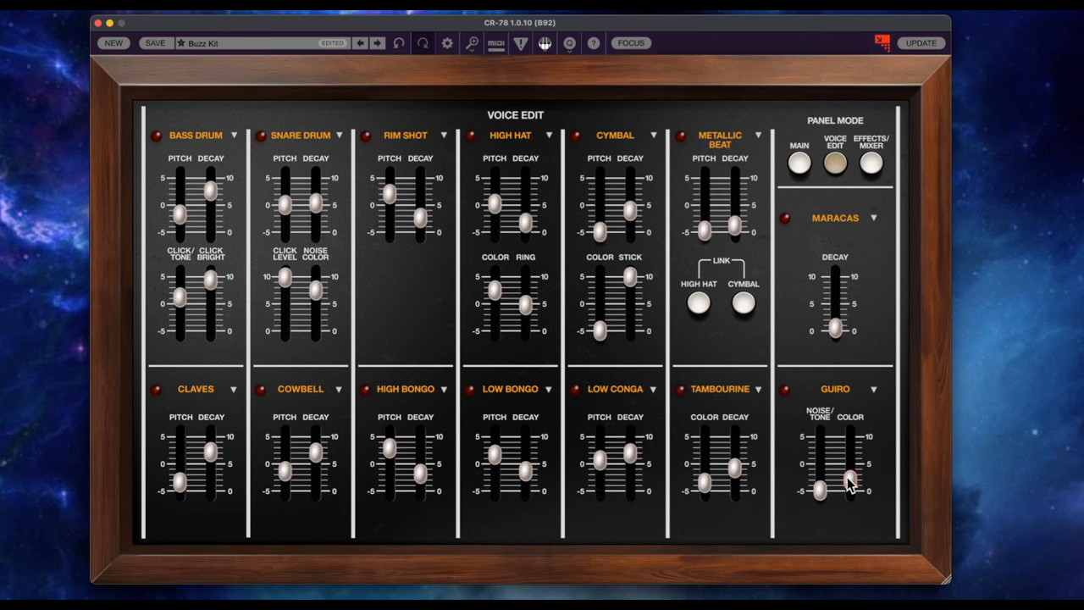
pyautogui.click(698, 301)
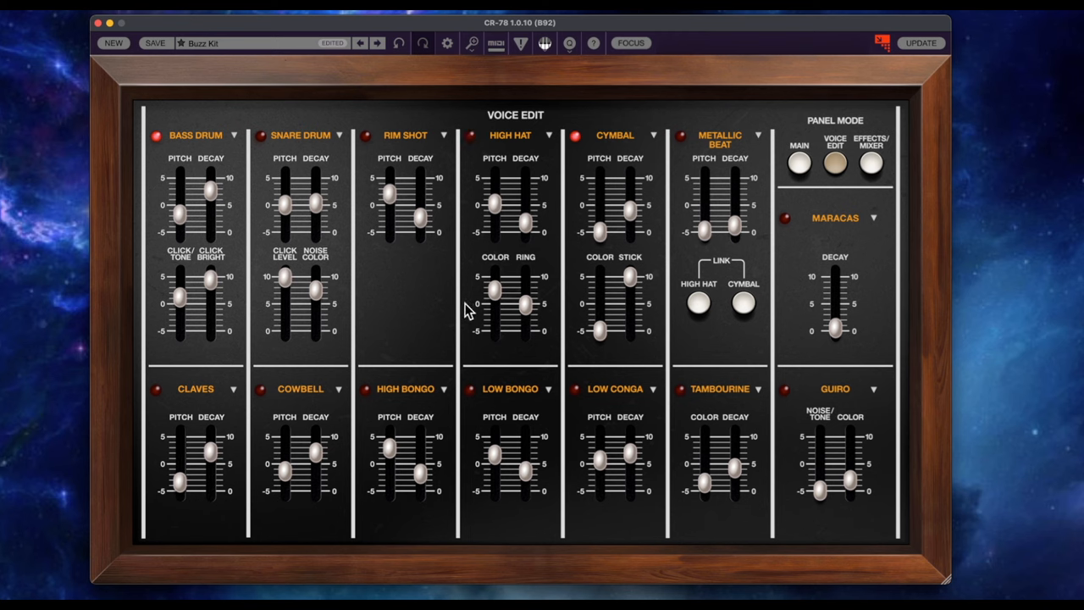
pyautogui.moveTo(521, 227); pyautogui.dragTo(522, 178)
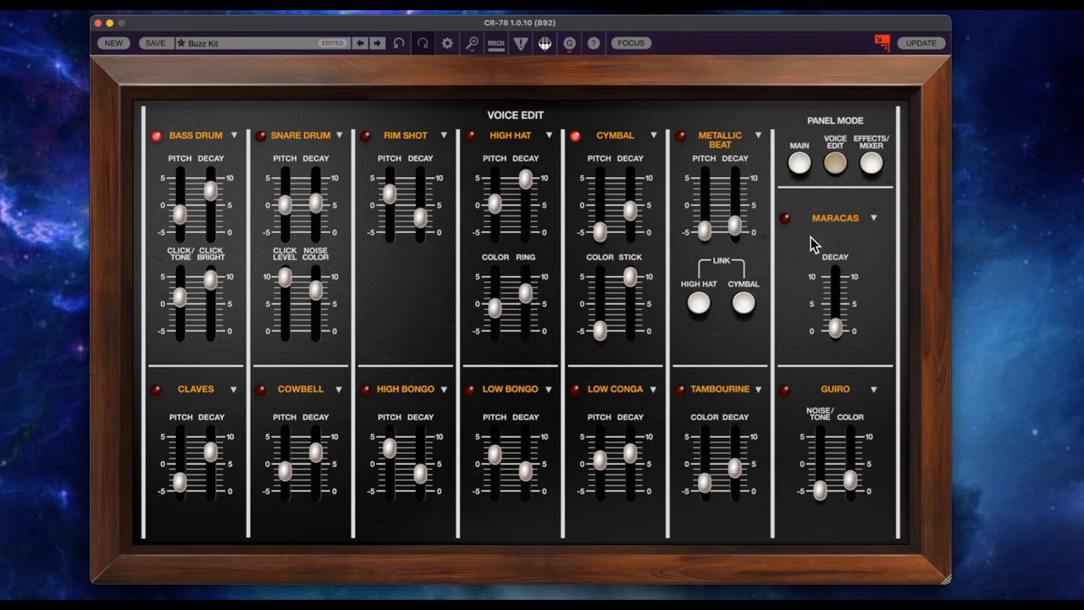
pyautogui.click(870, 163)
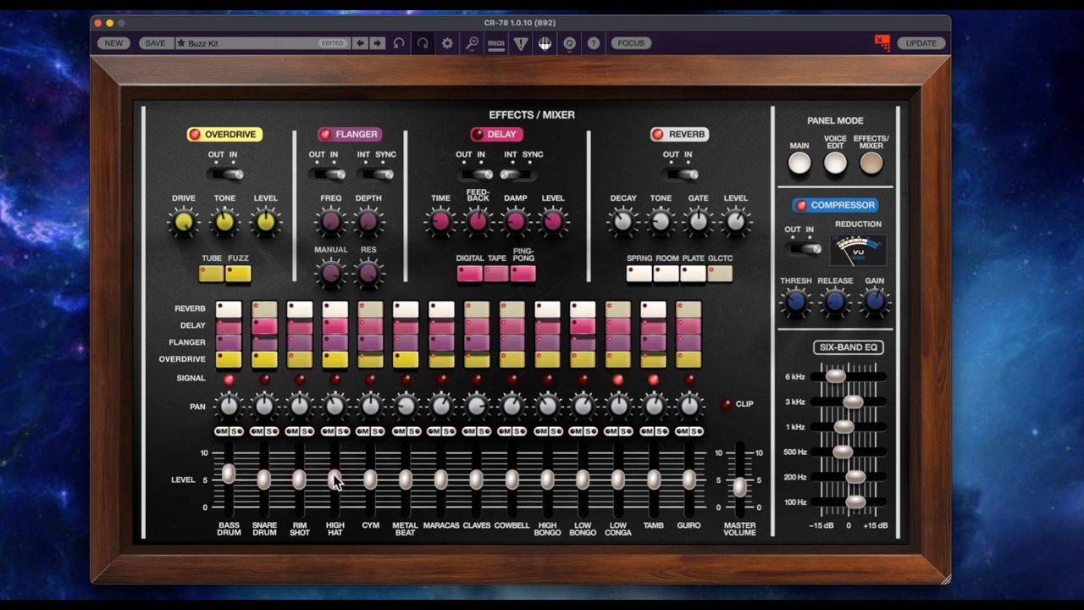
# Step: Raise the high hat mixer level and set the delay time near 169 ms
pyautogui.moveTo(335, 481); pyautogui.dragTo(335, 465)
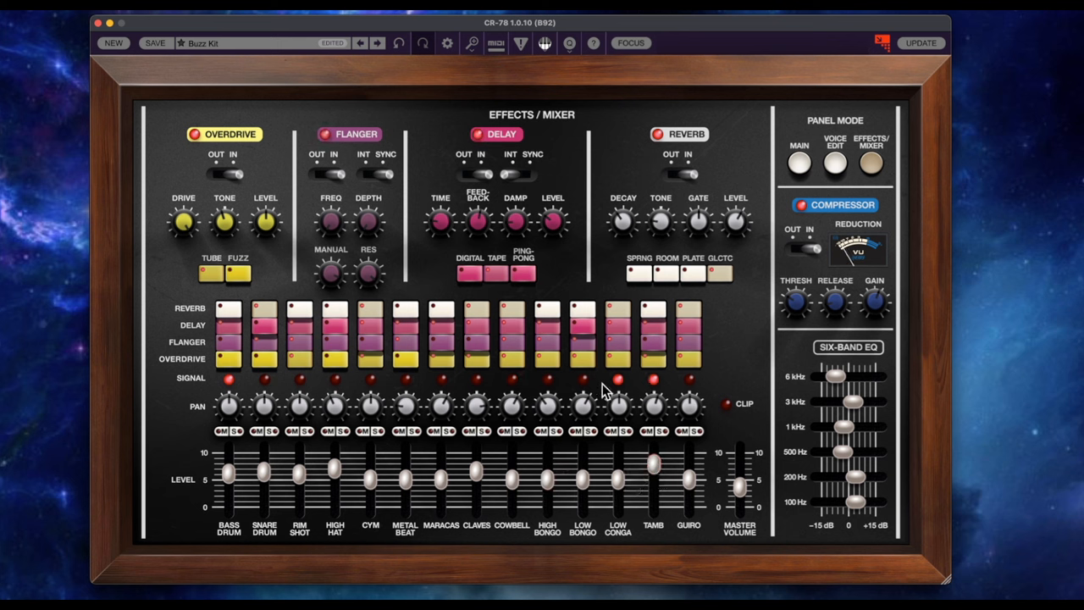
pyautogui.click(617, 342)
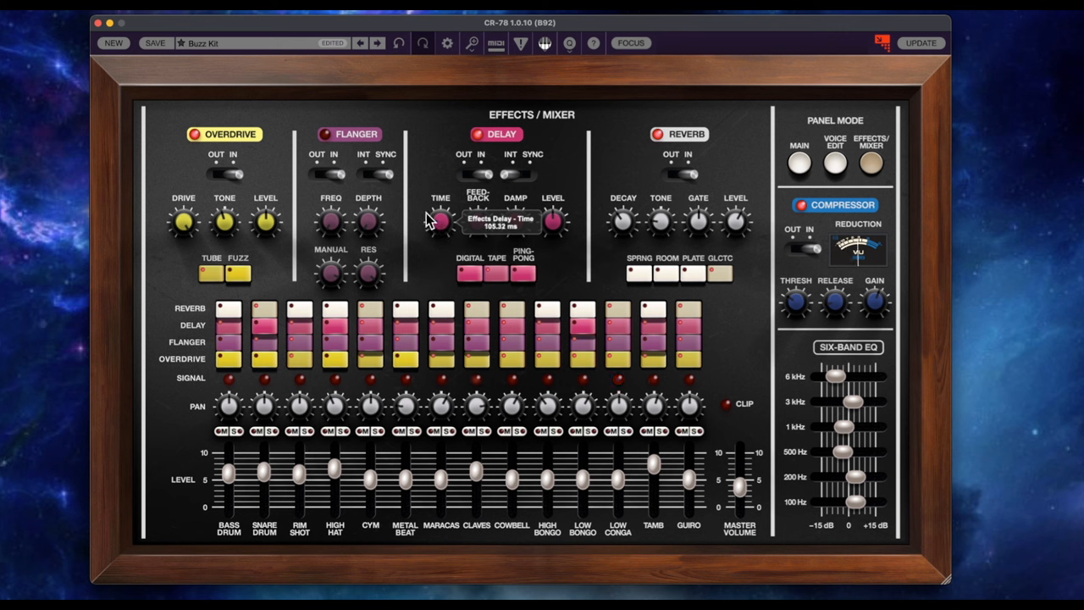
pyautogui.moveTo(357, 207)
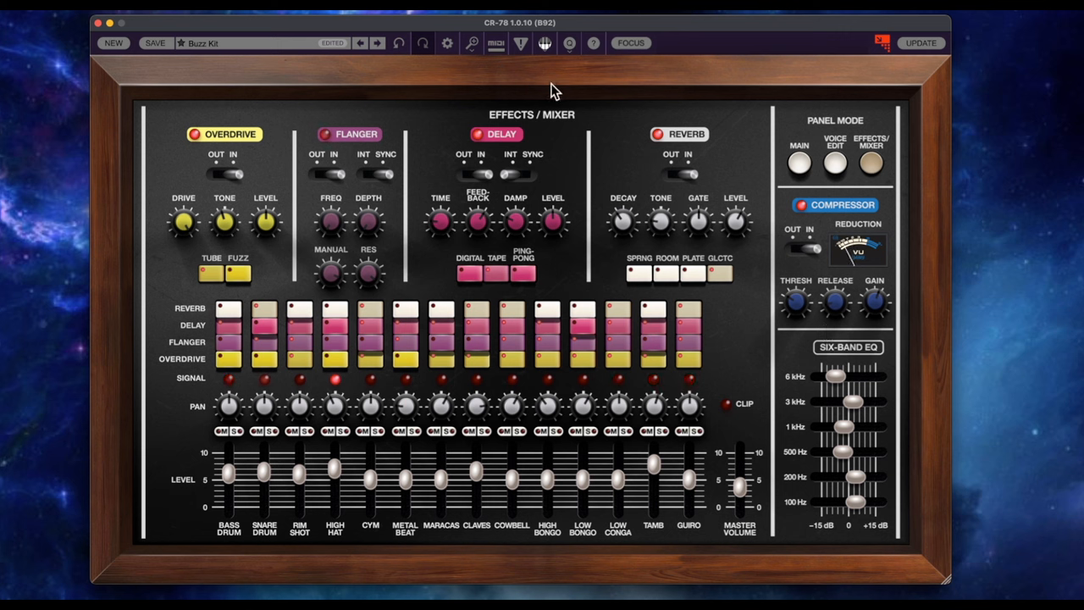
pyautogui.moveTo(940, 137)
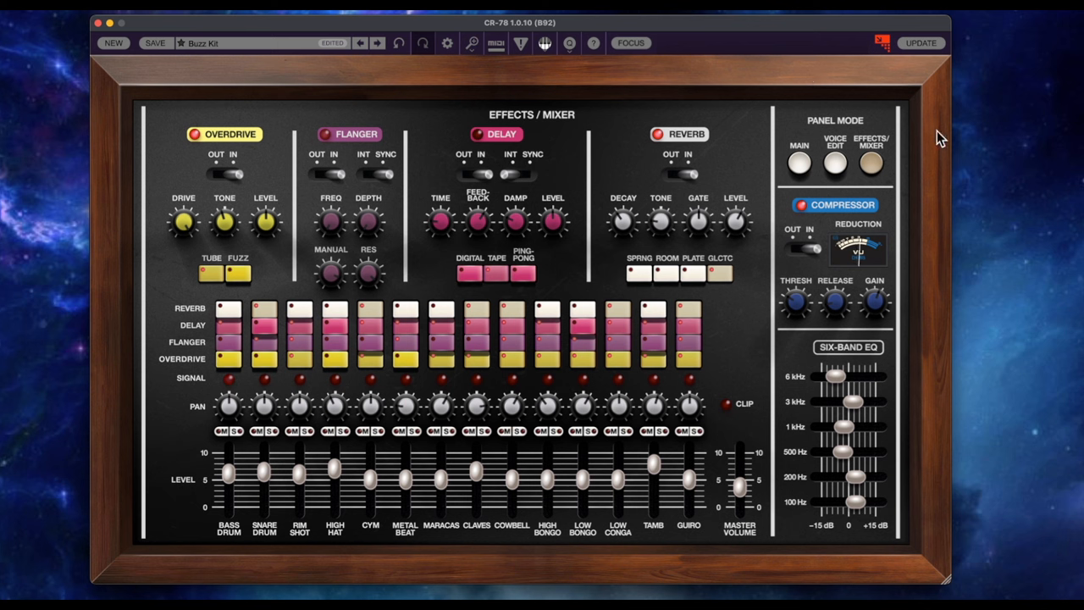
# Step: Back on the main panel, select Low Conga to program and toggle playback on and off twice
pyautogui.click(797, 163)
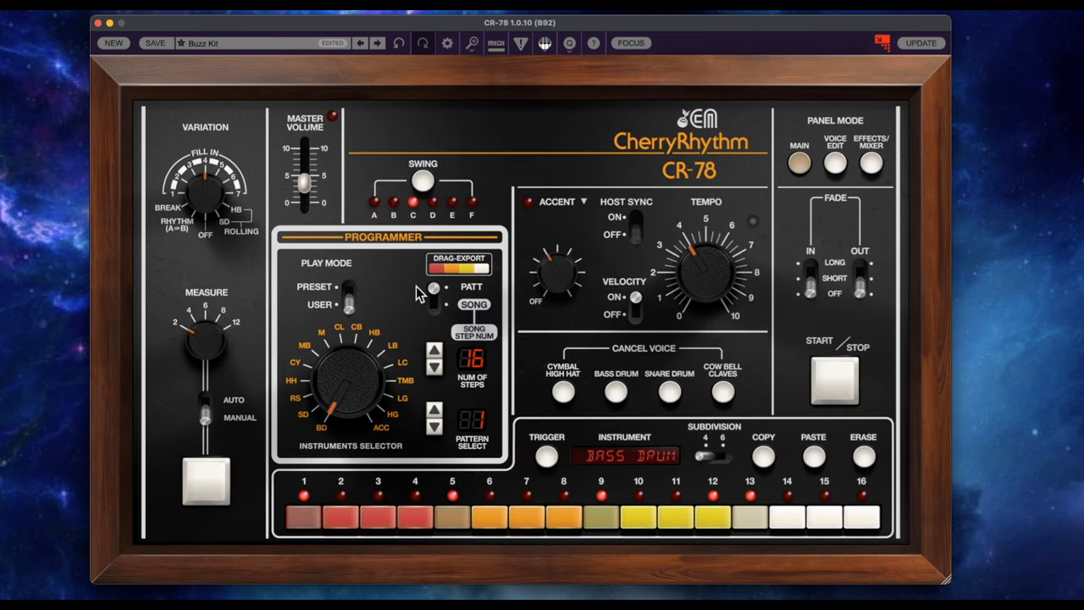
pyautogui.moveTo(349, 426)
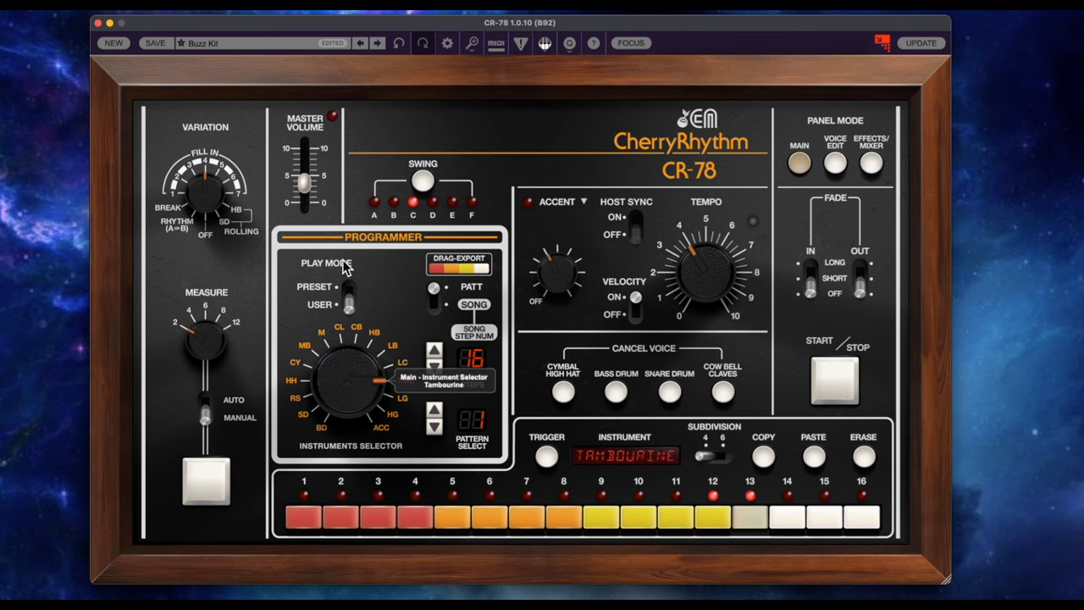
pyautogui.click(415, 515)
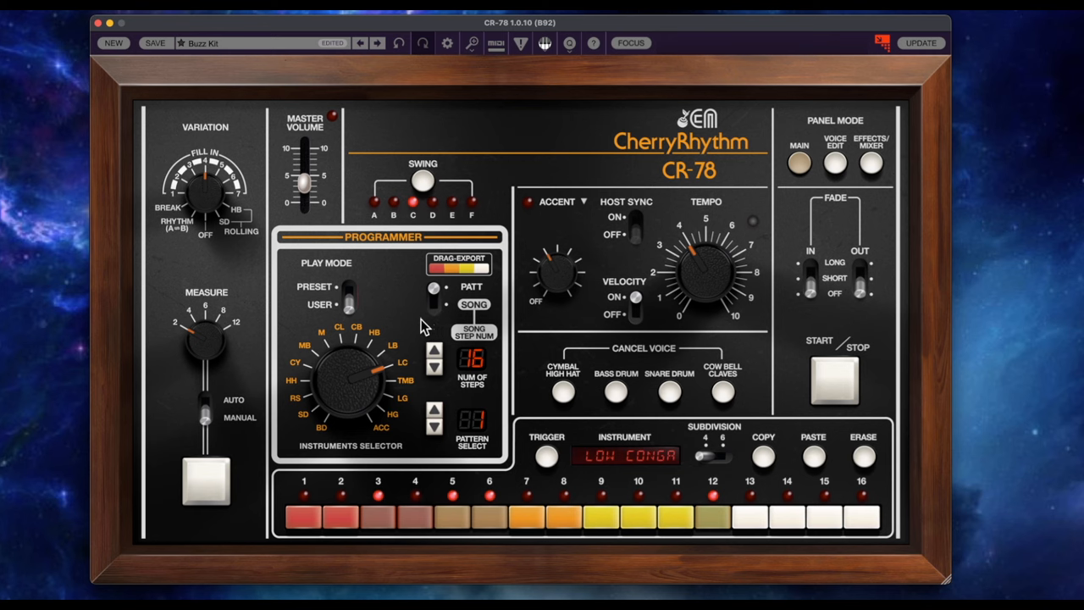
pyautogui.moveTo(802, 364)
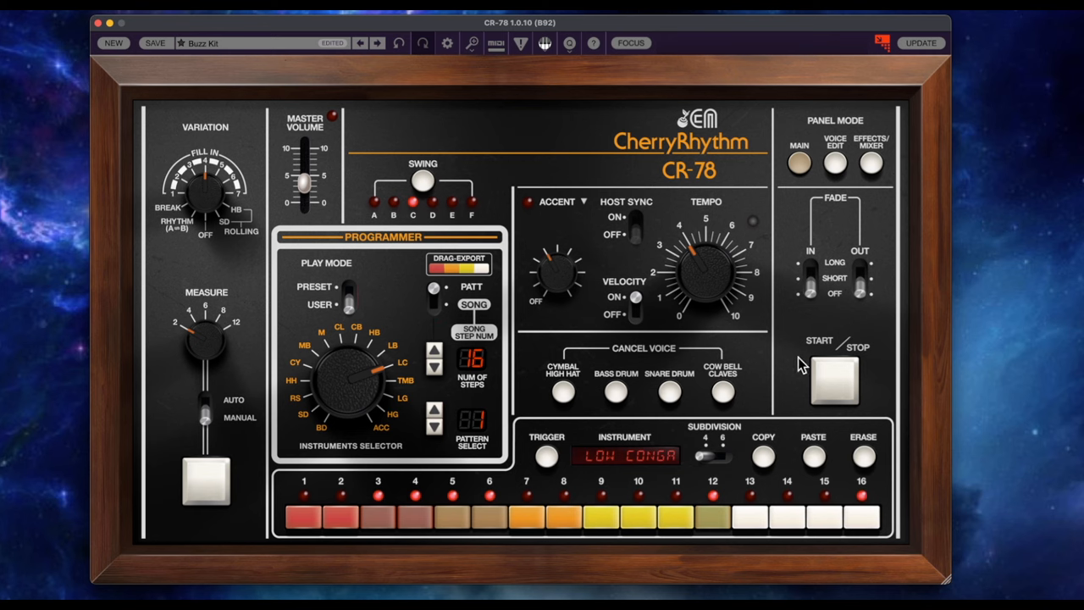
pyautogui.click(833, 379)
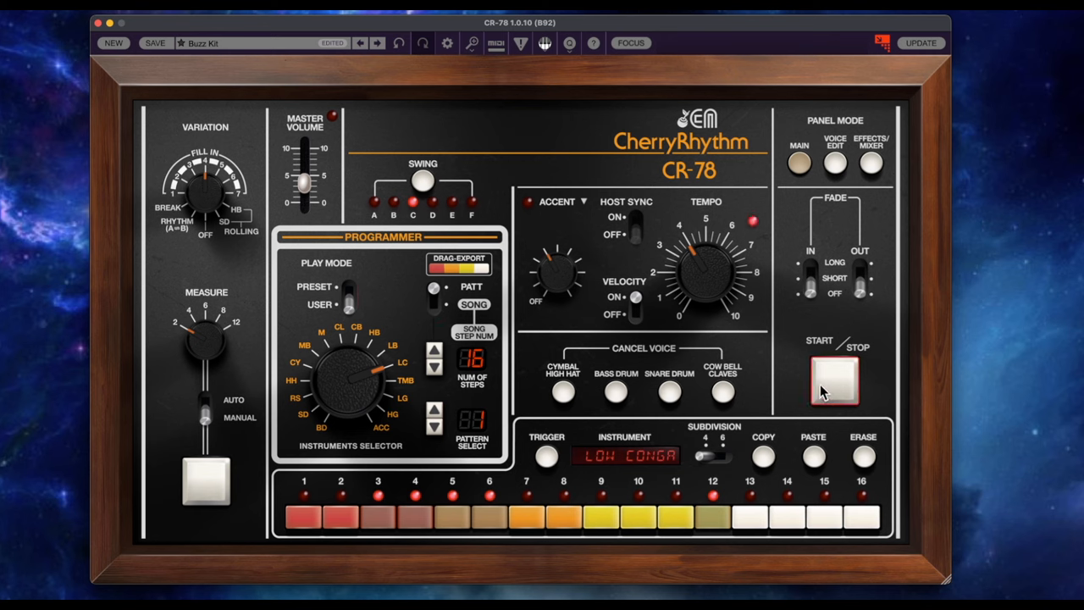
pyautogui.click(833, 381)
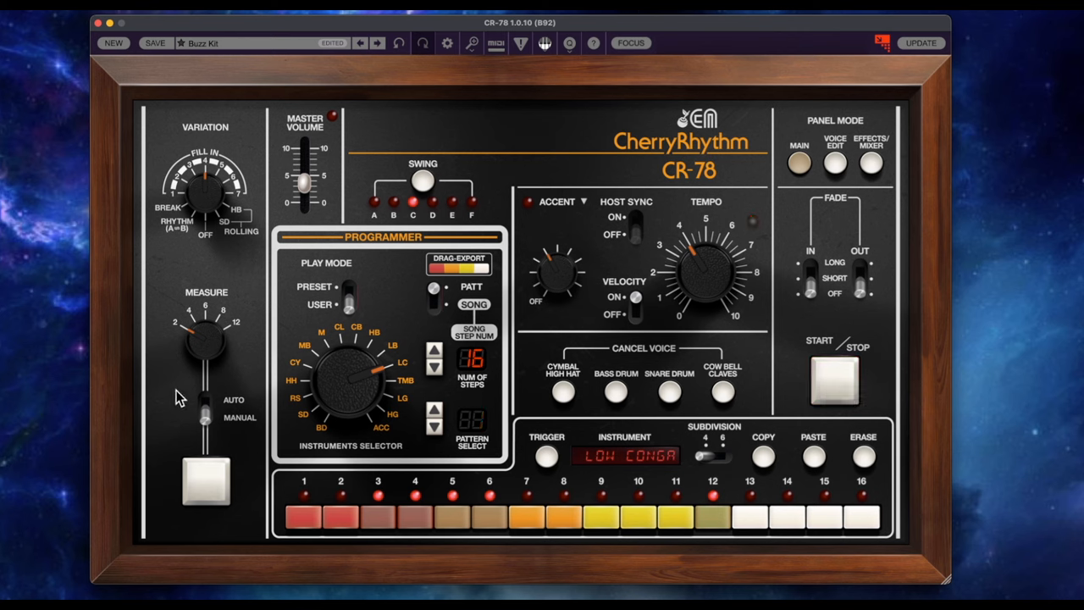
pyautogui.click(833, 379)
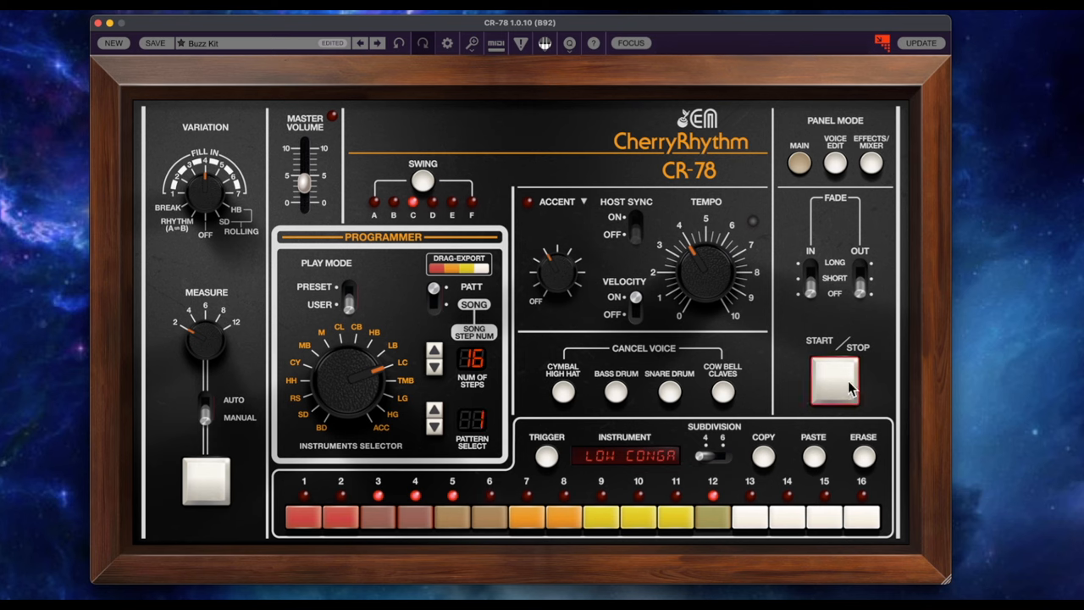
pyautogui.click(833, 380)
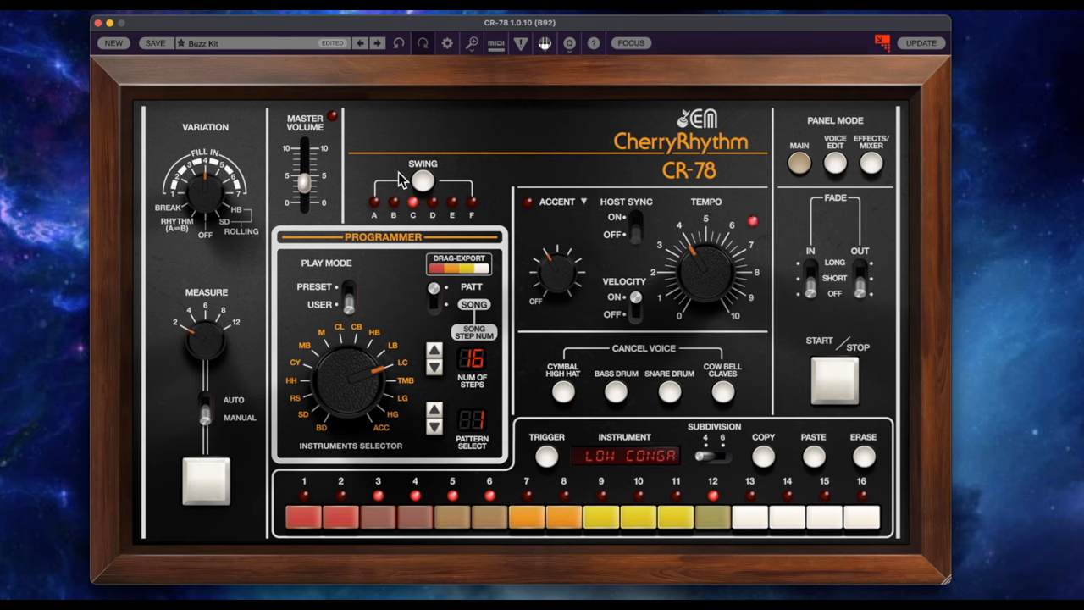
pyautogui.click(204, 44)
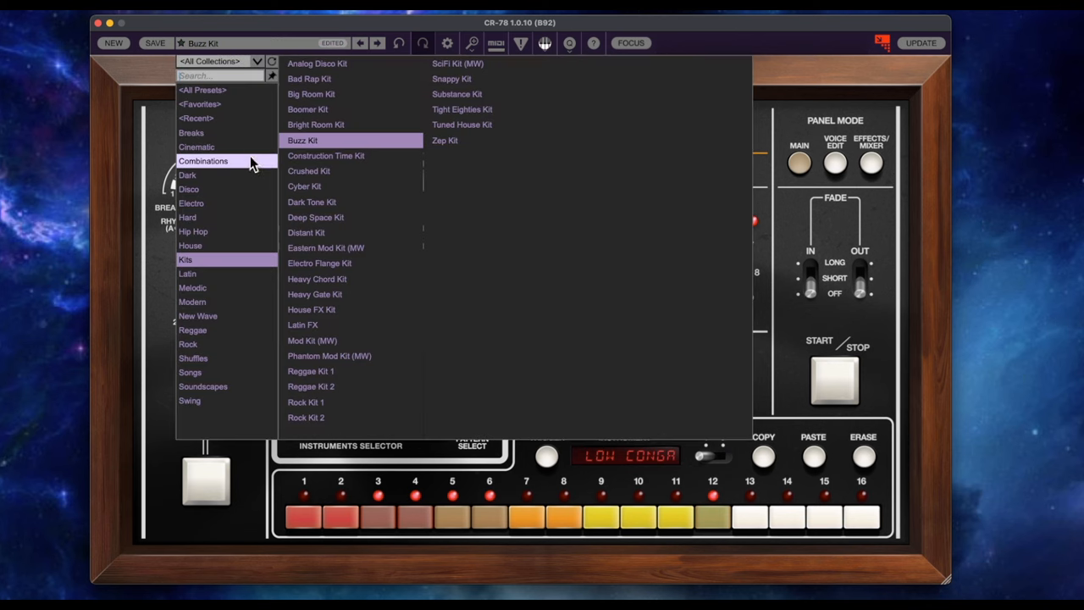
pyautogui.moveTo(233, 344)
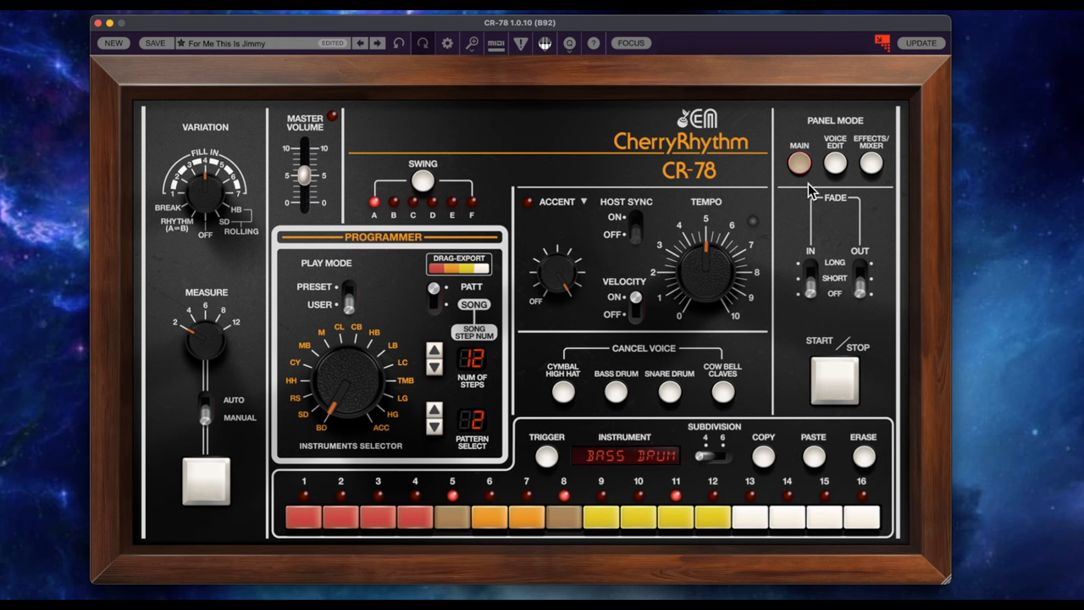
# Step: Bring up the voice editing panel for For Me This Is Jimmy
pyautogui.click(833, 163)
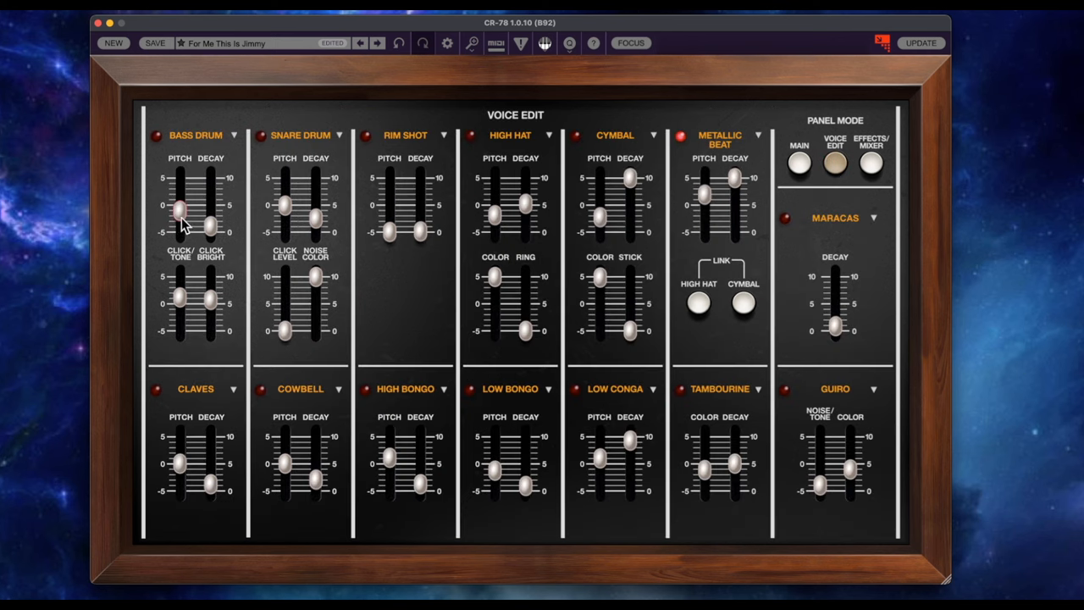
# Step: Adjust the bass drum decay and click tone and the snare drum click level and noise colour
pyautogui.moveTo(212, 229); pyautogui.dragTo(212, 203)
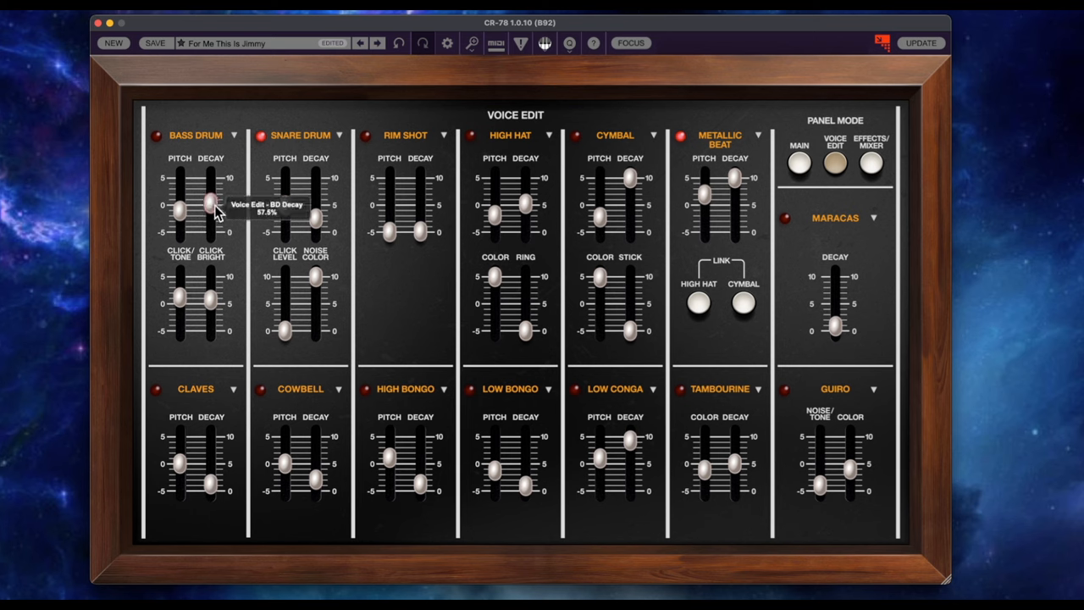
pyautogui.moveTo(212, 202); pyautogui.dragTo(212, 213)
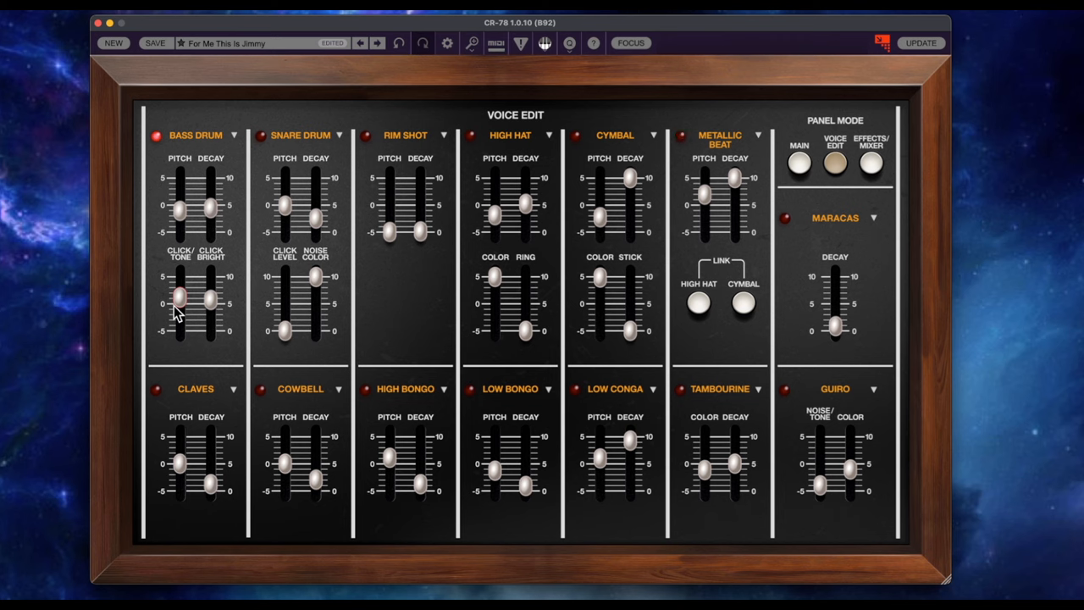
pyautogui.moveTo(210, 301); pyautogui.dragTo(210, 281)
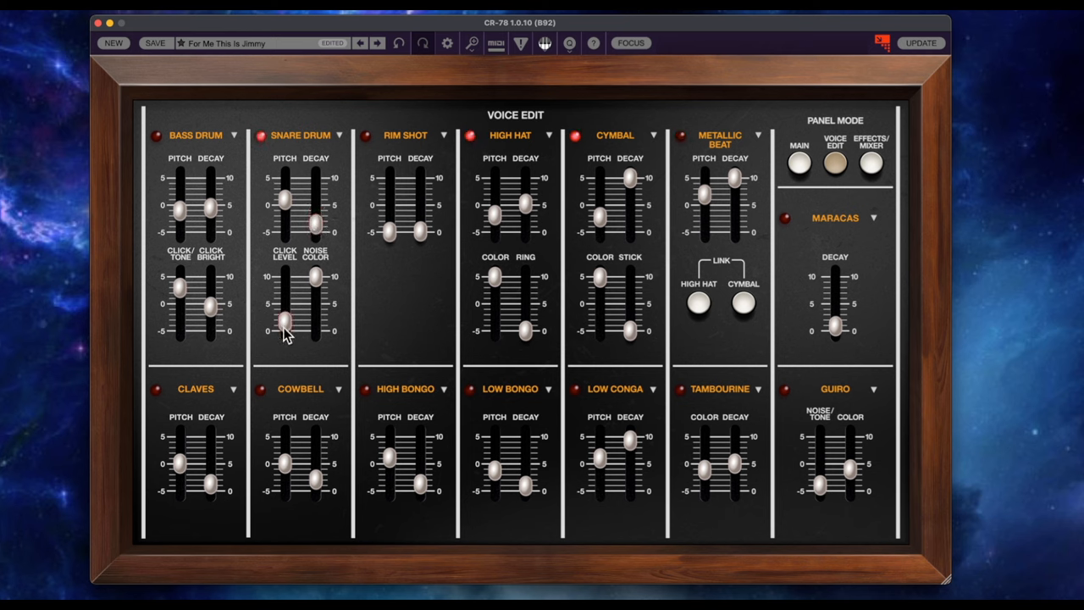
pyautogui.moveTo(285, 320); pyautogui.dragTo(320, 305)
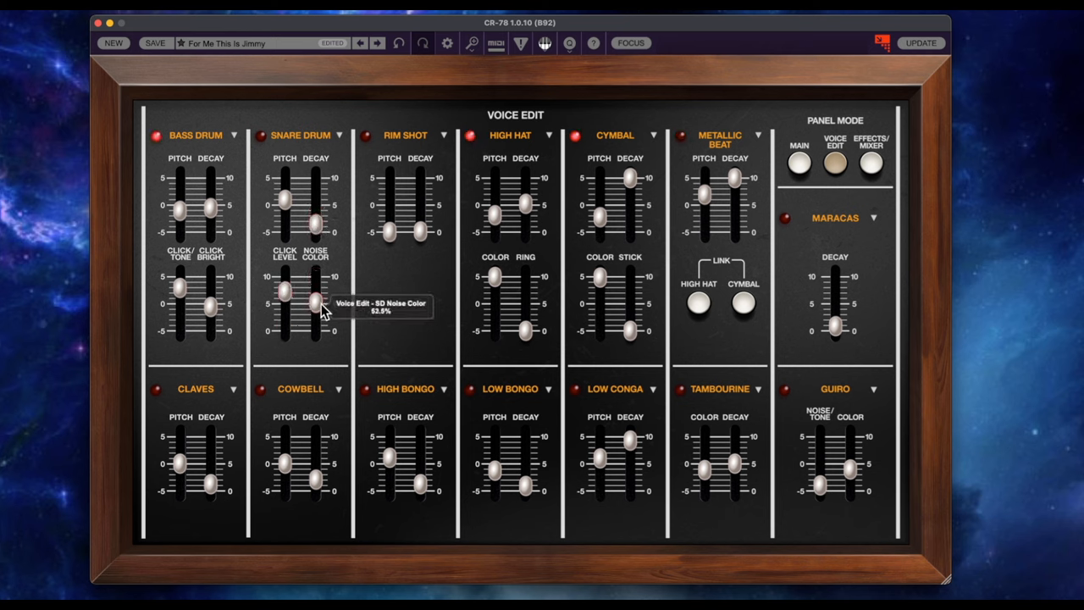
pyautogui.moveTo(315, 301); pyautogui.dragTo(319, 320)
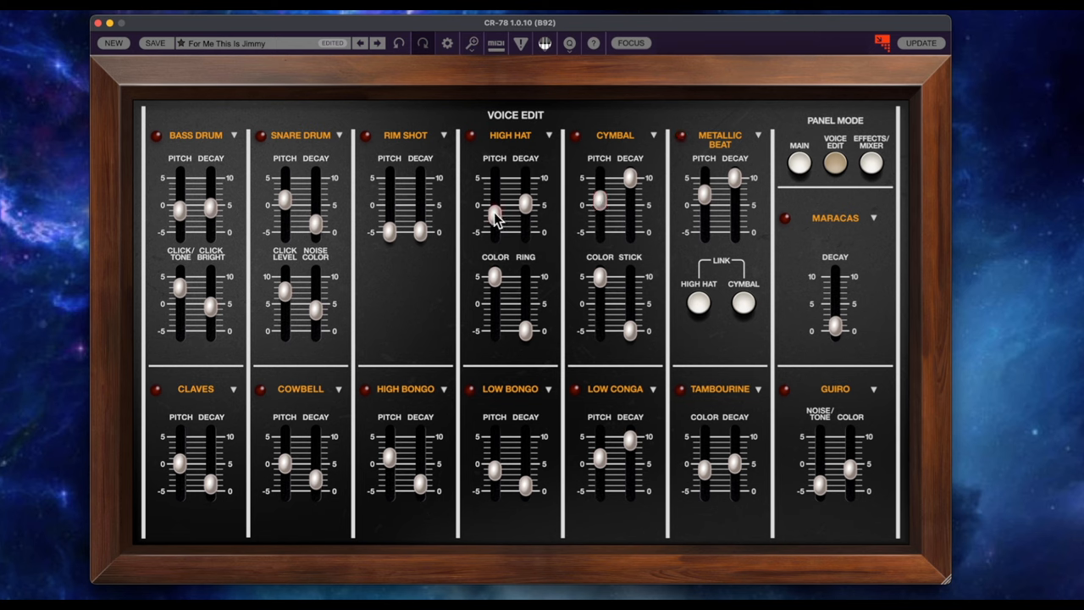
# Step: Set the high hat pitch and ring amount to about 41%, then return to the main panel
pyautogui.moveTo(495, 213); pyautogui.dragTo(525, 202)
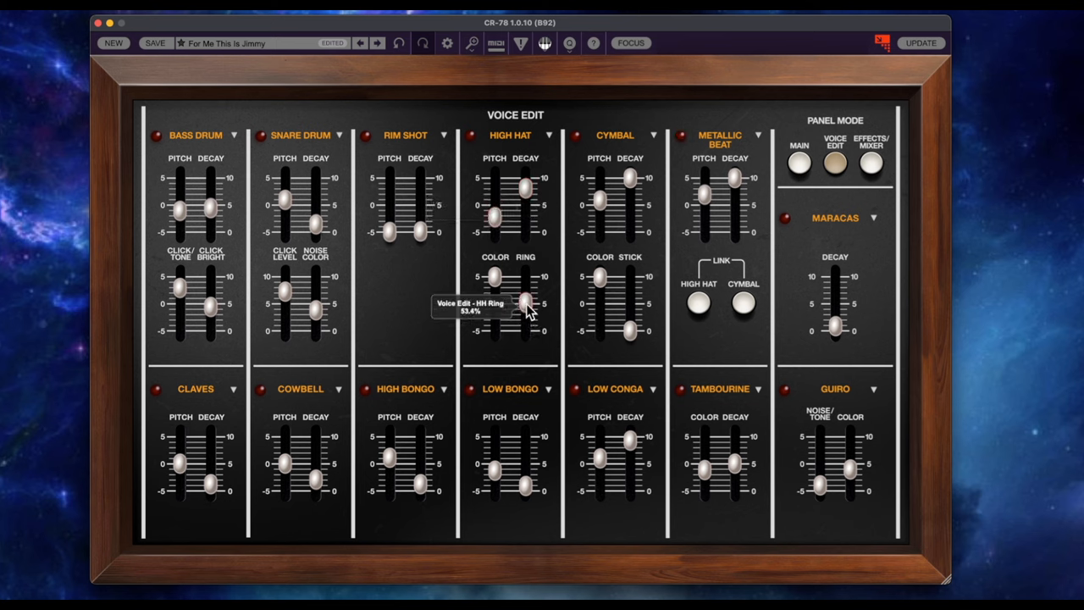
pyautogui.moveTo(528, 301); pyautogui.dragTo(523, 318)
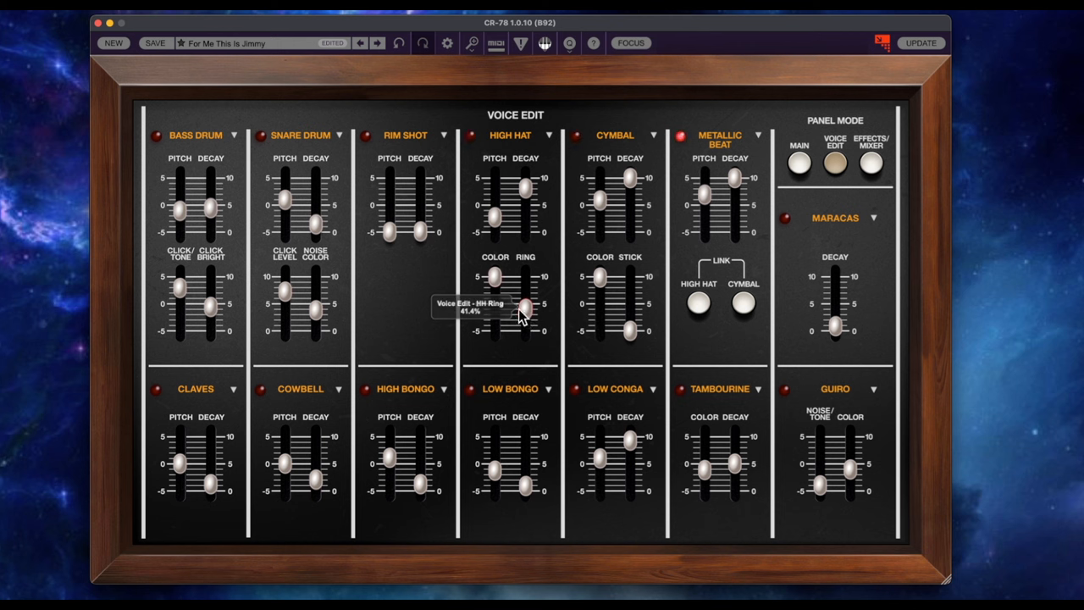
pyautogui.click(798, 162)
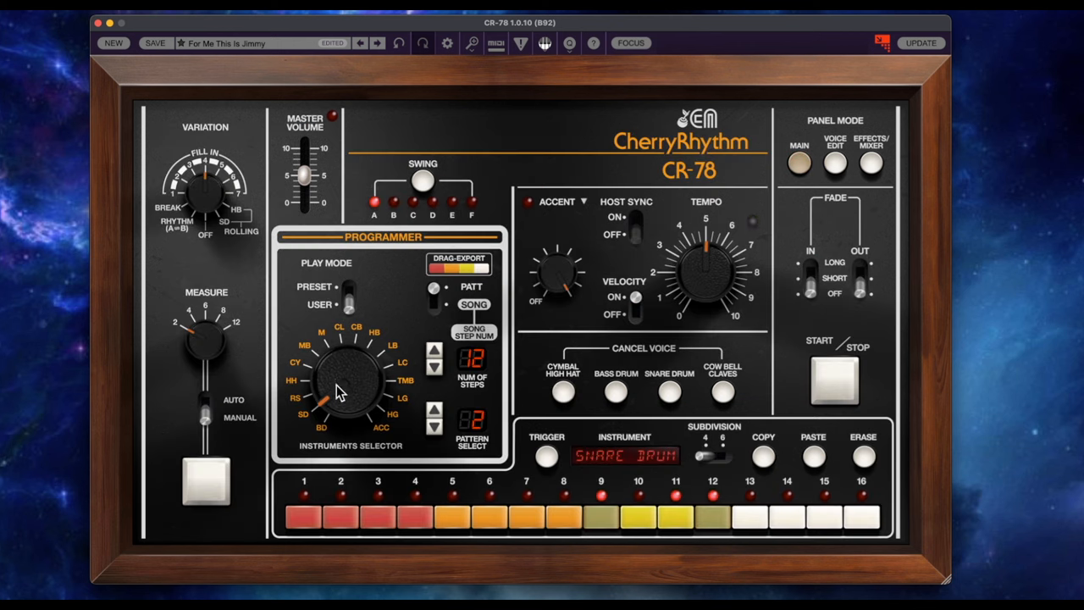
# Step: Select HH on the Instruments Selector, toggle hi-hat hits on the step buttons, then move on to MA
pyautogui.click(342, 376)
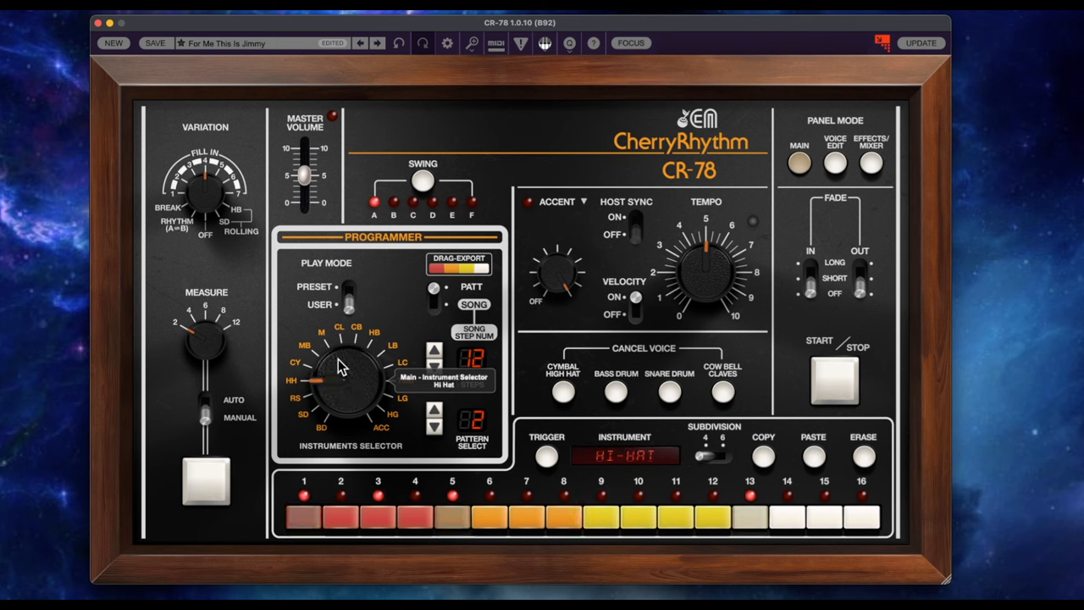
pyautogui.click(379, 514)
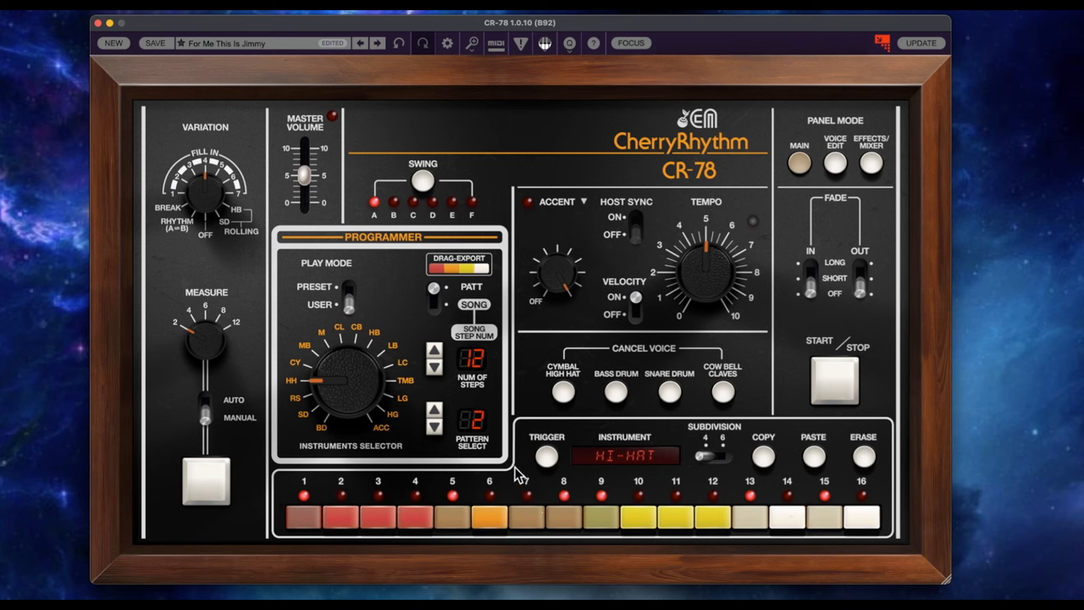
pyautogui.click(676, 515)
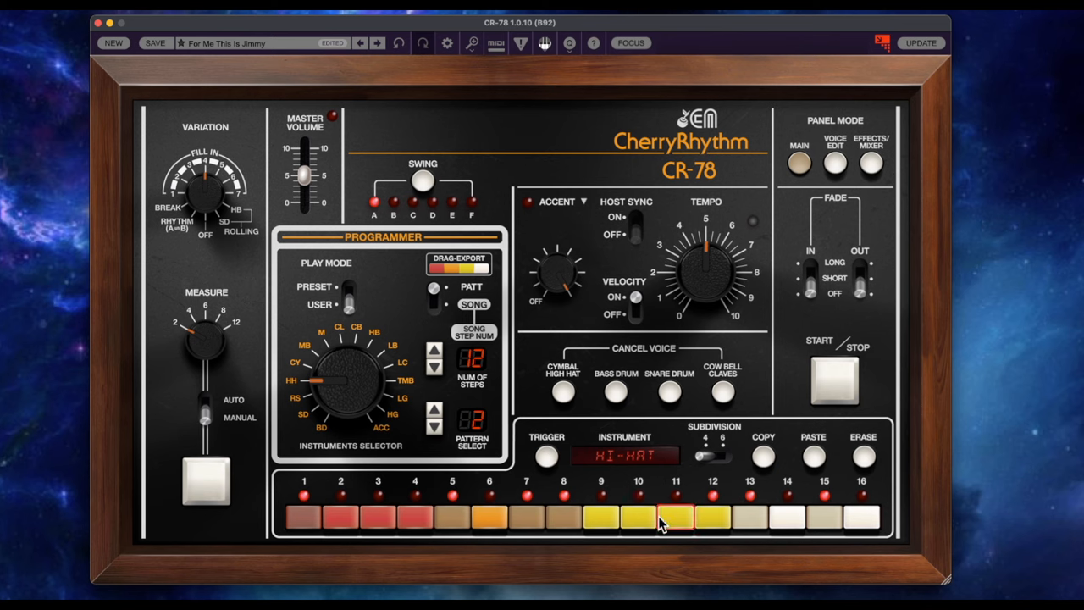
pyautogui.click(674, 515)
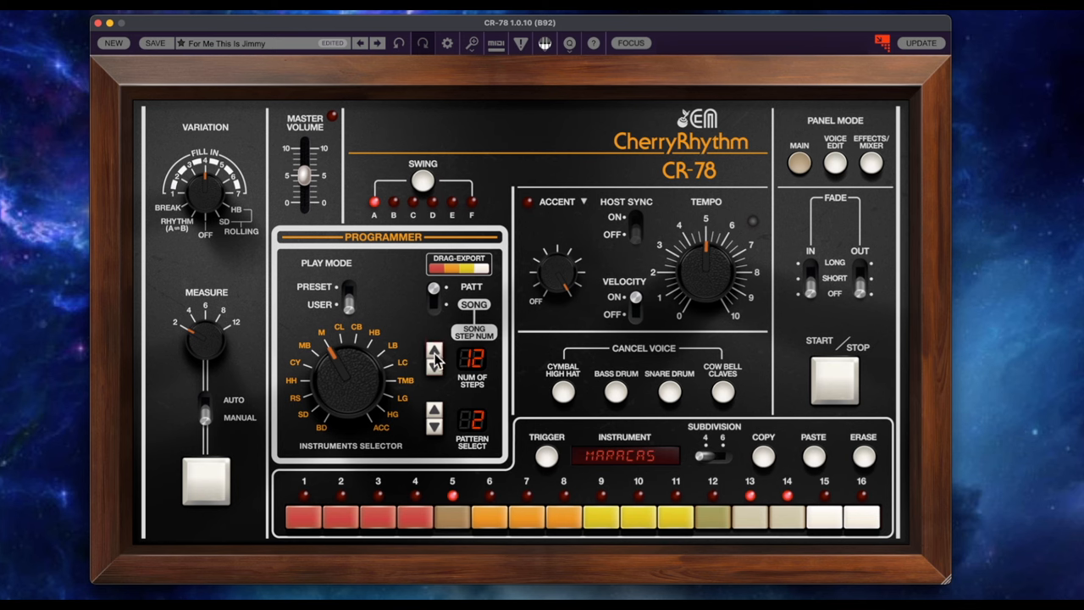
pyautogui.click(833, 163)
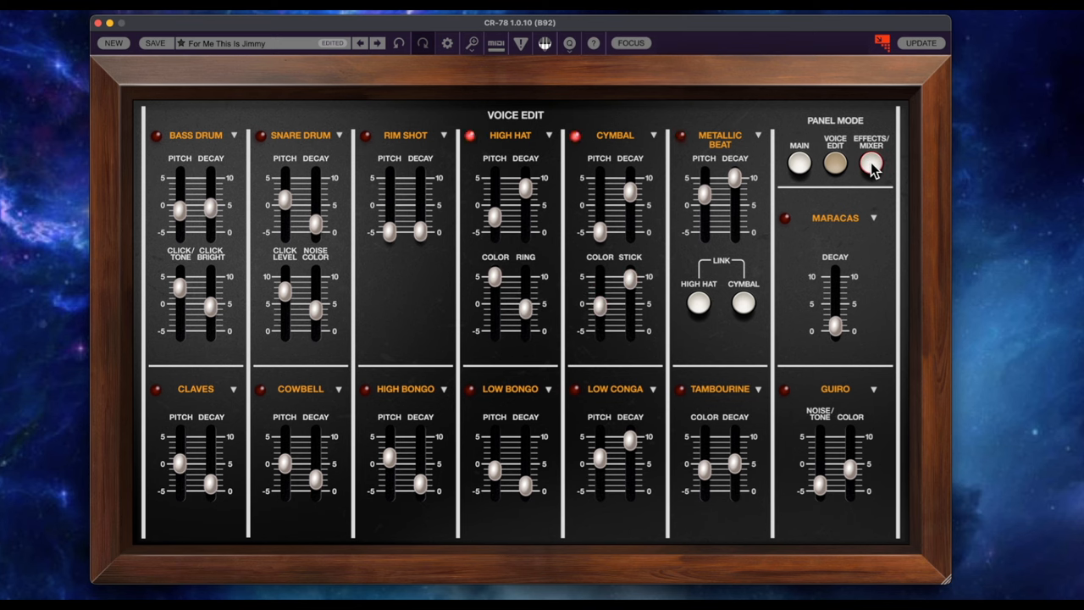
# Step: Set the CYM mixer fader to about 39% and flip the compressor OUT/IN switch
pyautogui.click(870, 163)
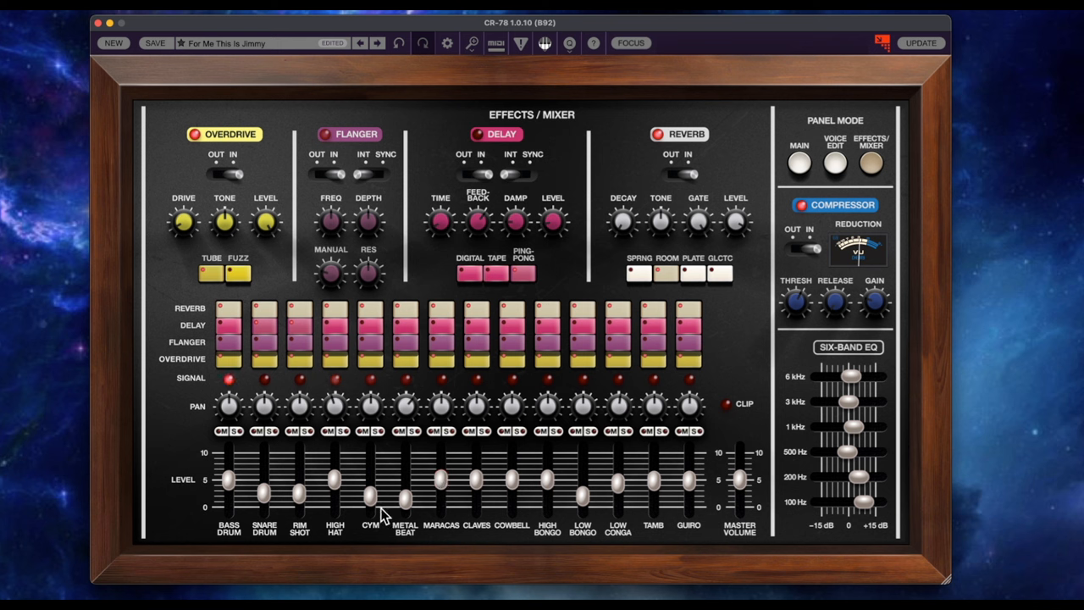
pyautogui.moveTo(369, 496); pyautogui.dragTo(369, 488)
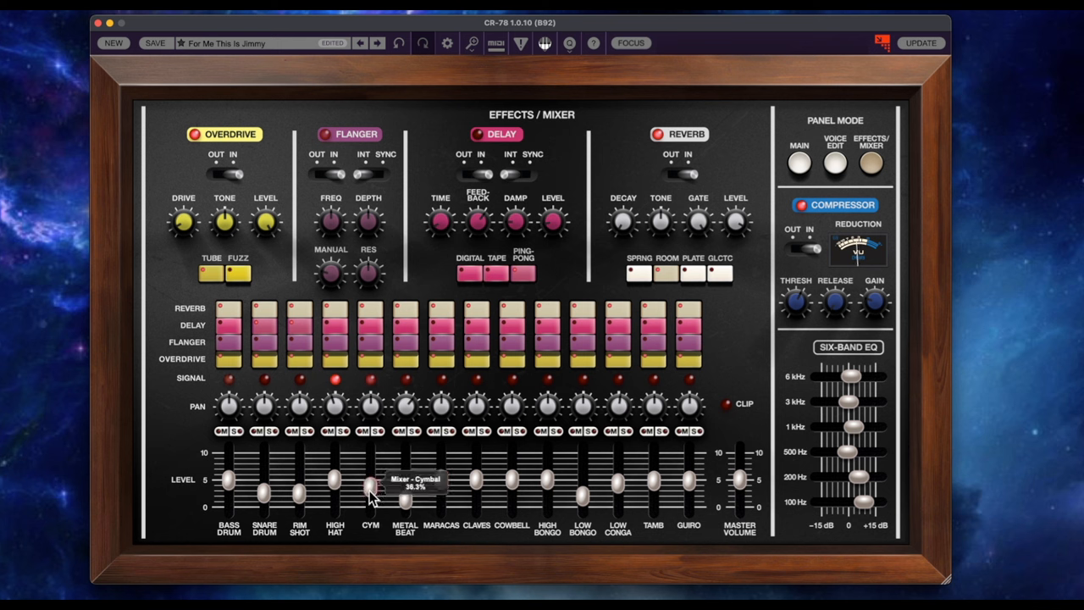
pyautogui.moveTo(371, 488); pyautogui.dragTo(371, 493)
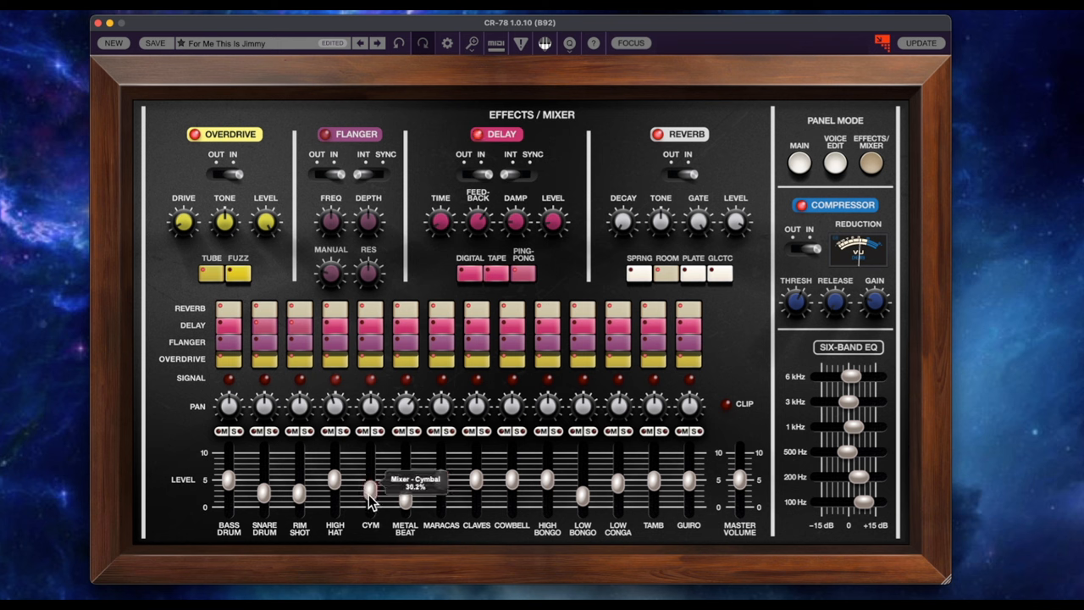
pyautogui.click(803, 247)
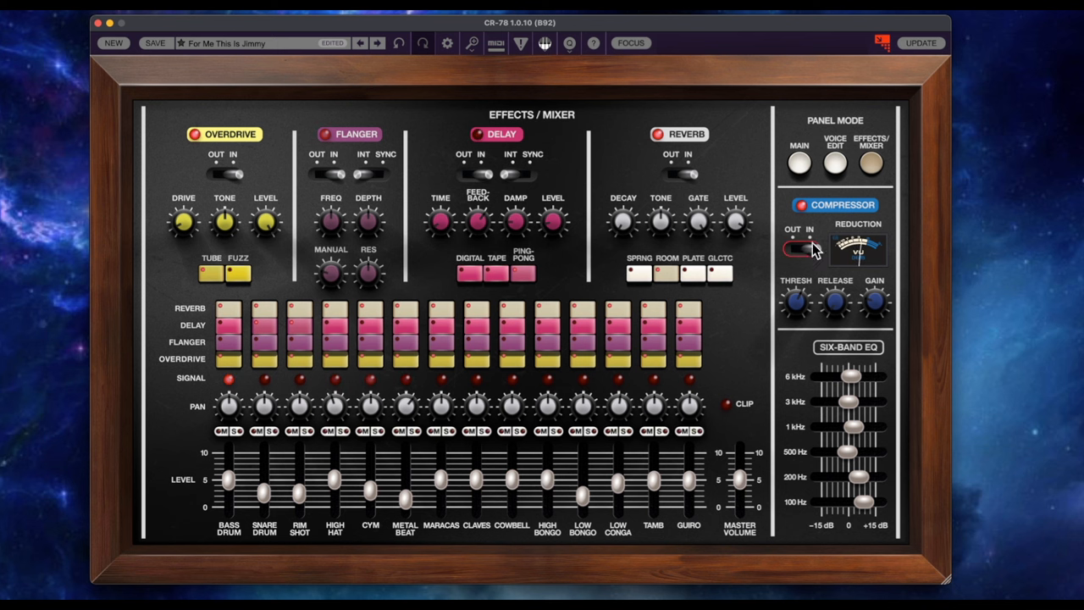
pyautogui.click(800, 161)
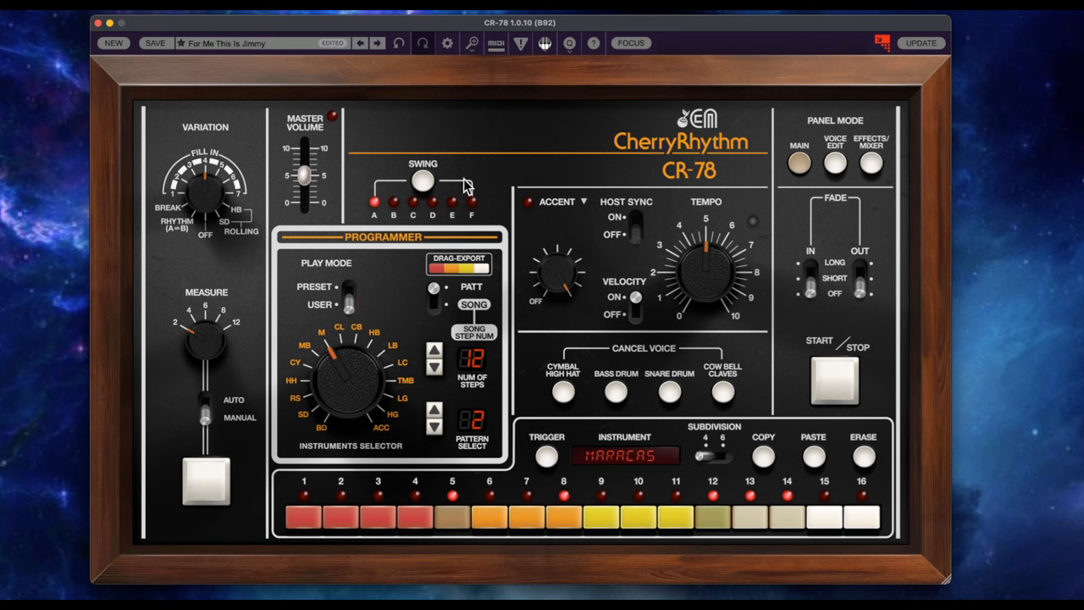
pyautogui.moveTo(799, 162)
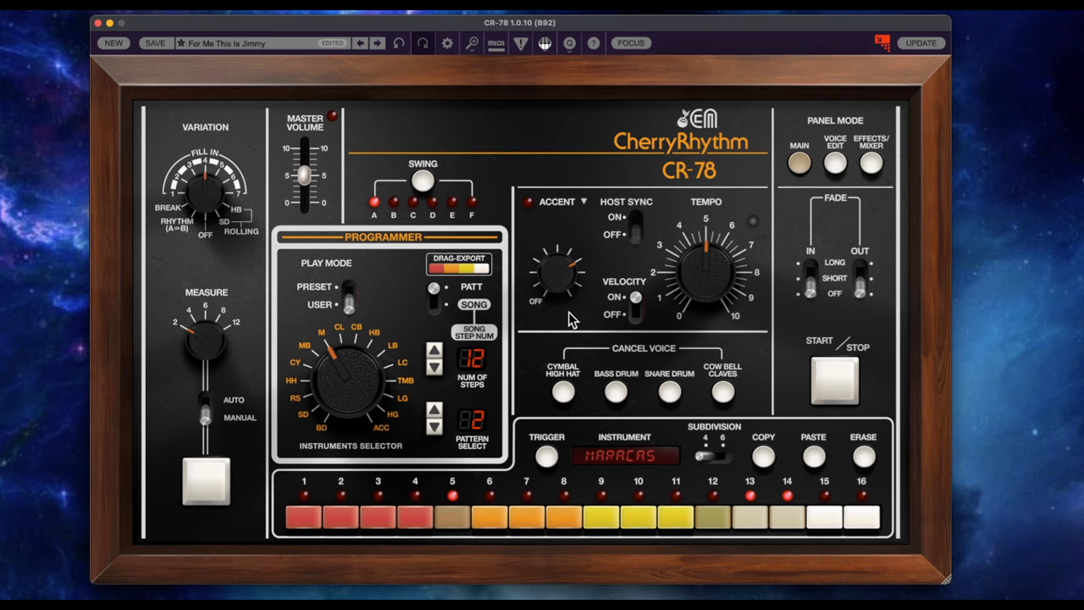
# Step: Adjust the Accent knob, set Variation to Fill In Break, trigger a fill and set measure mode to MANUAL
pyautogui.click(633, 303)
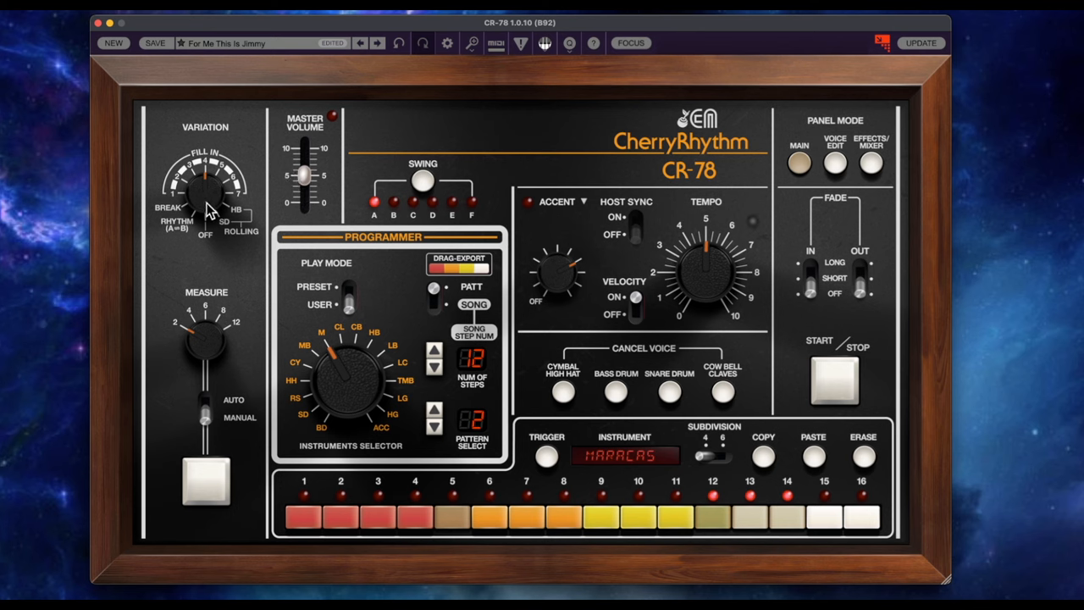
pyautogui.click(205, 477)
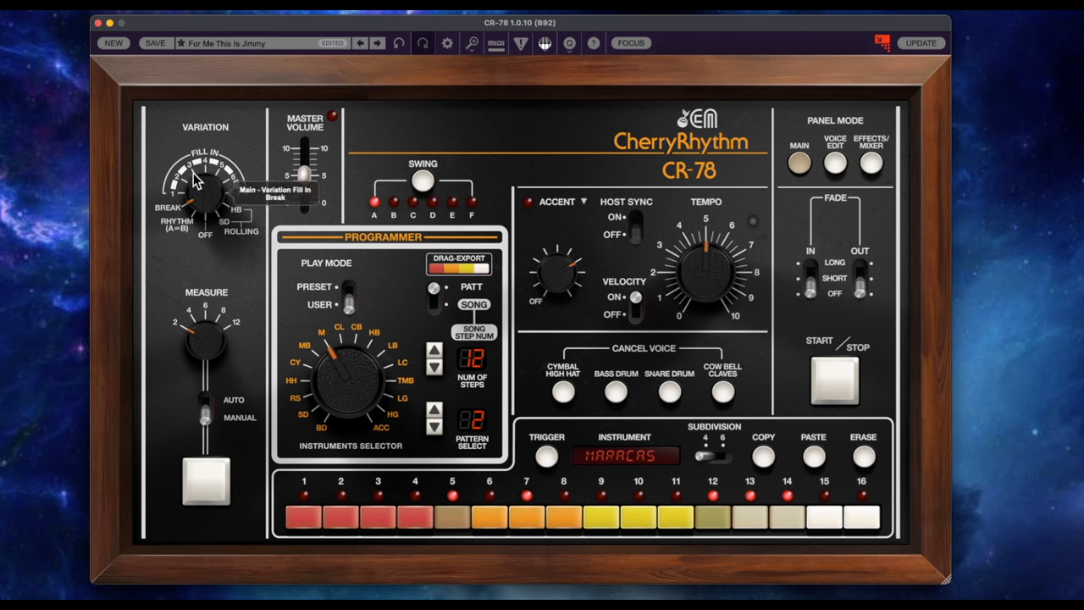
pyautogui.moveTo(162, 401)
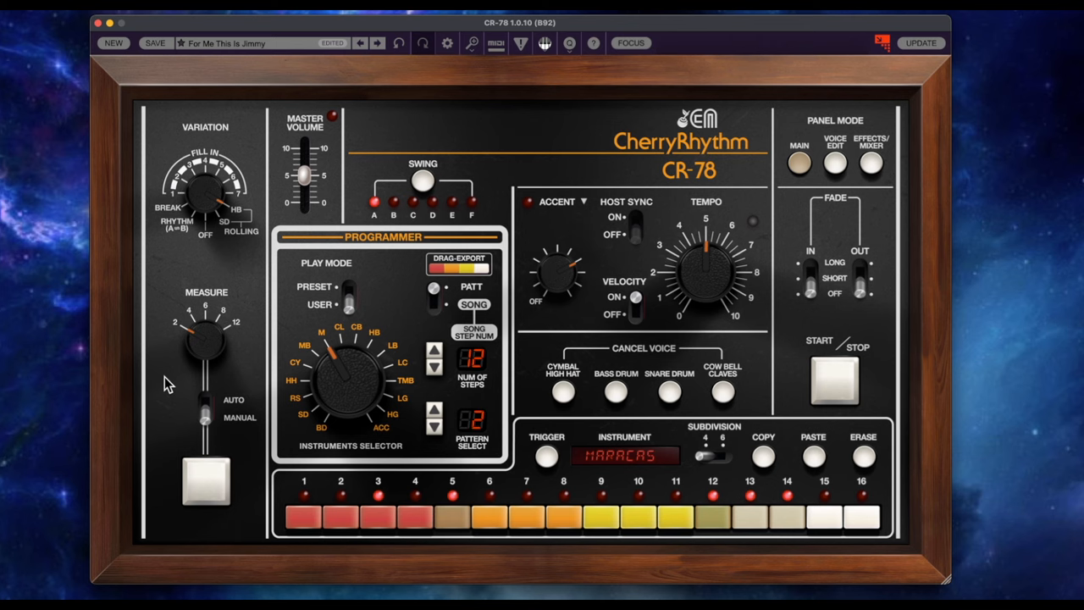
pyautogui.click(205, 481)
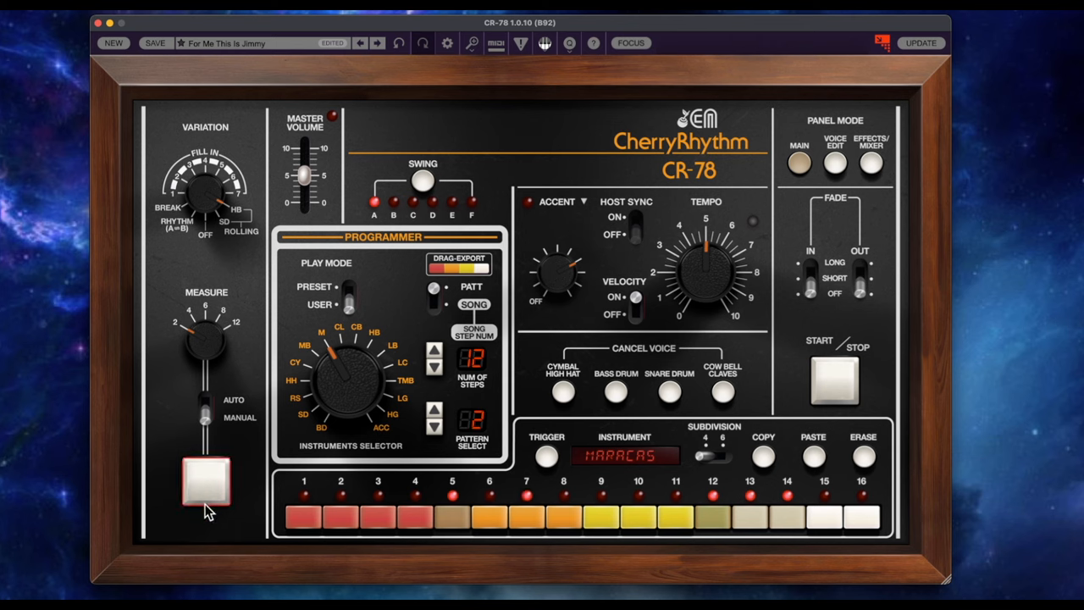
pyautogui.click(205, 415)
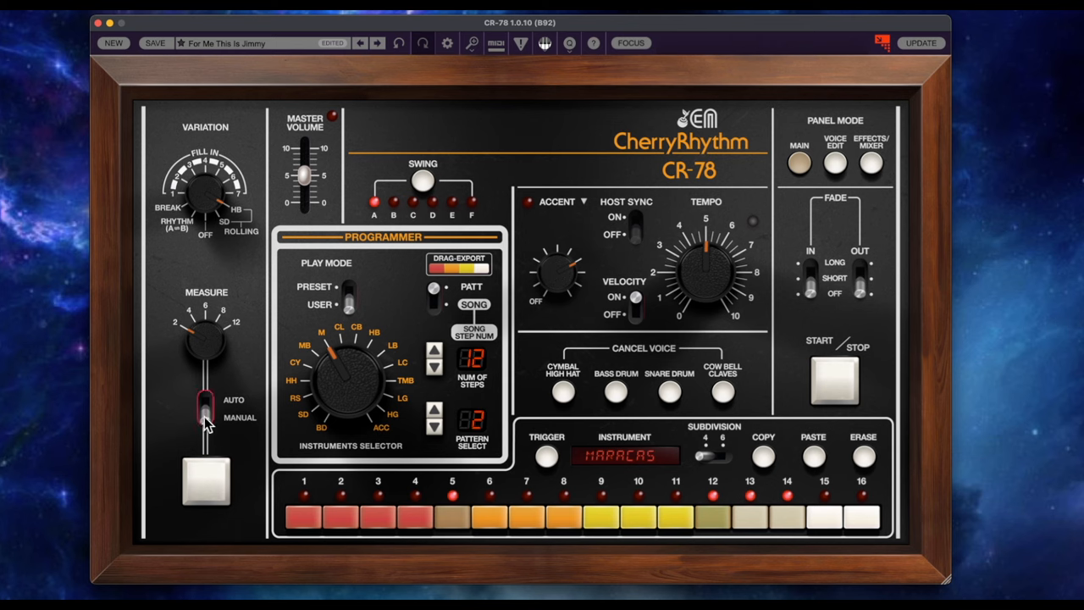
pyautogui.click(205, 406)
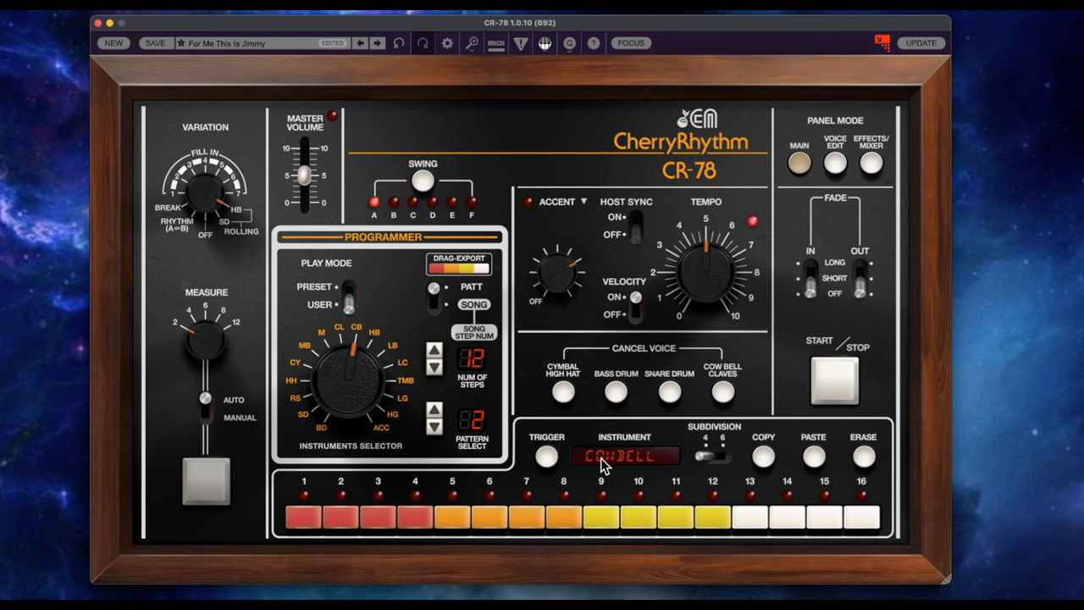
# Step: Turn the Instruments Selector to LB and trigger the low bongo once
pyautogui.click(547, 456)
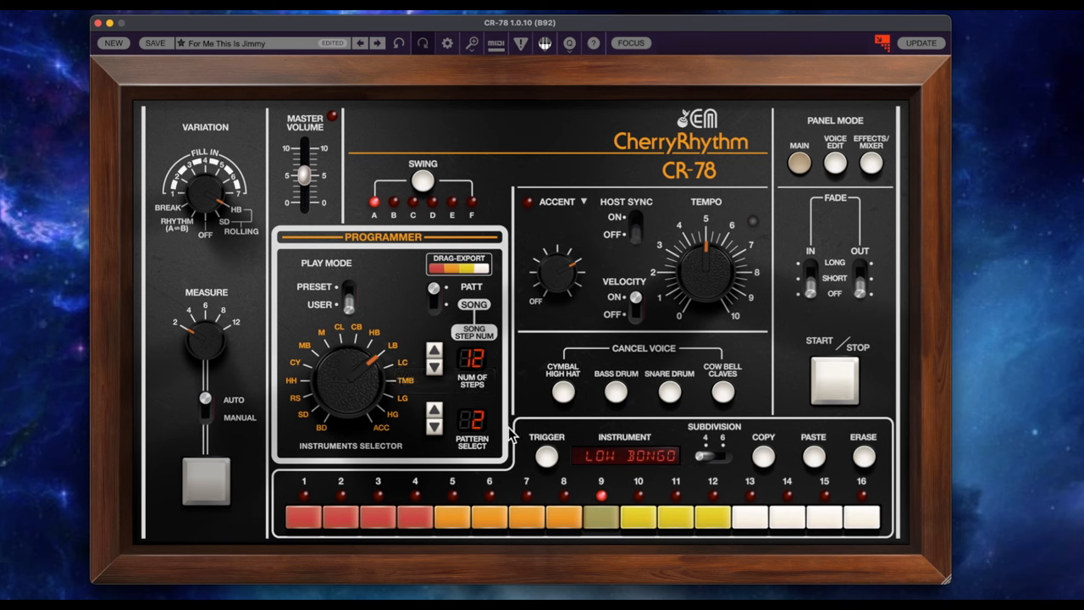
pyautogui.click(451, 515)
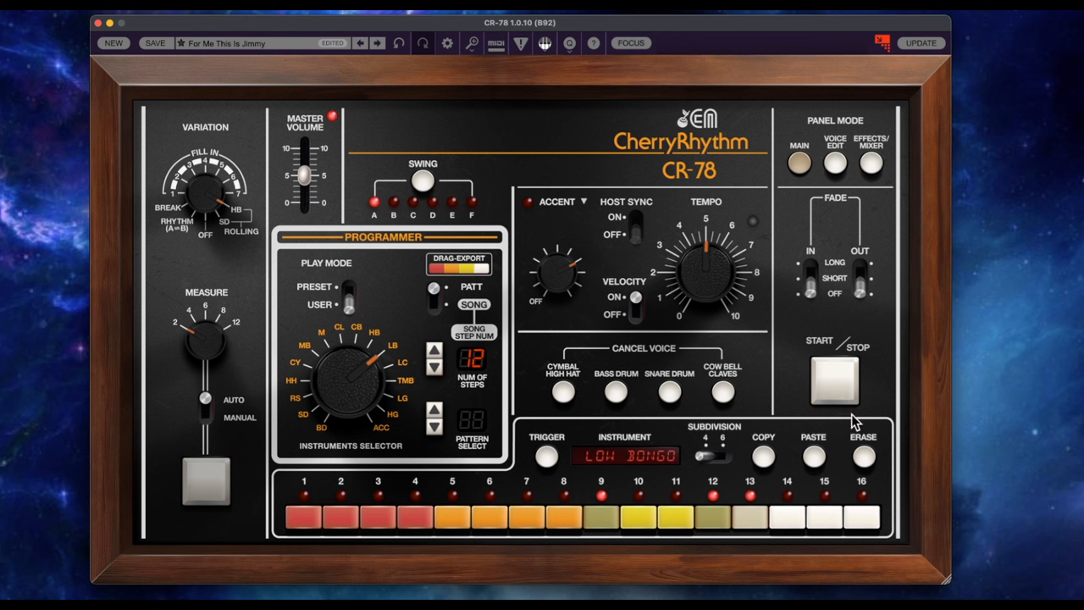
# Step: Adjust the Low Bongo decay and lower its pitch to about −28% in Voice Edit
pyautogui.click(833, 162)
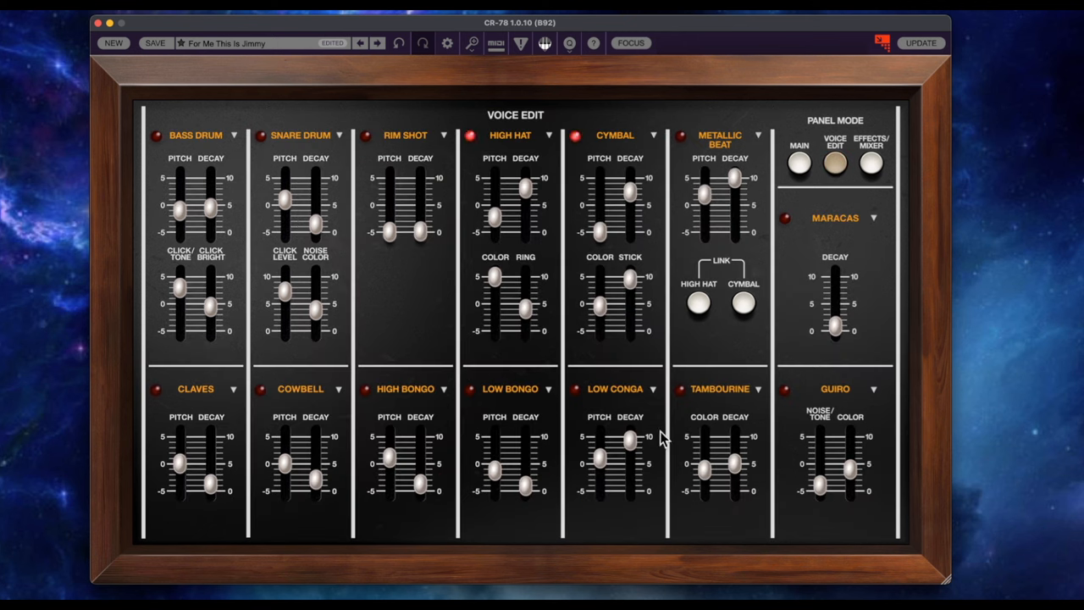
pyautogui.moveTo(523, 436); pyautogui.dragTo(523, 473)
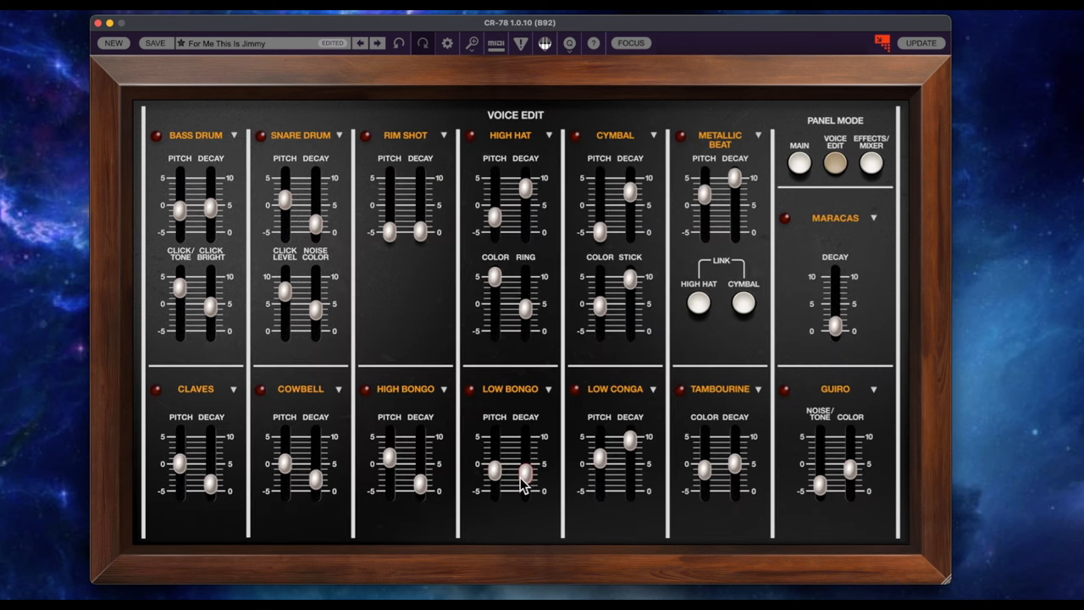
pyautogui.moveTo(522, 473); pyautogui.dragTo(525, 444)
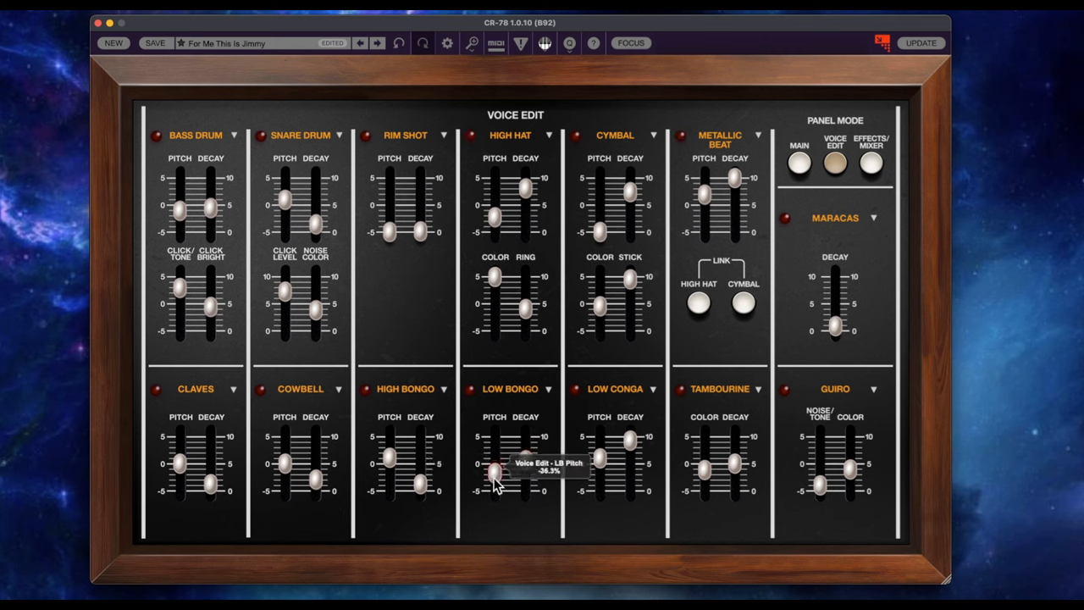
pyautogui.moveTo(494, 467); pyautogui.dragTo(494, 484)
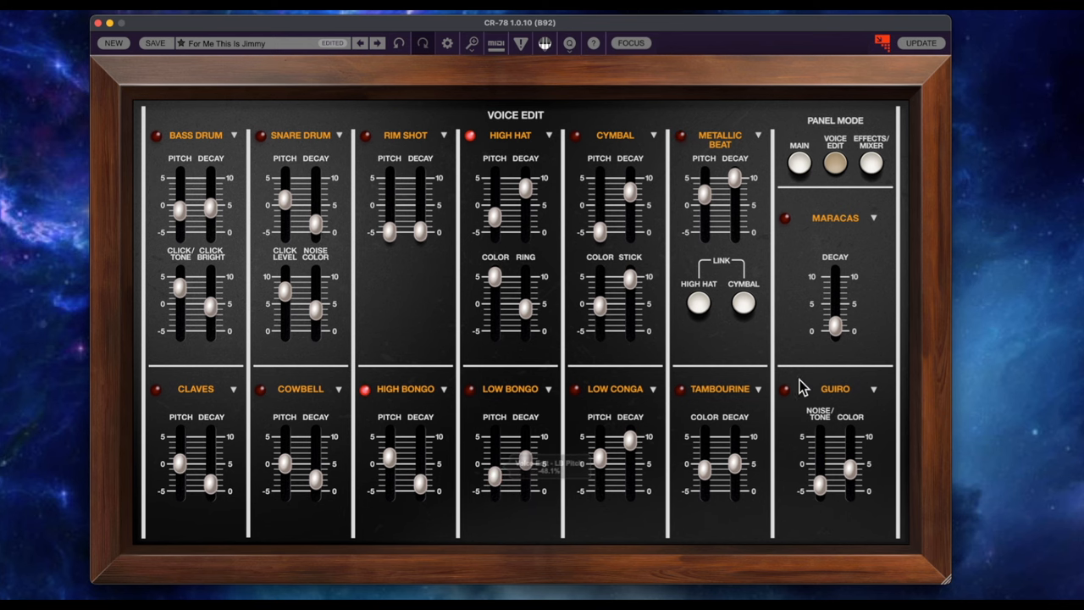
pyautogui.click(799, 163)
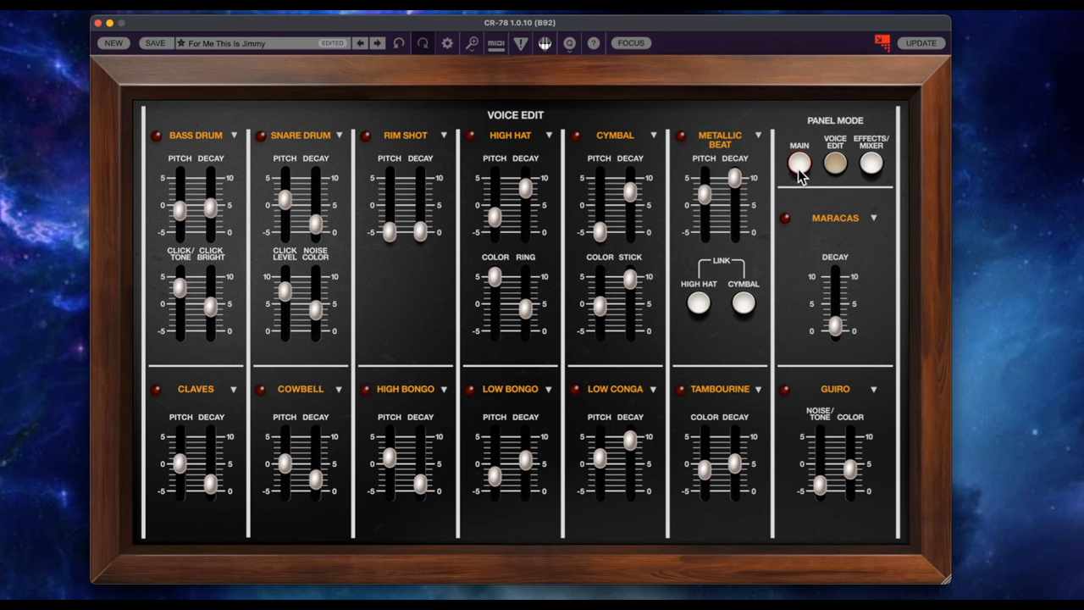
pyautogui.click(870, 163)
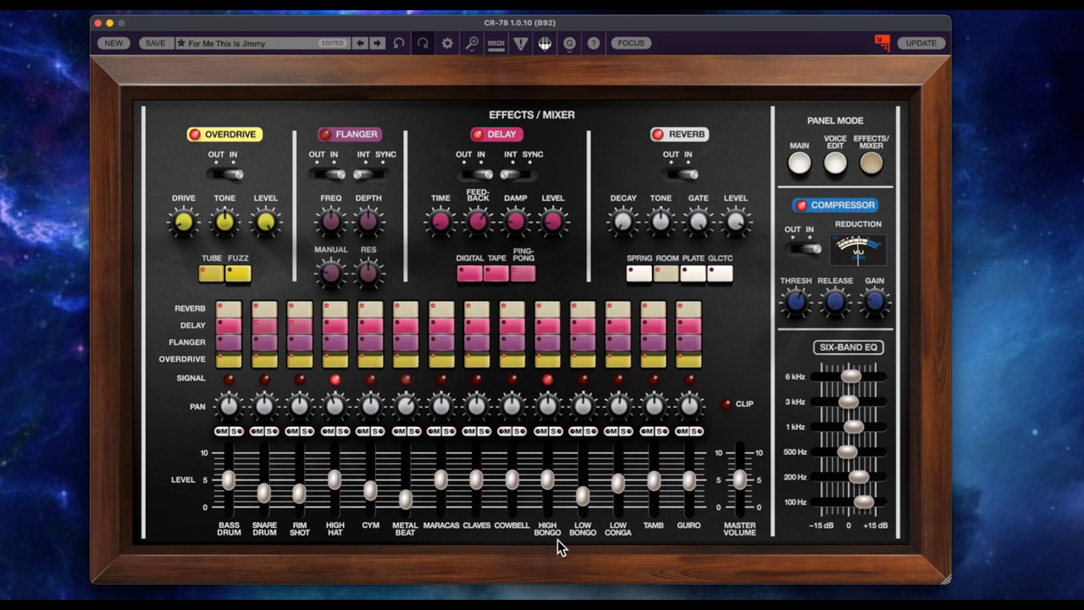
# Step: Set the Delay TIME knob to about 187 ms and adjust the delay level
pyautogui.moveTo(583, 488); pyautogui.dragTo(583, 491)
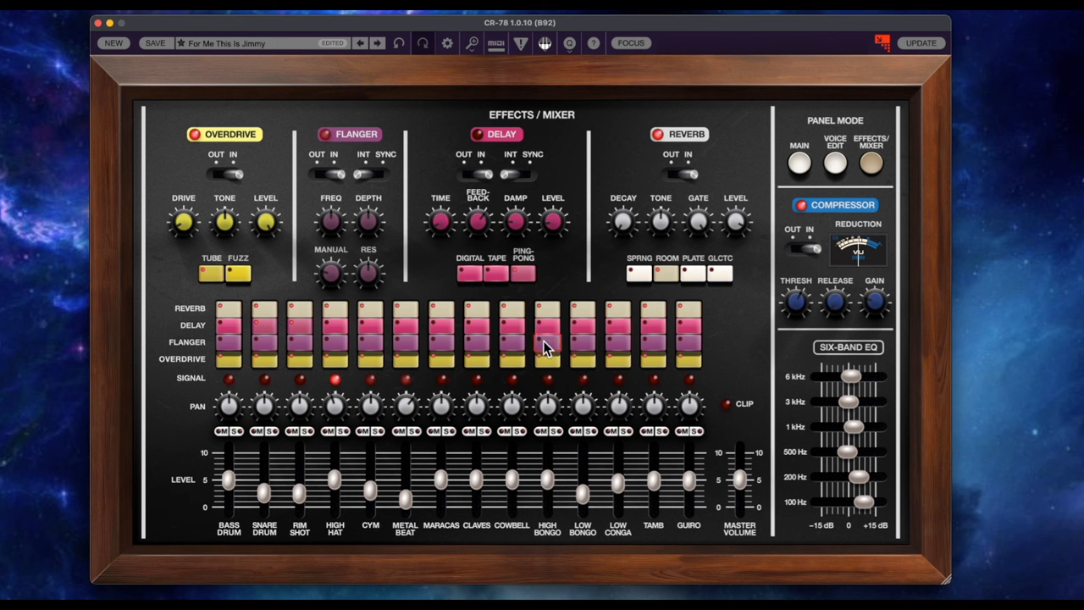
pyautogui.click(546, 325)
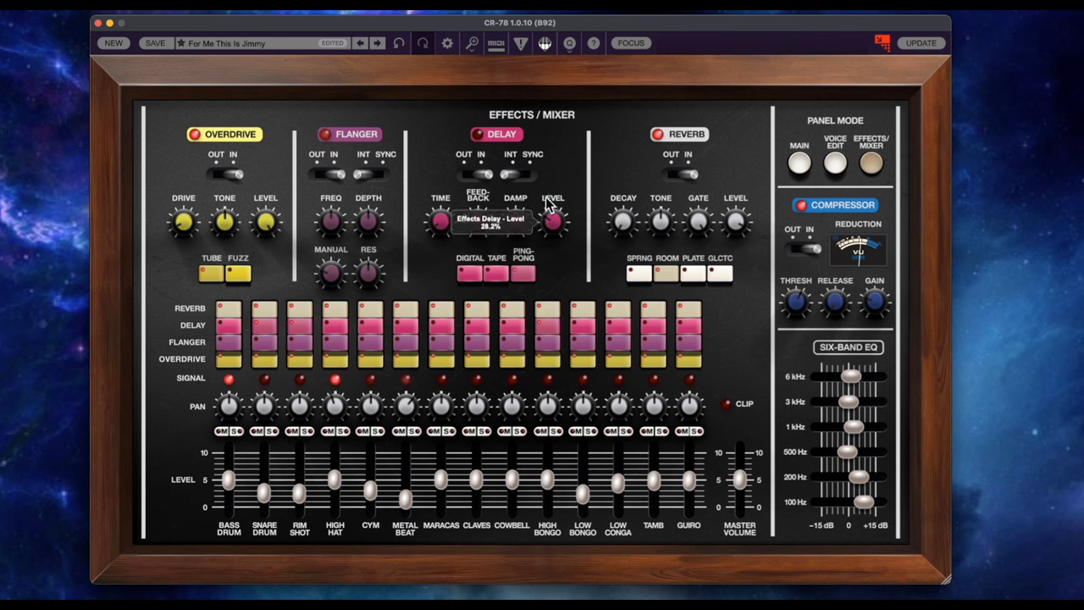
pyautogui.moveTo(437, 229)
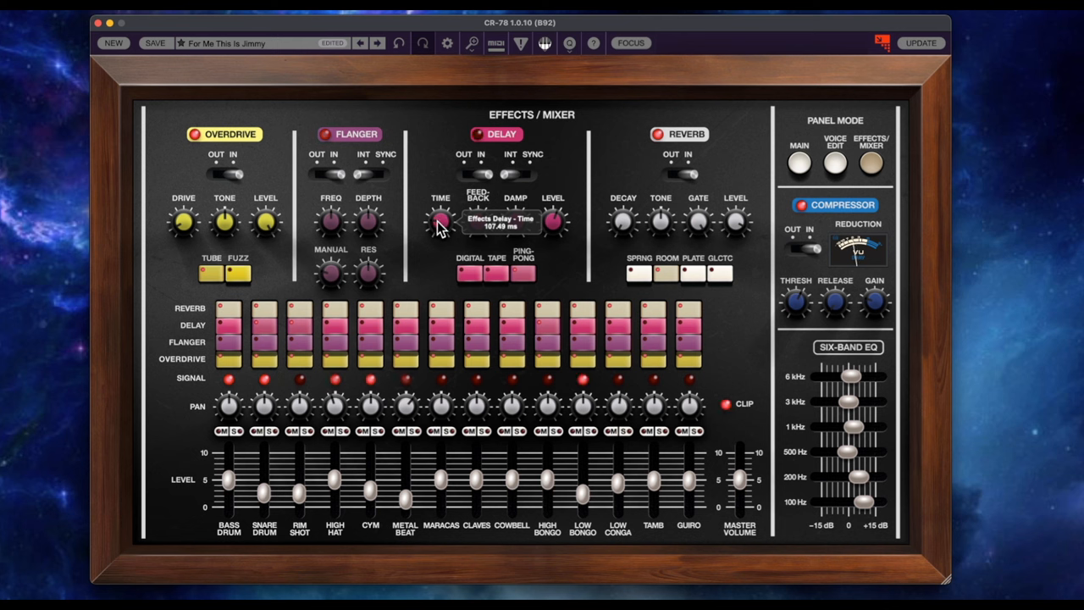
pyautogui.moveTo(441, 219); pyautogui.dragTo(440, 153)
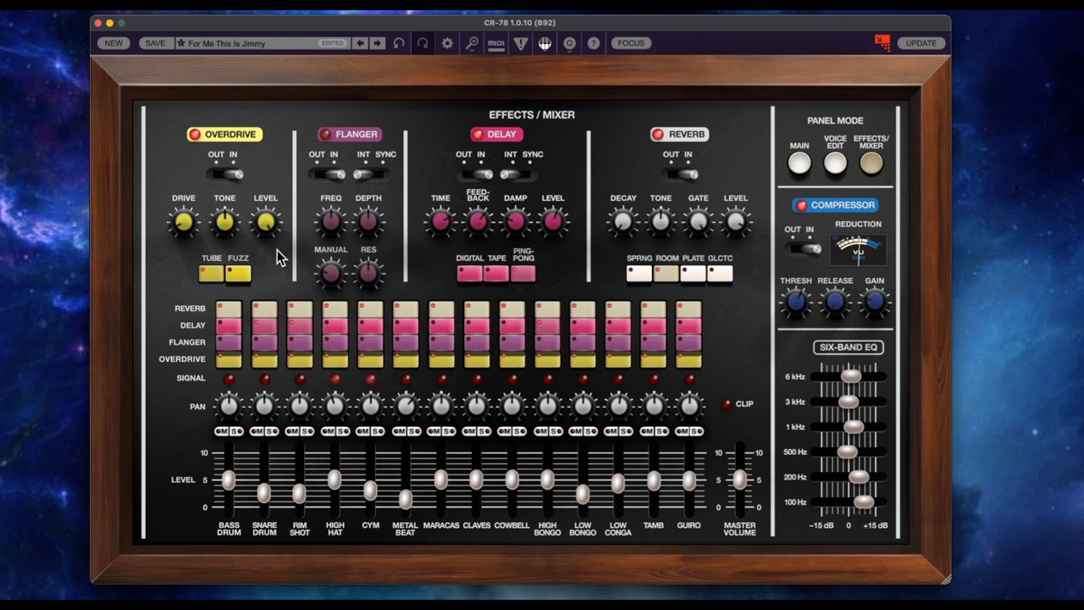
pyautogui.click(496, 271)
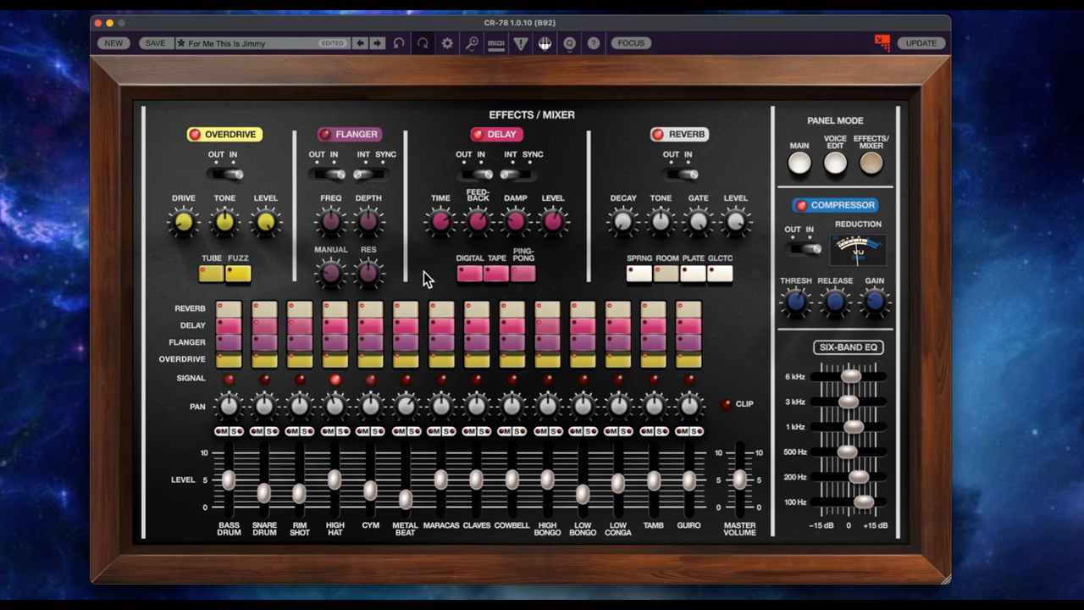
pyautogui.click(496, 273)
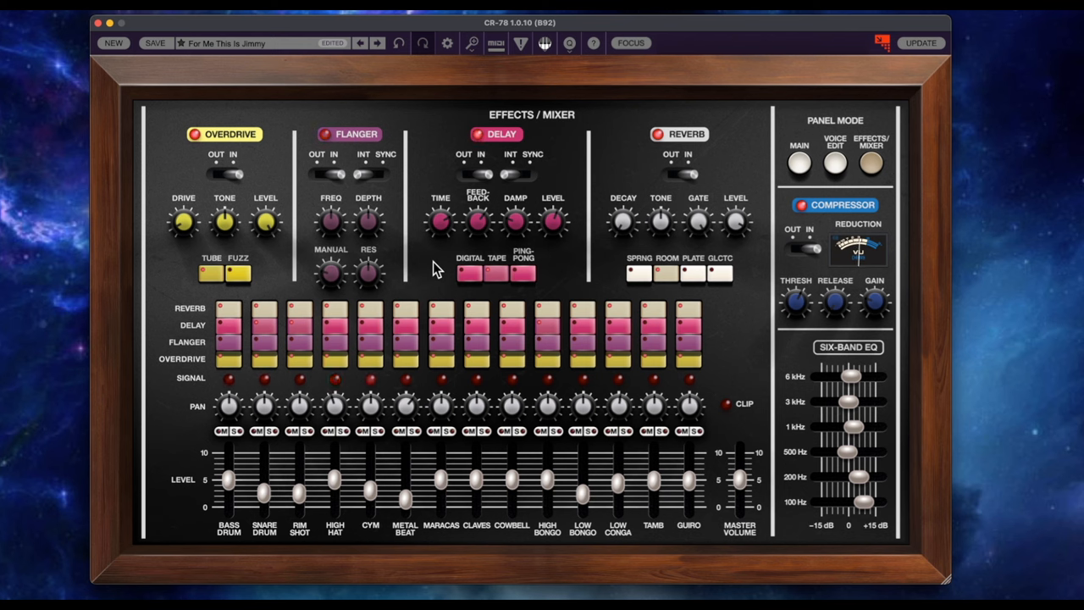
pyautogui.click(470, 272)
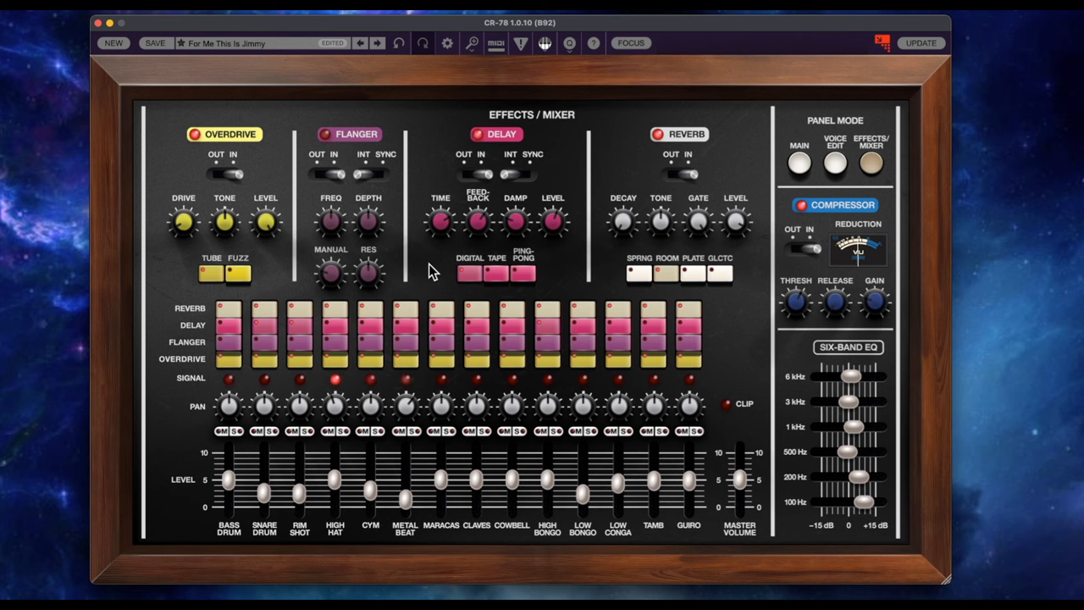
# Step: Select the PING-PONG delay character and set Flanger DEPTH to about 55.5%, then return to MAIN
pyautogui.click(523, 272)
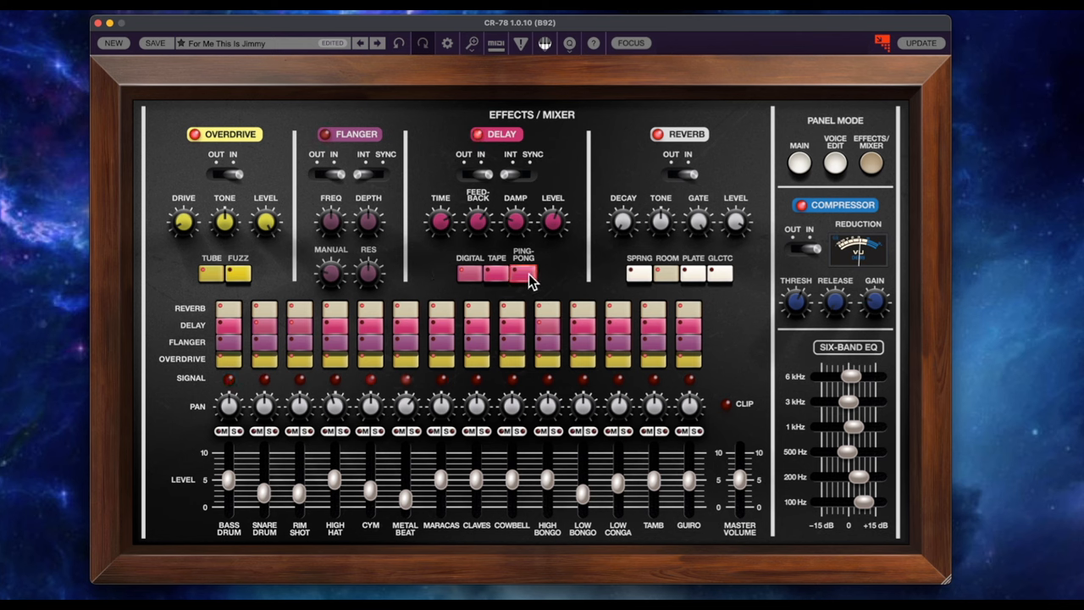
pyautogui.click(523, 272)
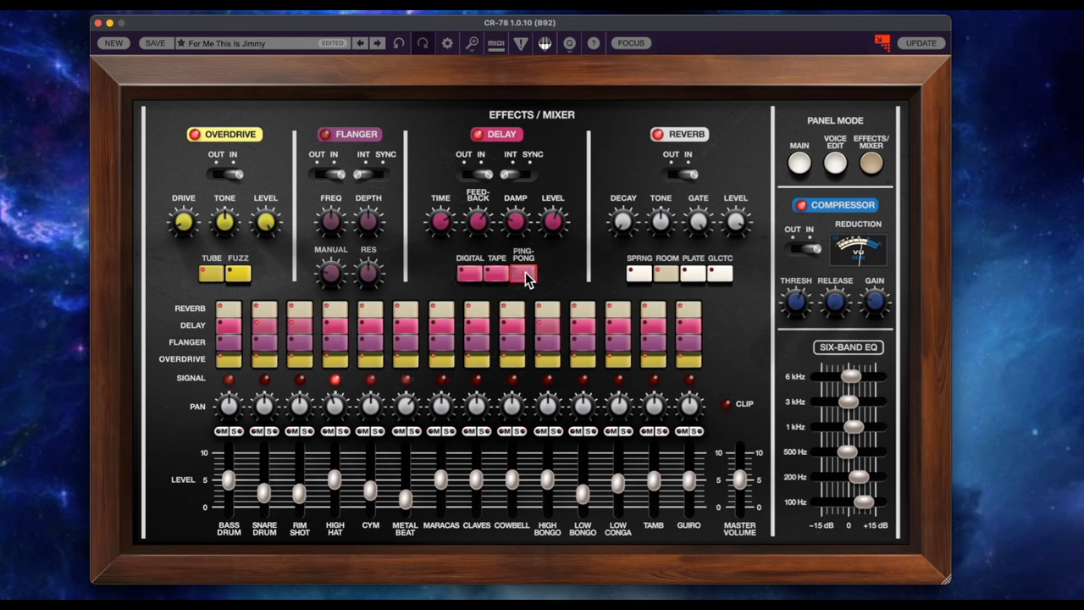
pyautogui.click(521, 272)
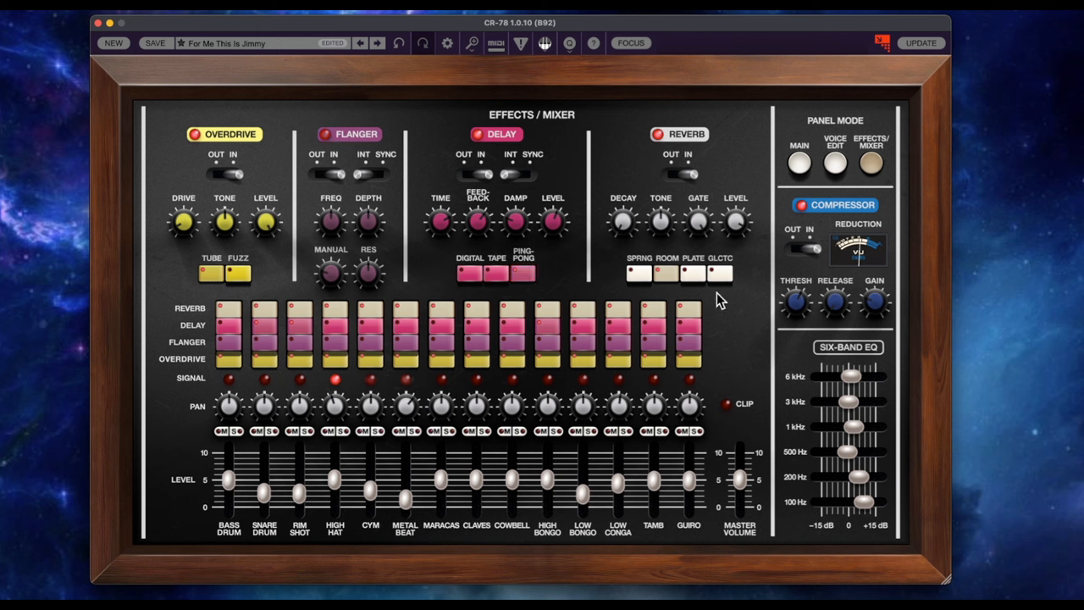
pyautogui.click(693, 273)
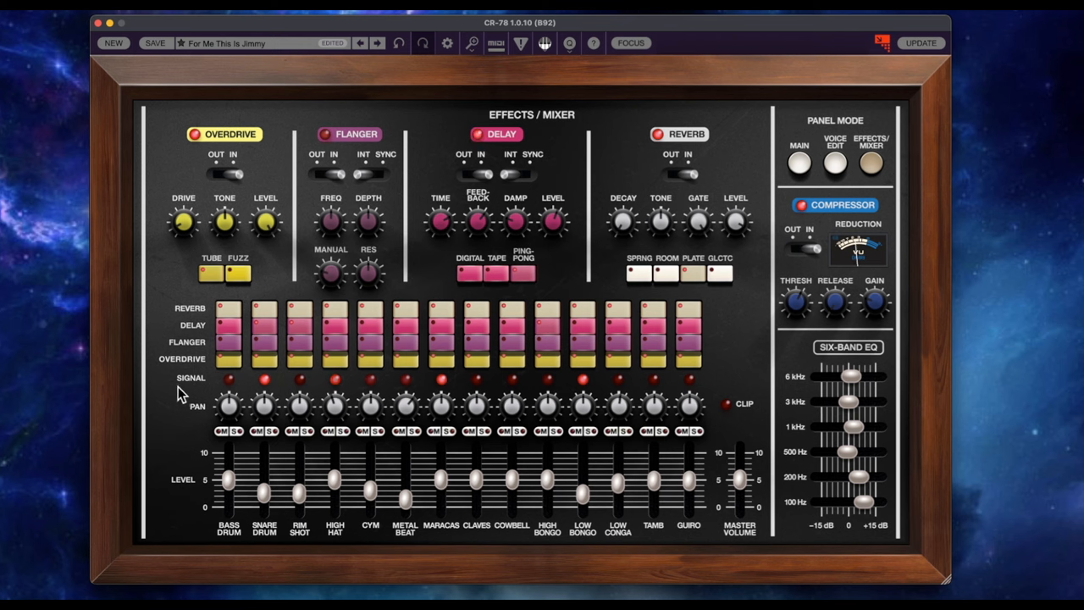
pyautogui.click(228, 308)
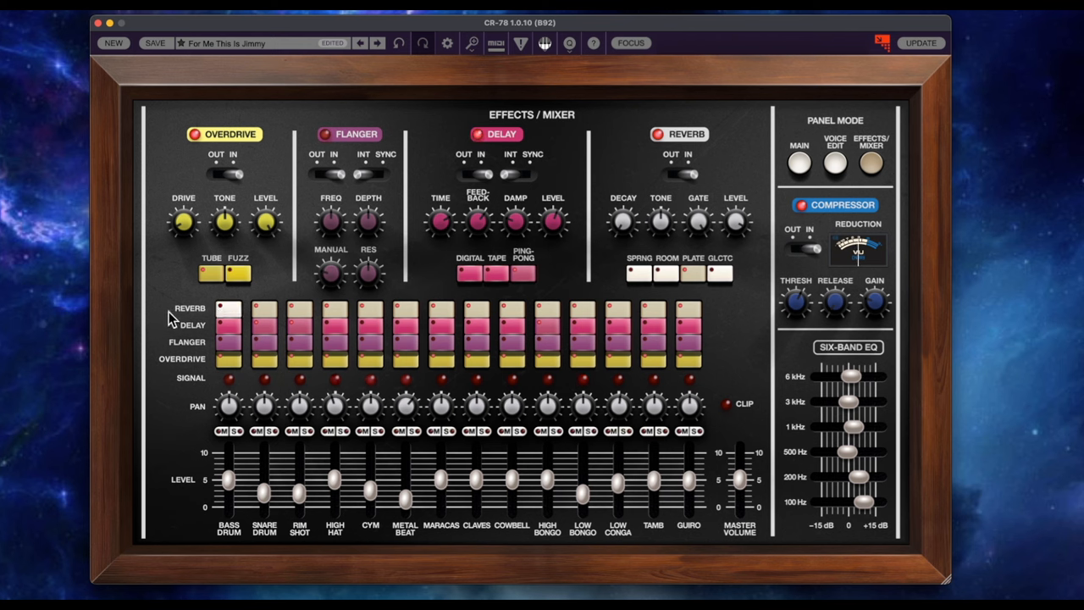
pyautogui.click(229, 359)
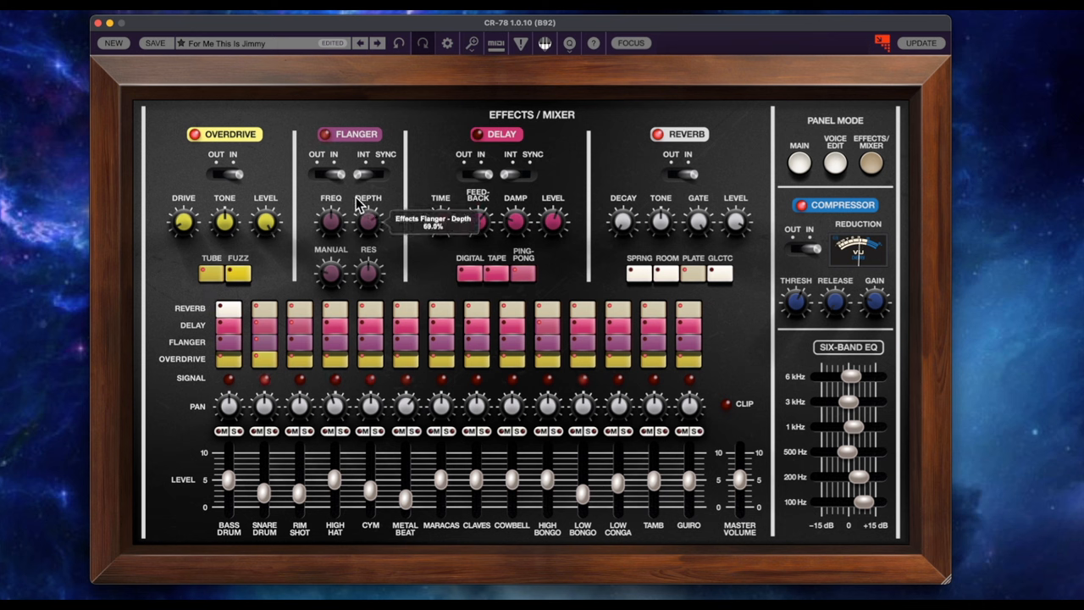
pyautogui.moveTo(330, 220)
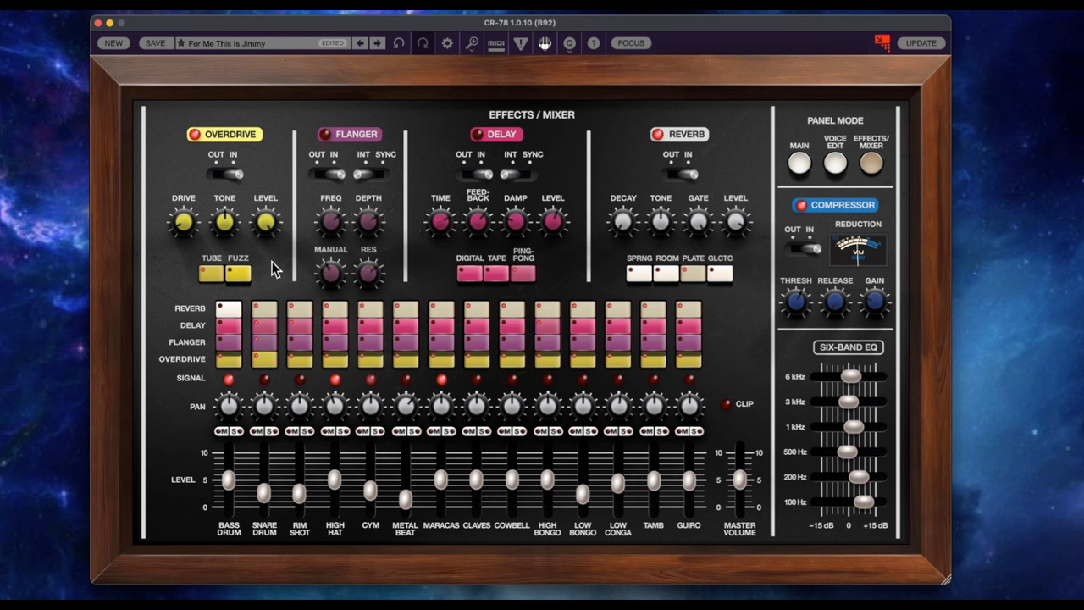
pyautogui.click(797, 163)
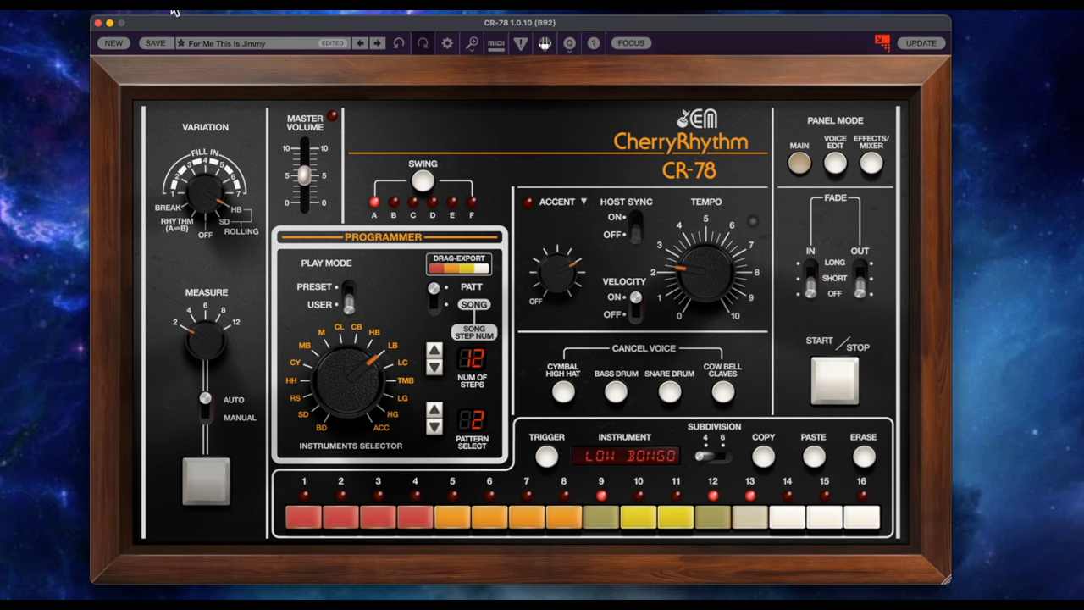
# Step: Load the Factory Beats preset from the House category in the preset browser
pyautogui.click(228, 44)
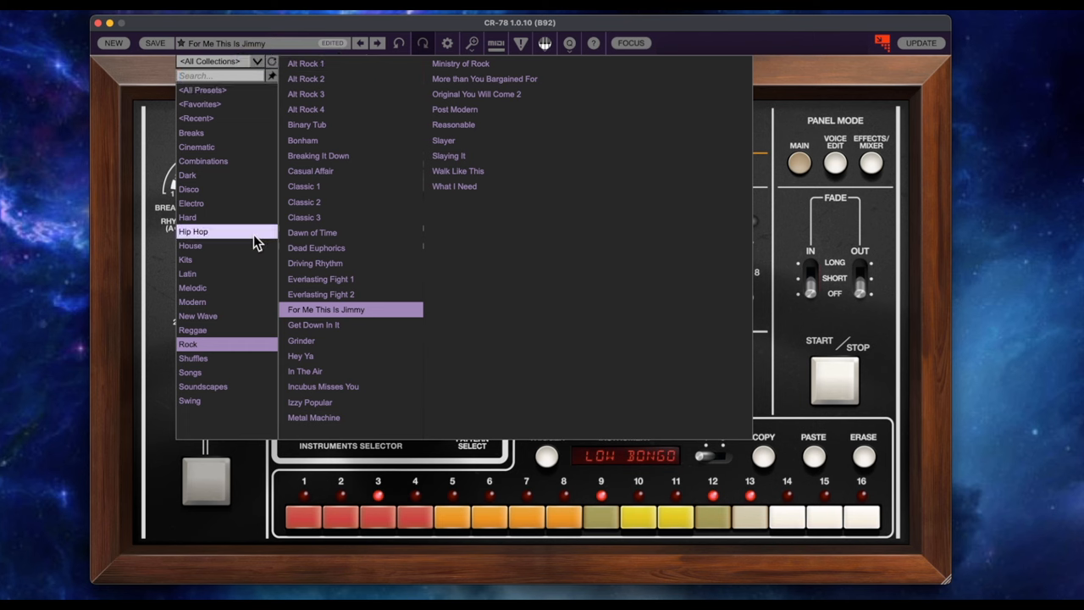
pyautogui.click(190, 244)
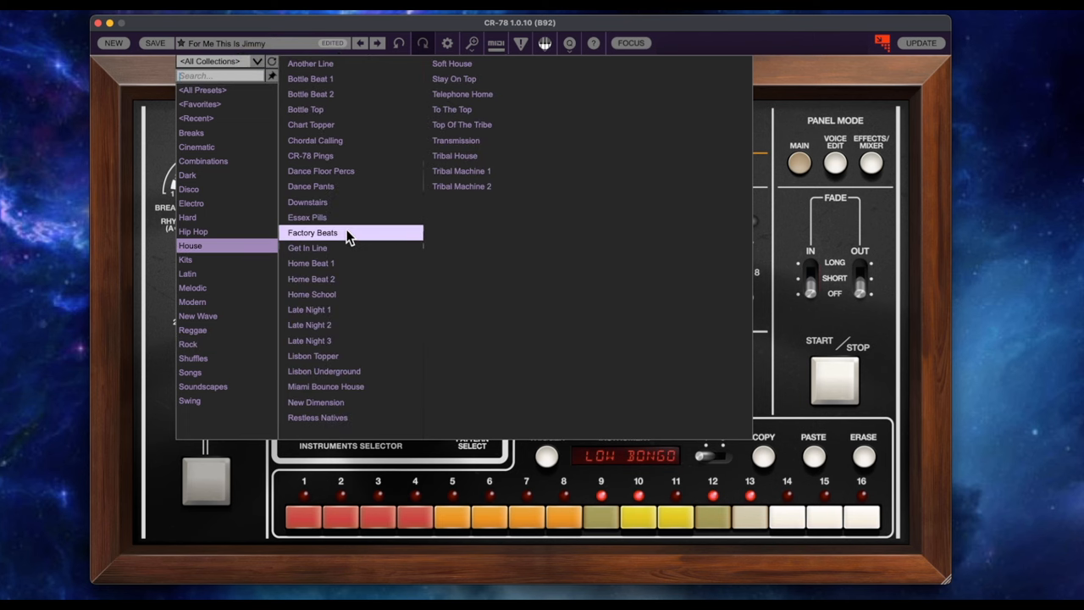
pyautogui.click(312, 232)
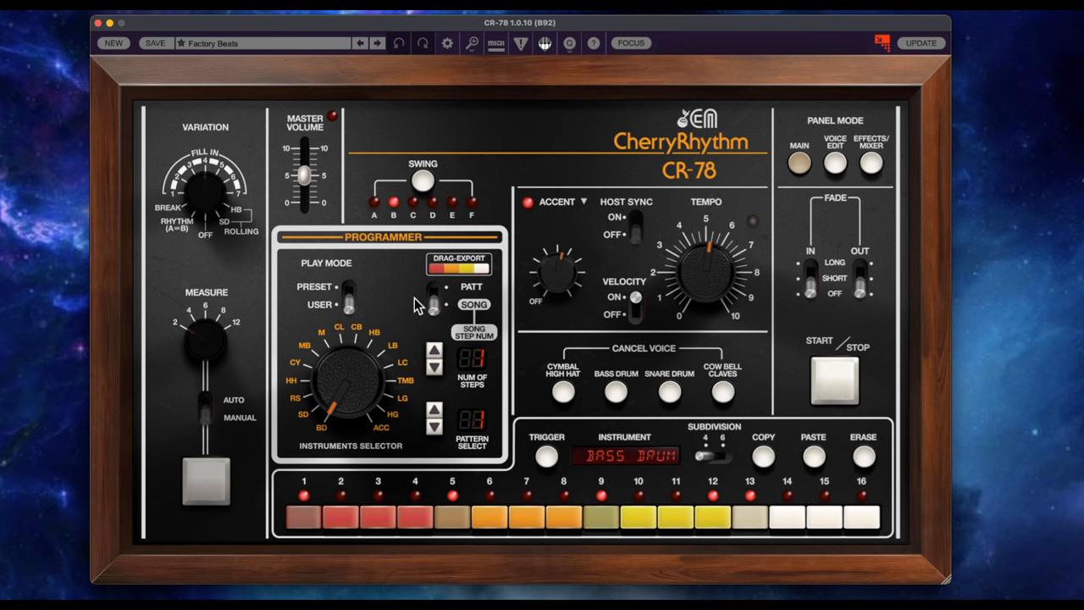
pyautogui.click(204, 481)
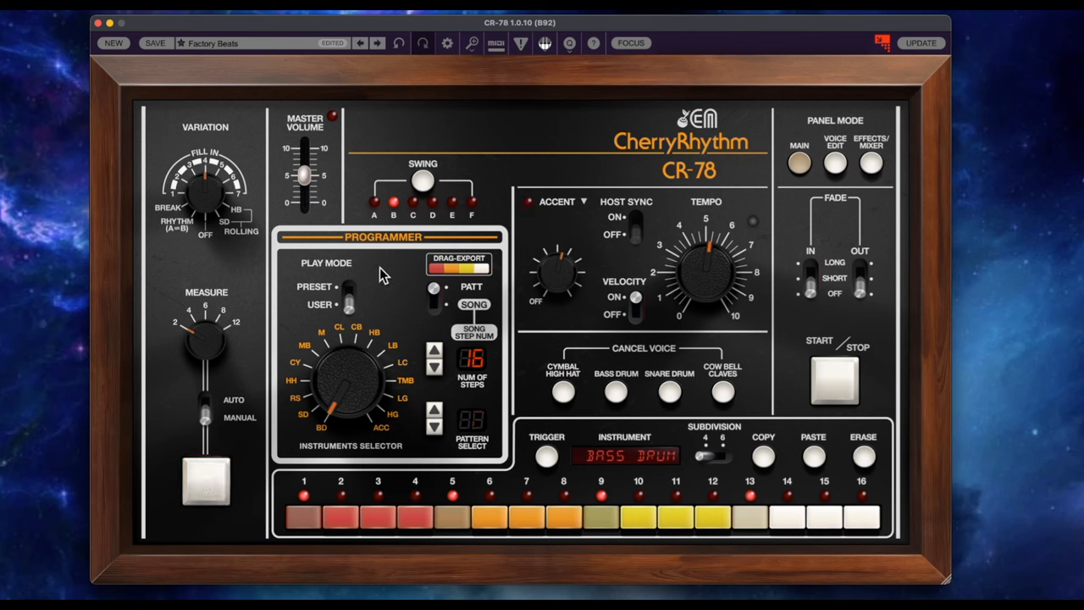
pyautogui.click(205, 481)
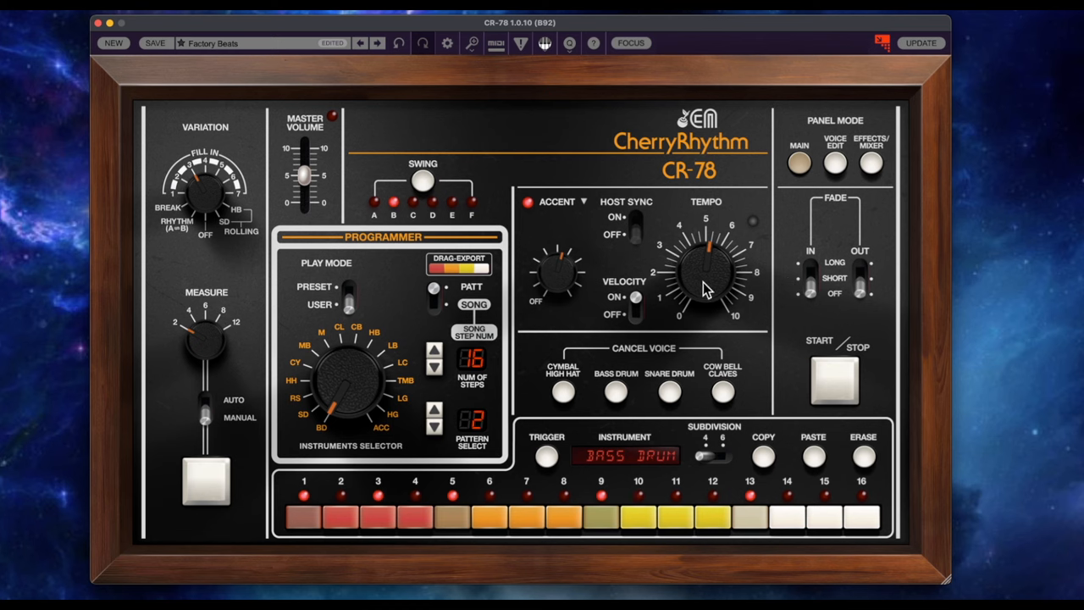
pyautogui.moveTo(703, 271)
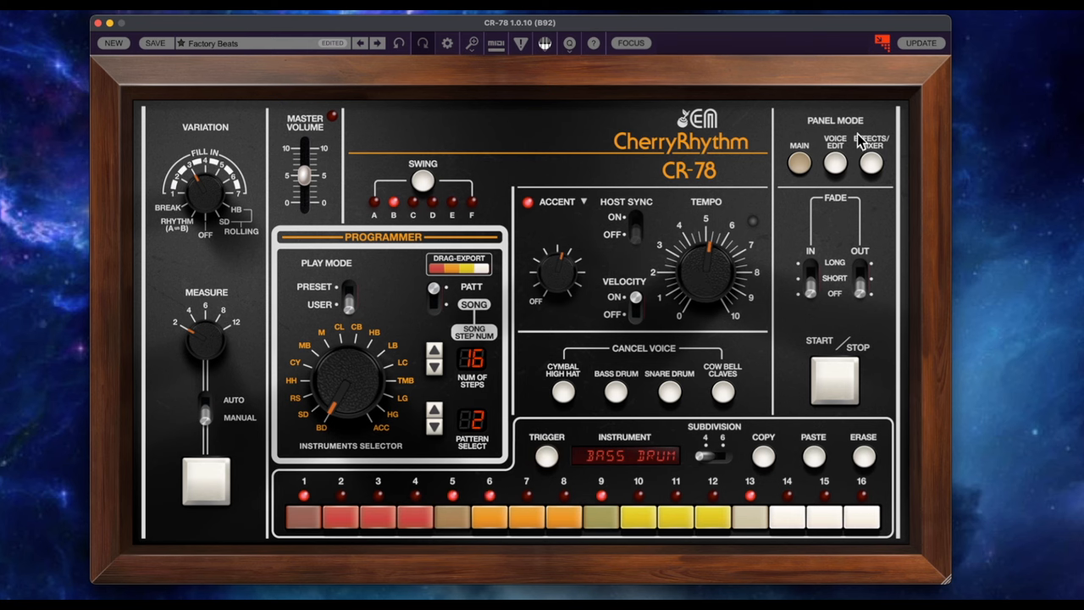
pyautogui.click(833, 161)
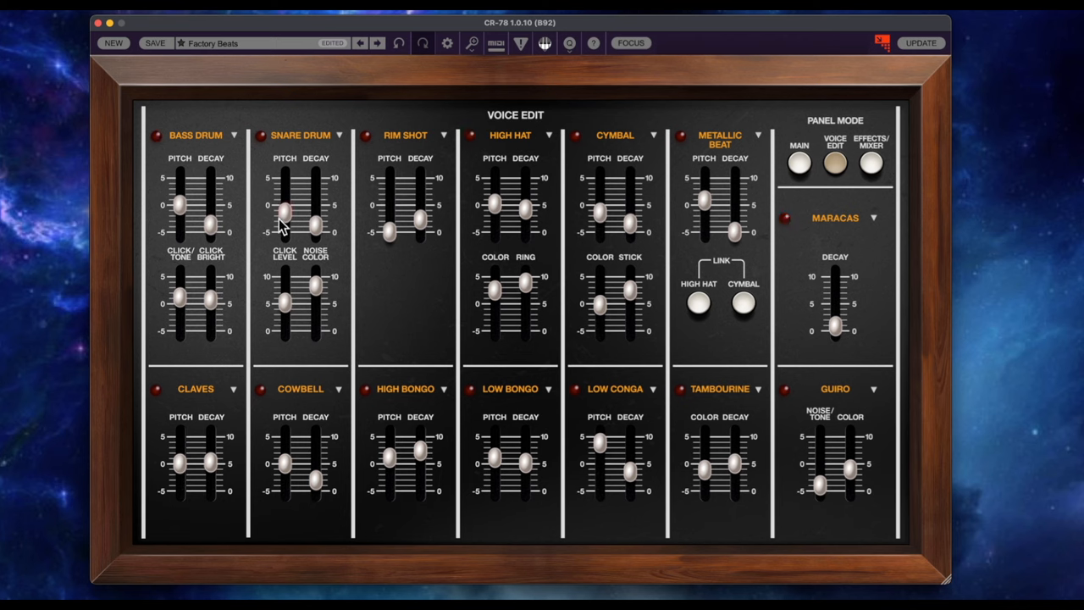
# Step: Adjust the snare and bass drum click sliders, then lower the Rim Shot pitch
pyautogui.moveTo(315, 220); pyautogui.dragTo(315, 212)
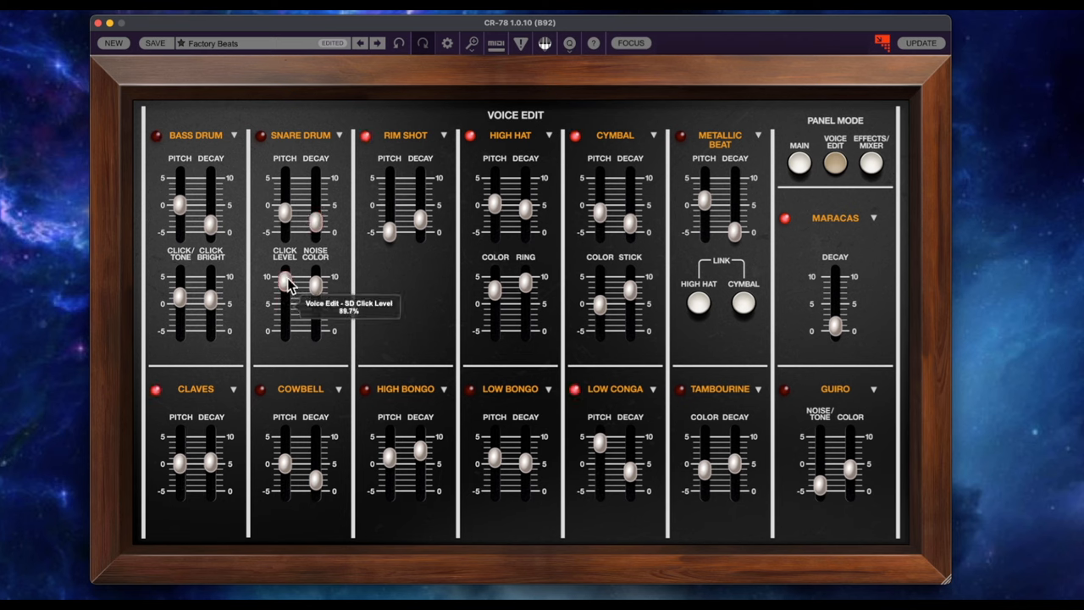
pyautogui.moveTo(210, 230)
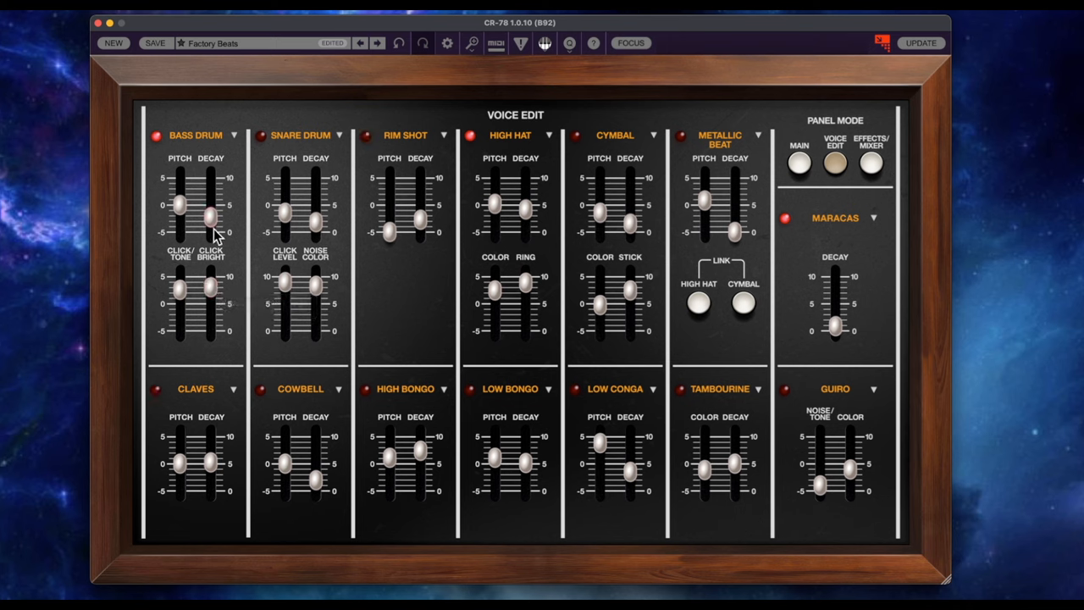
pyautogui.moveTo(209, 203); pyautogui.dragTo(209, 223)
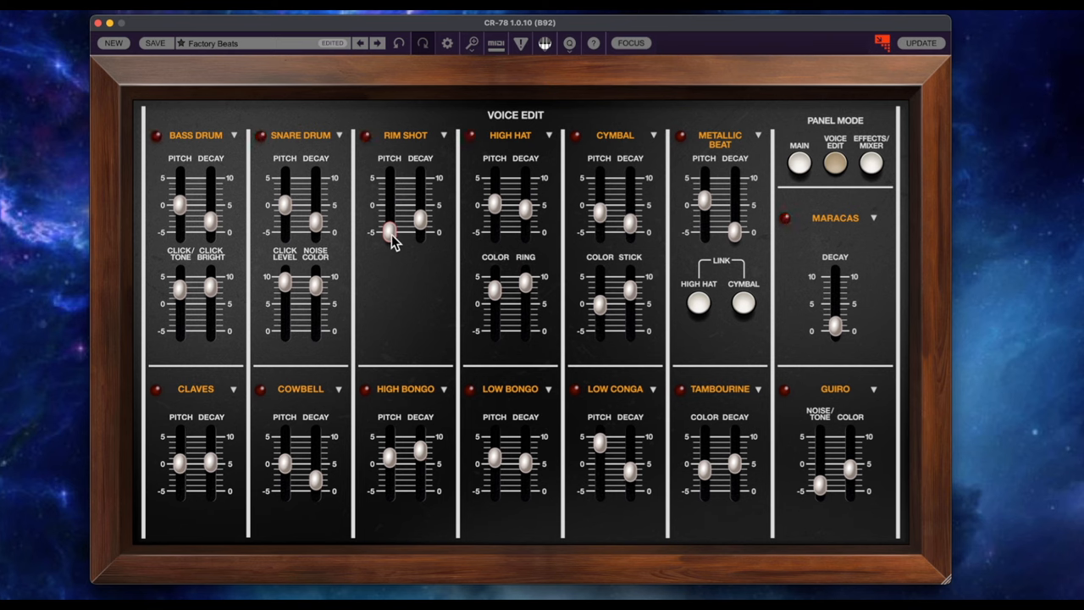
pyautogui.moveTo(390, 234); pyautogui.dragTo(389, 209)
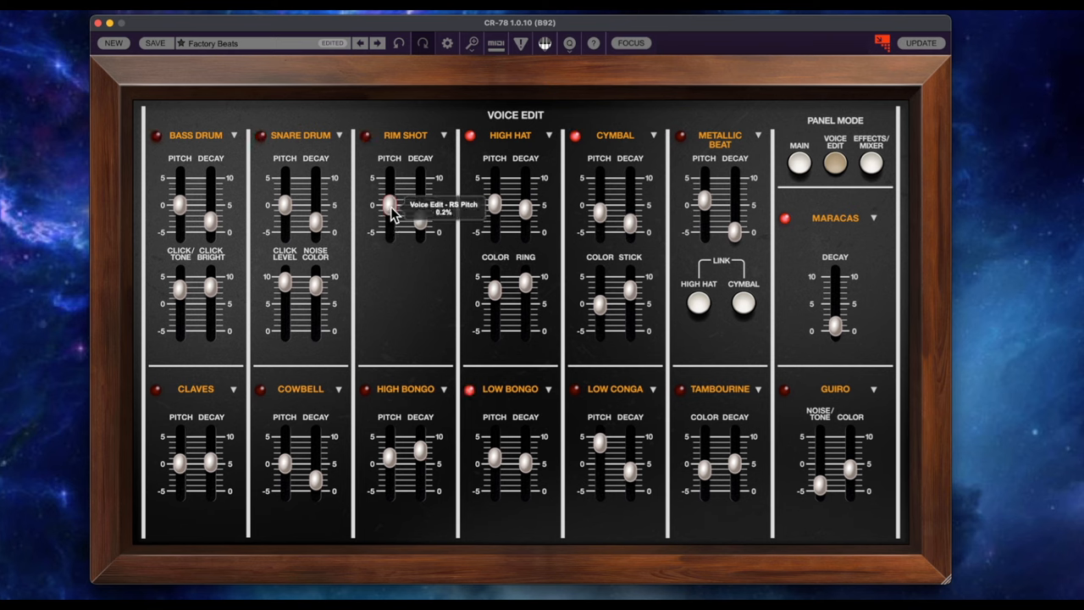
pyautogui.moveTo(390, 203); pyautogui.dragTo(389, 224)
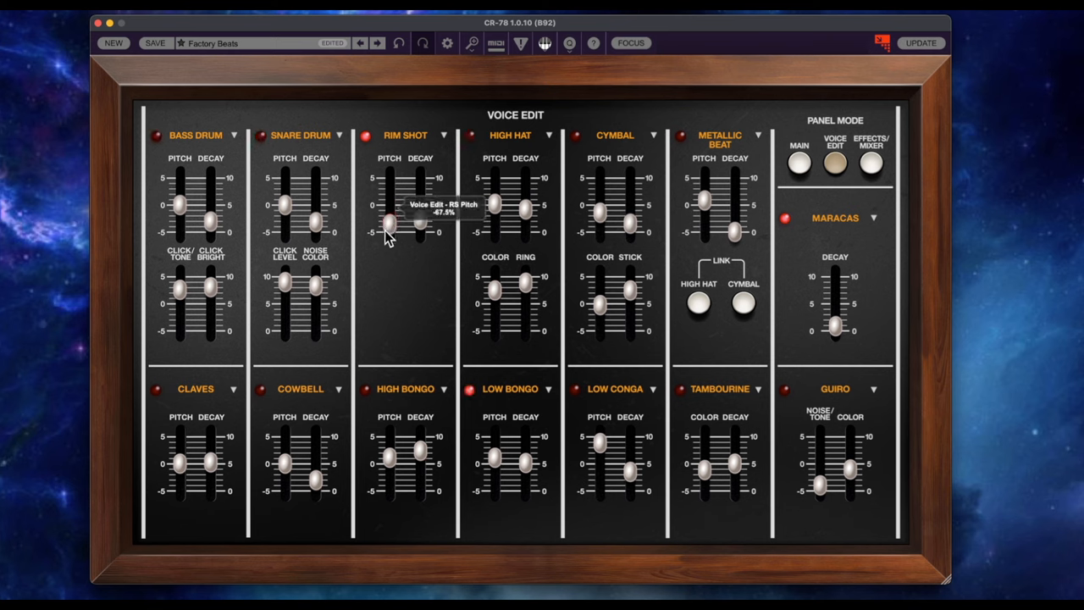
pyautogui.moveTo(389, 222); pyautogui.dragTo(389, 227)
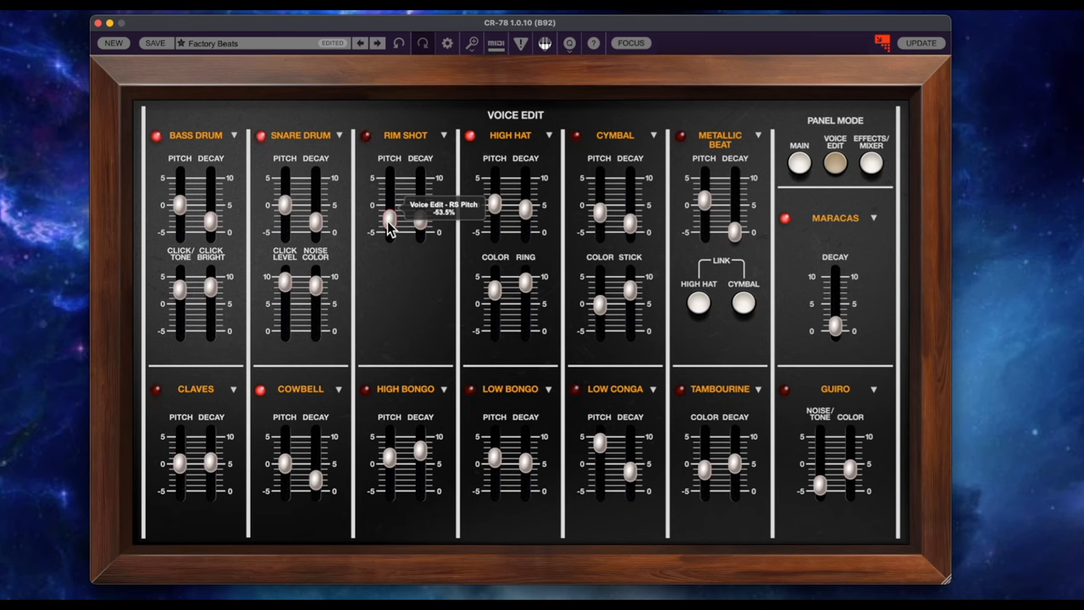
# Step: Bring the Rim Shot pitch back up and down to fine-tune it, then raise the Cymbal pitch
pyautogui.moveTo(389, 222); pyautogui.dragTo(391, 203)
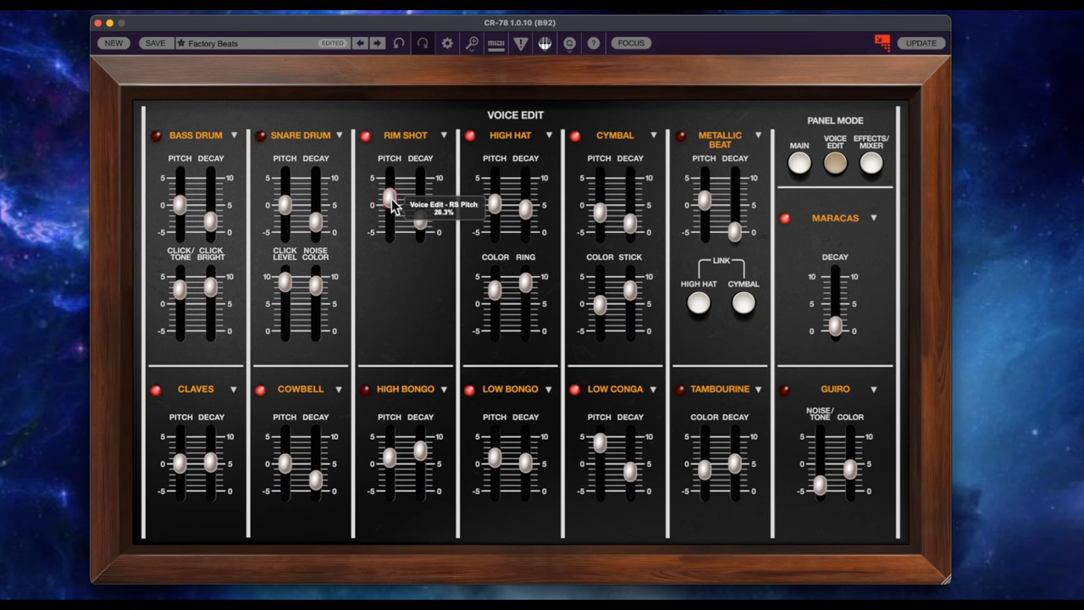
pyautogui.moveTo(391, 206); pyautogui.dragTo(391, 190)
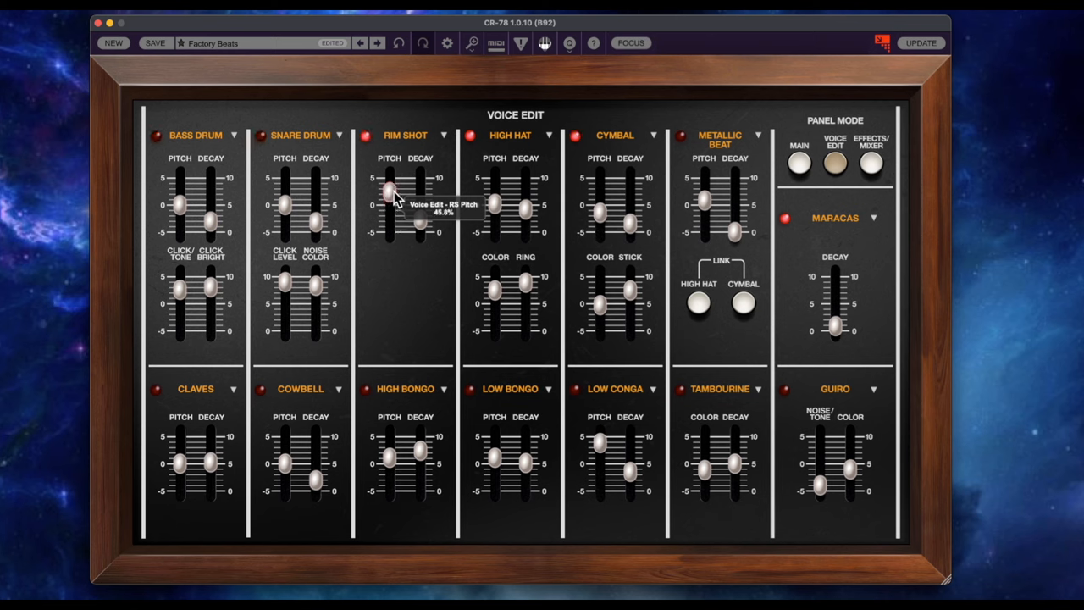
pyautogui.moveTo(392, 190); pyautogui.dragTo(392, 220)
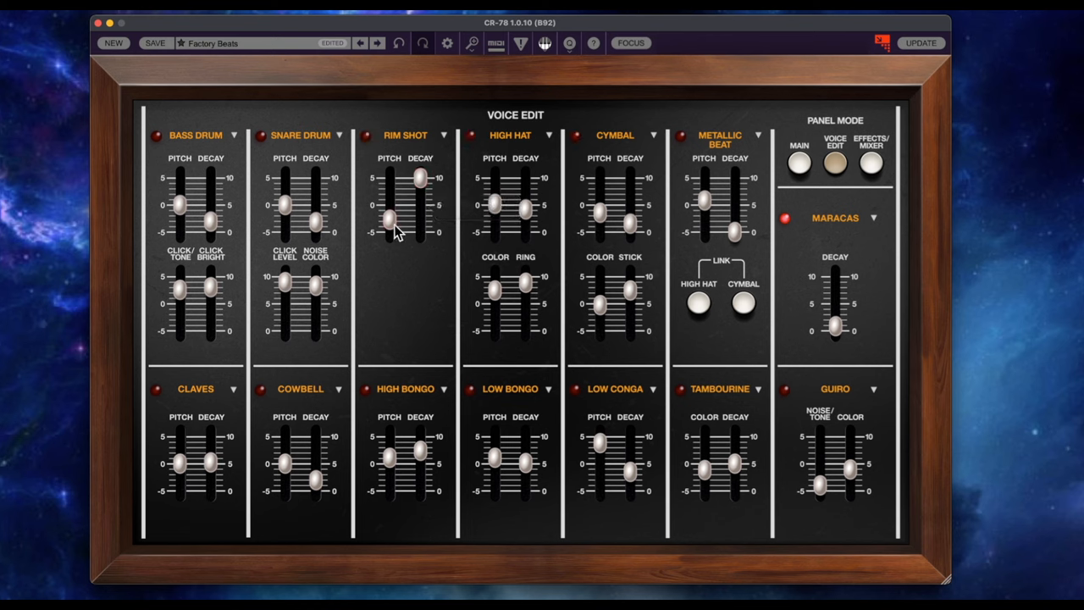
pyautogui.moveTo(391, 207); pyautogui.dragTo(389, 227)
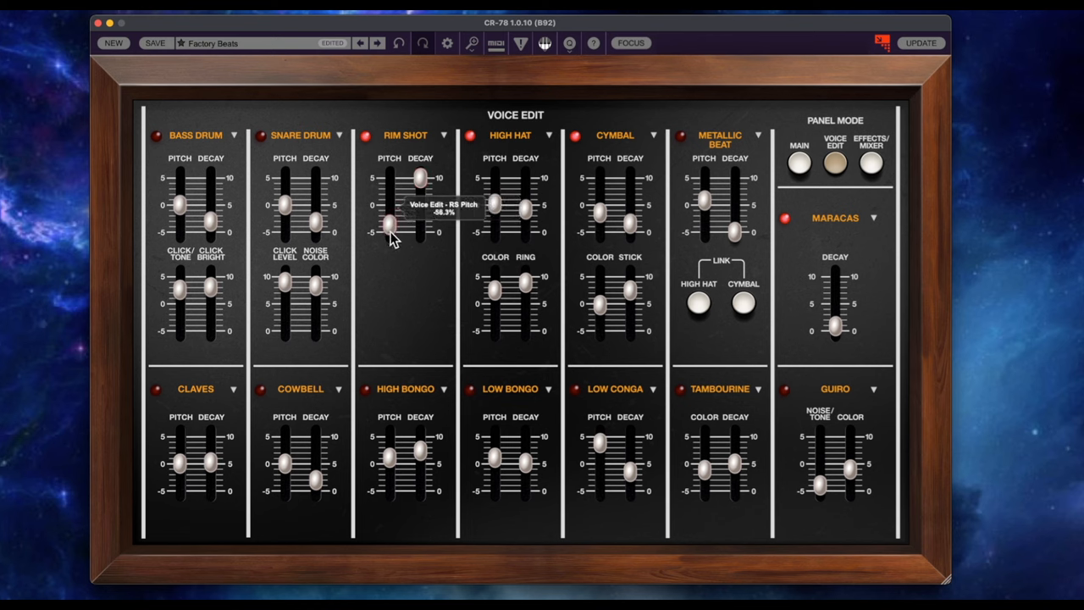
pyautogui.moveTo(390, 223); pyautogui.dragTo(389, 211)
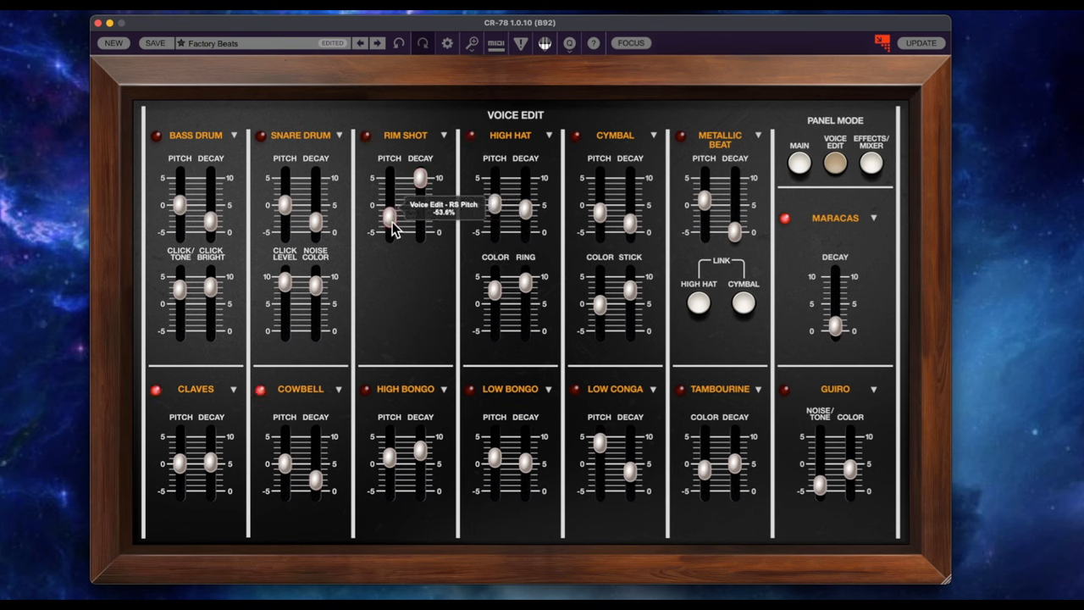
pyautogui.moveTo(390, 219); pyautogui.dragTo(390, 201)
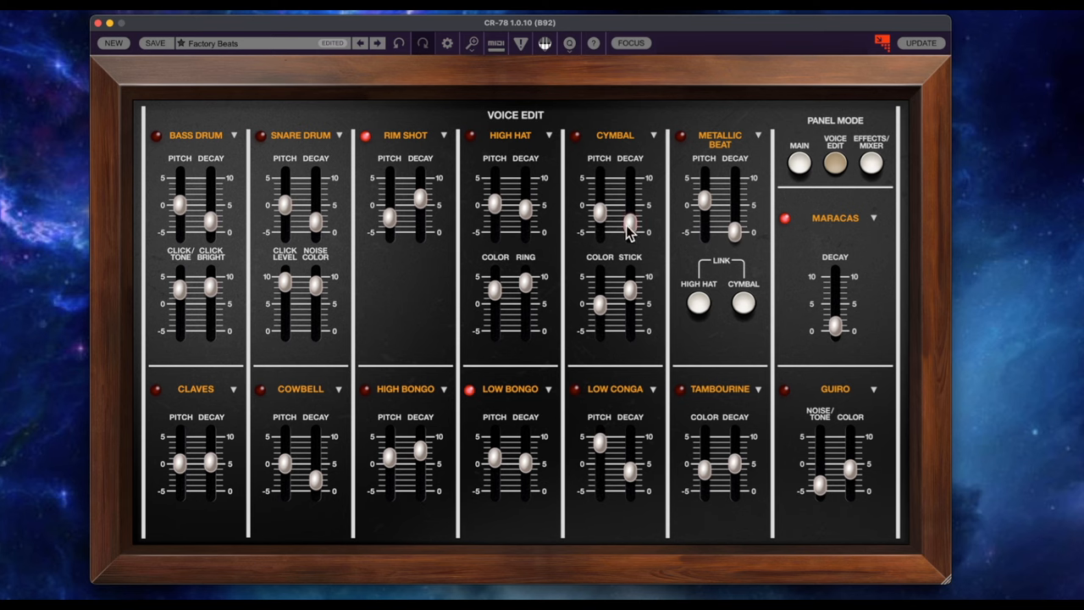
pyautogui.moveTo(630, 223); pyautogui.dragTo(629, 199)
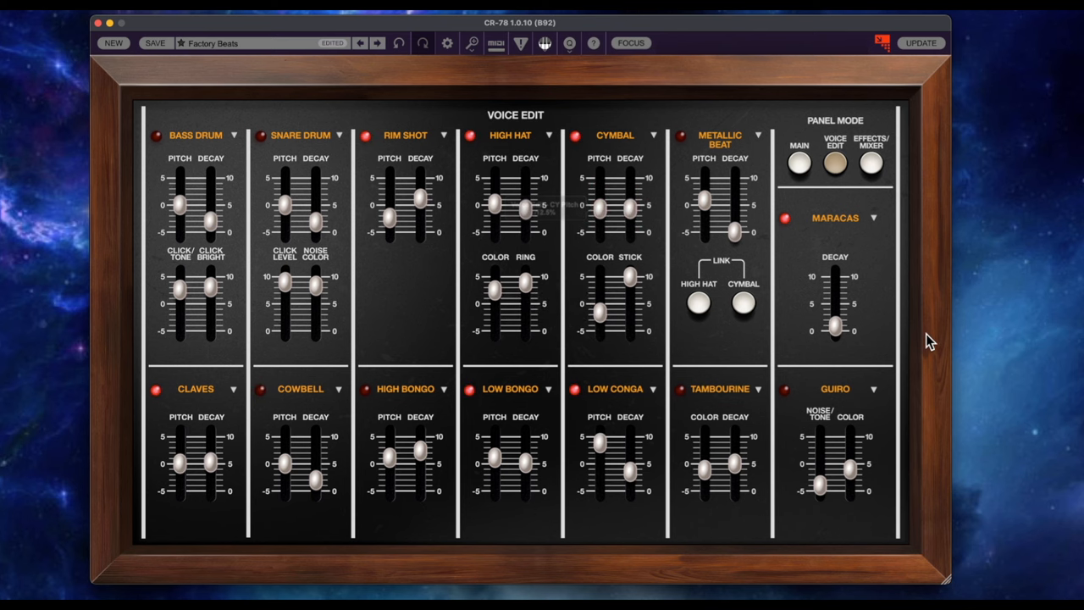
pyautogui.click(869, 155)
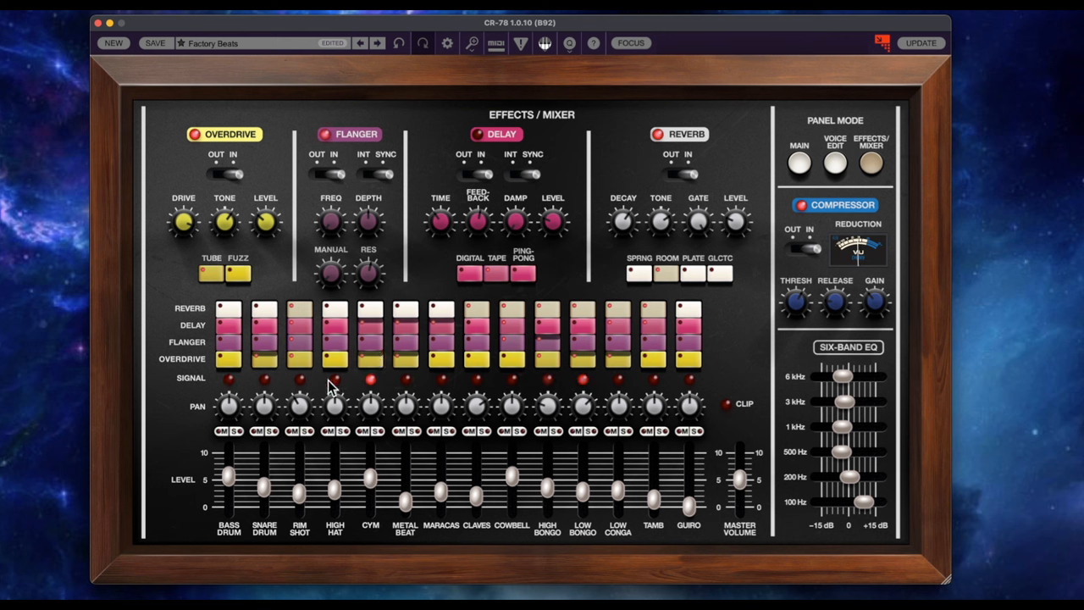
# Step: Flip the Reverb OUT/IN switch and return to the main panel
pyautogui.click(674, 173)
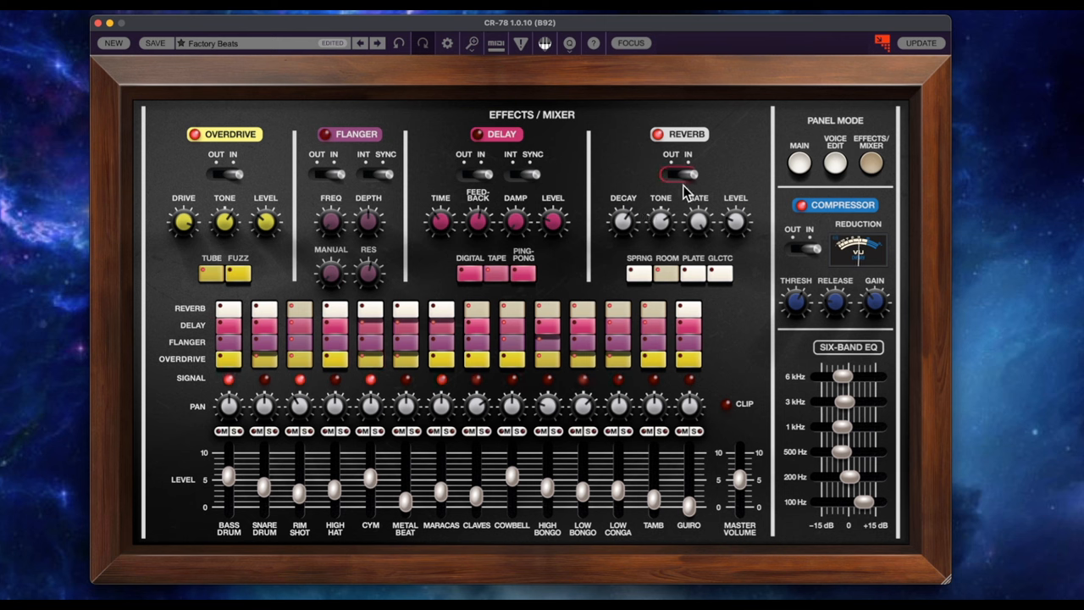
pyautogui.click(799, 163)
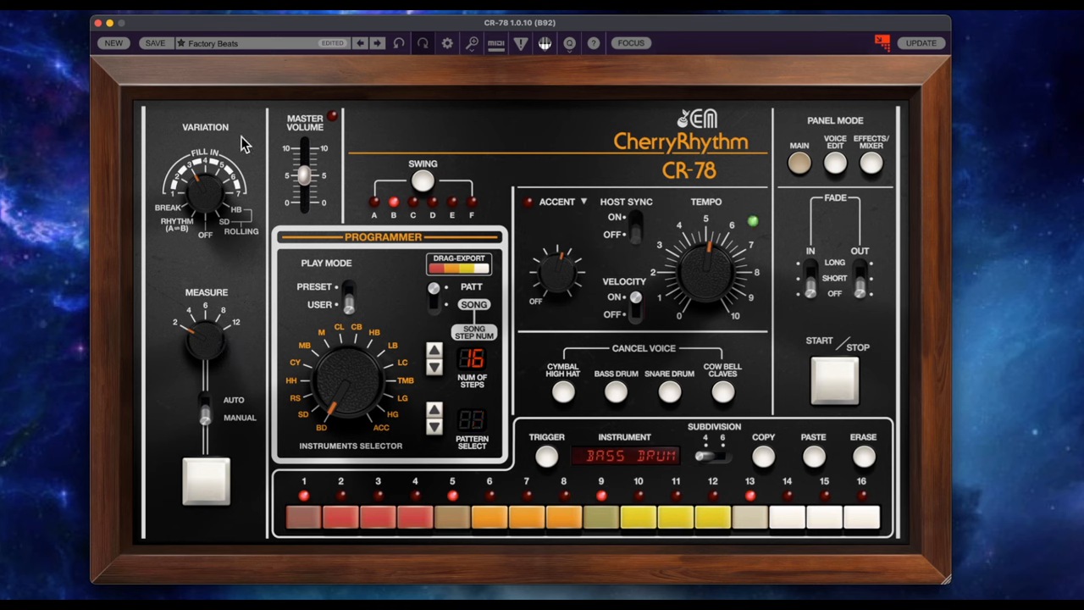
pyautogui.click(205, 480)
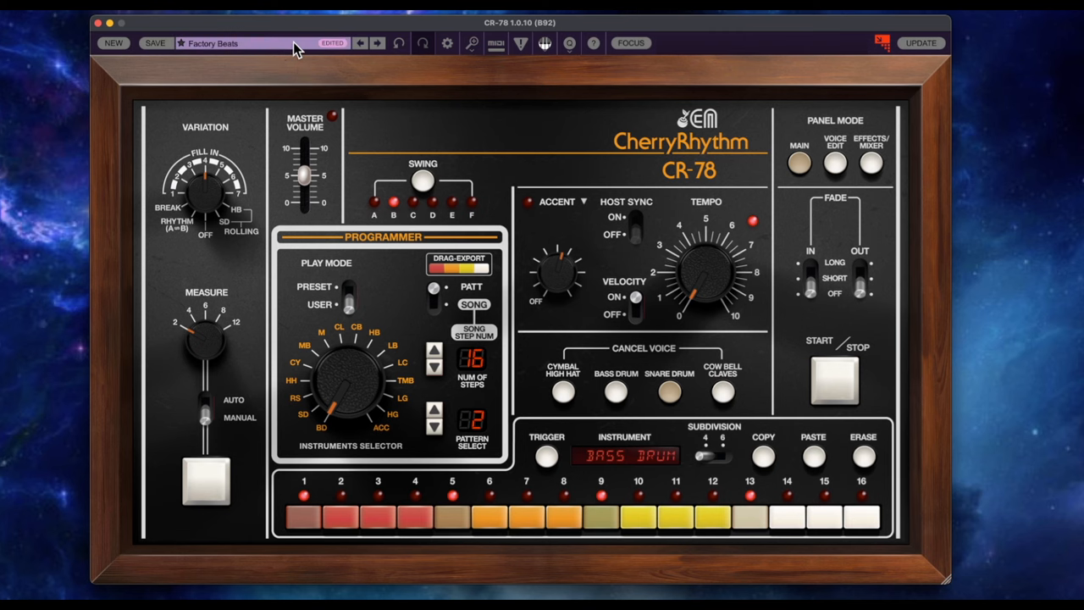
# Step: Load the Lisbon Underground preset from the House collection via the preset browser
pyautogui.click(212, 45)
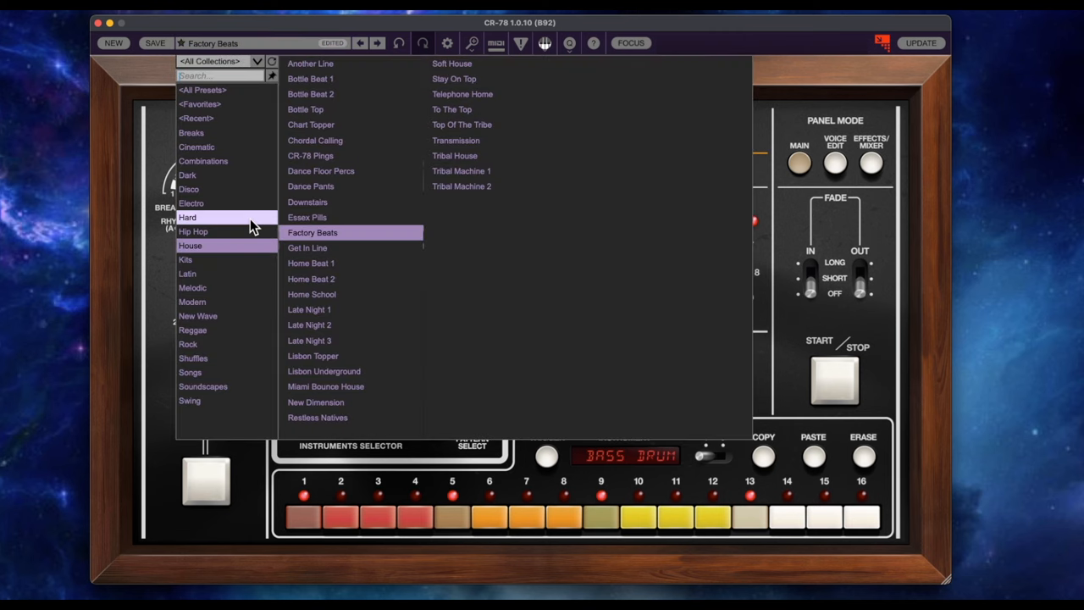
pyautogui.moveTo(264, 373)
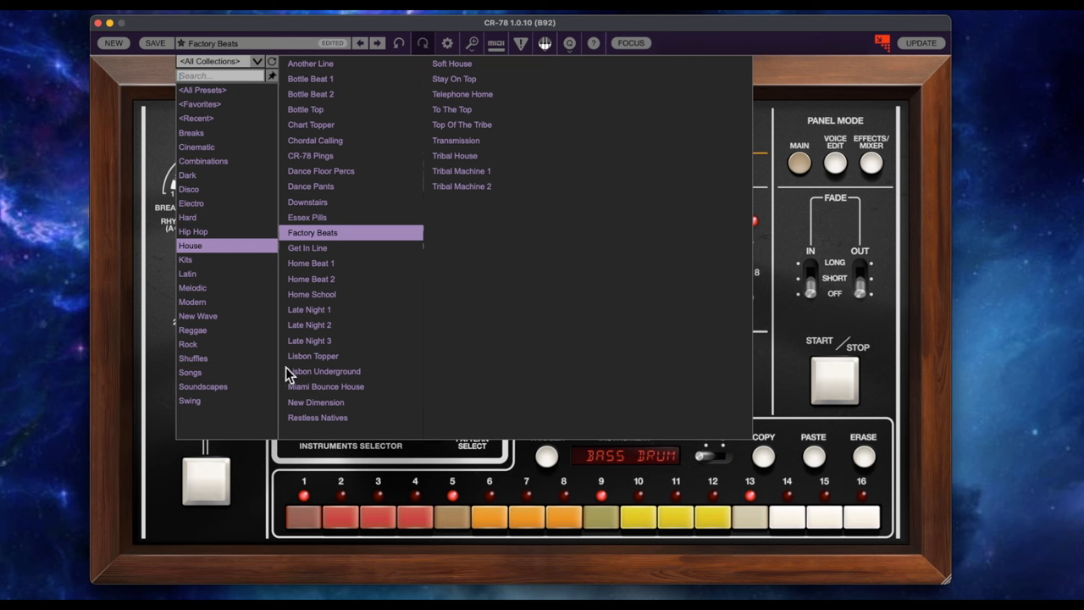
pyautogui.click(325, 371)
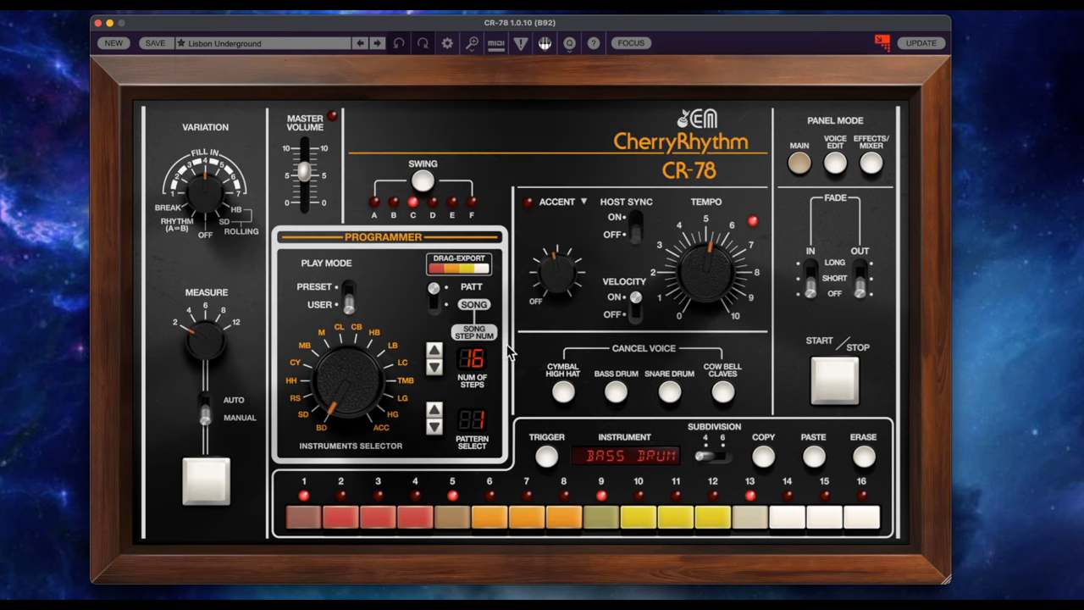
# Step: Turn the Instruments Selector so the pattern programmer targets HI-HAT
pyautogui.click(833, 380)
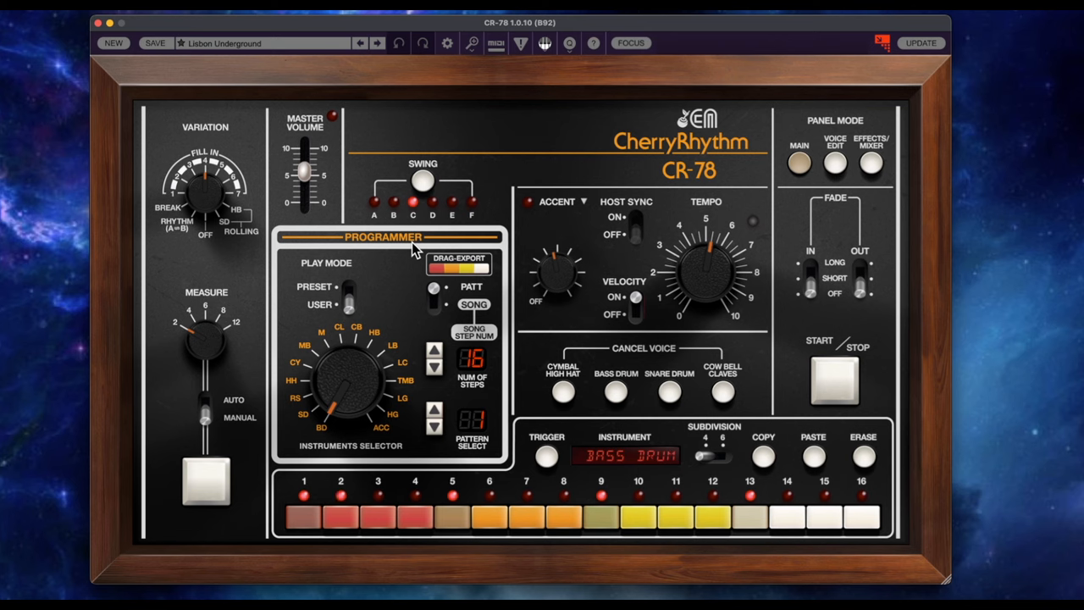
pyautogui.moveTo(874, 237)
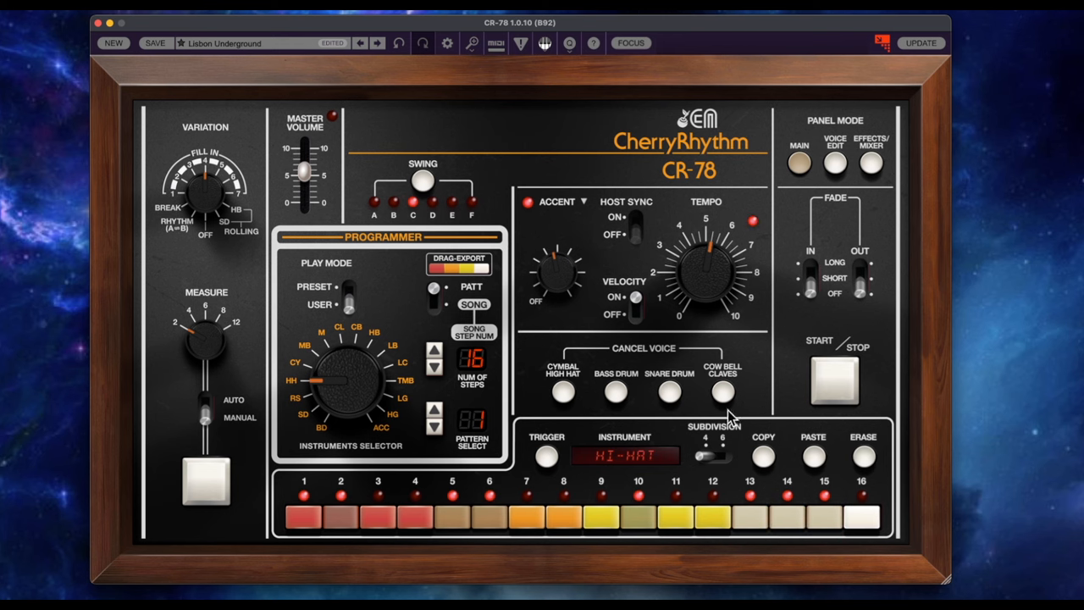
# Step: Retune the High Hat pitch and colour in the Voice Edit panel
pyautogui.click(833, 163)
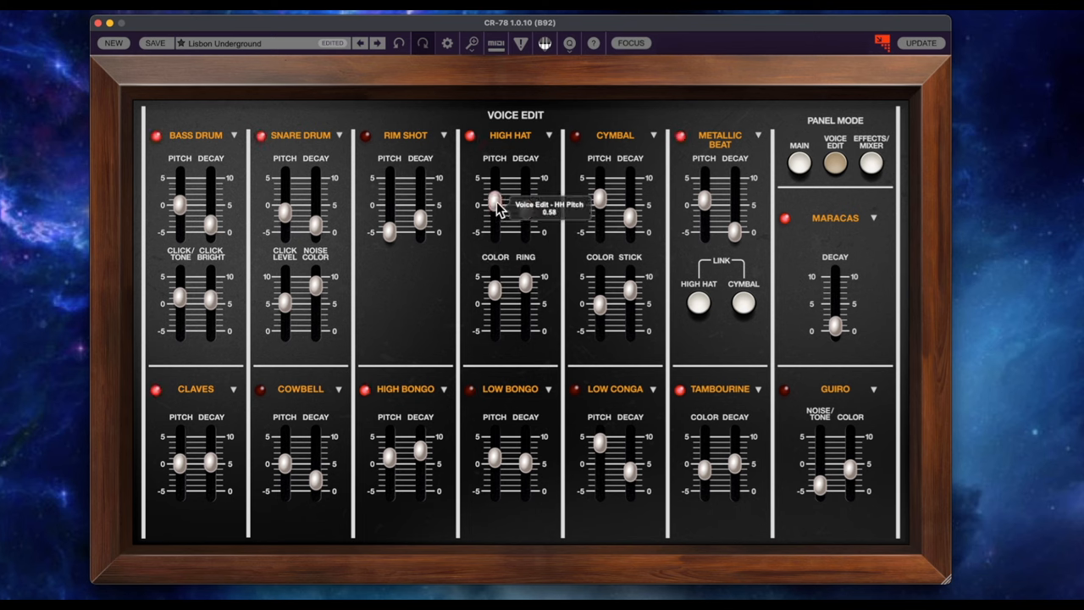
pyautogui.moveTo(495, 199); pyautogui.dragTo(495, 210)
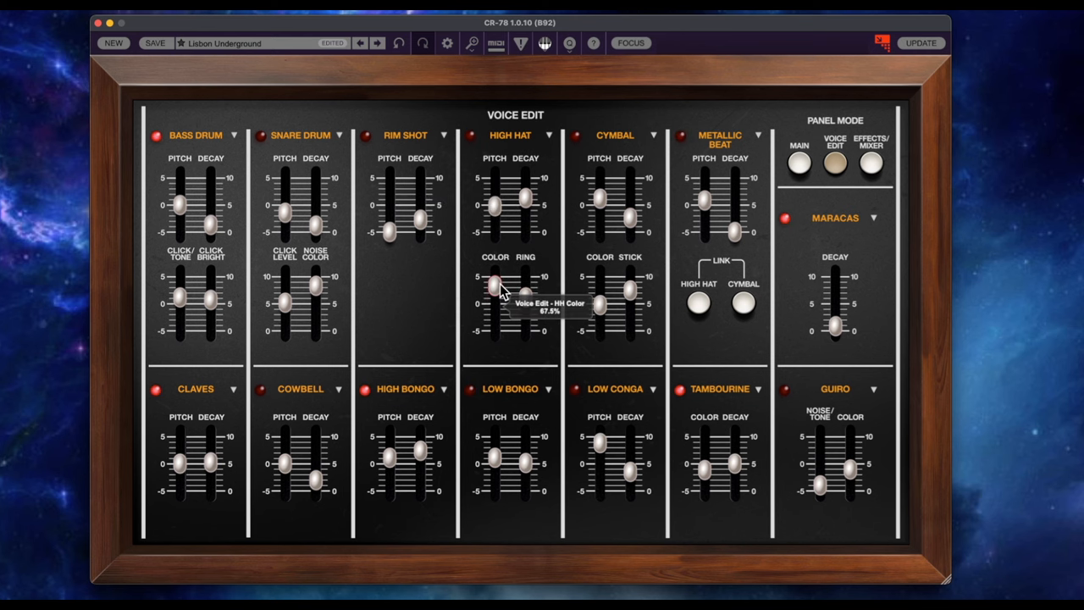
pyautogui.click(870, 161)
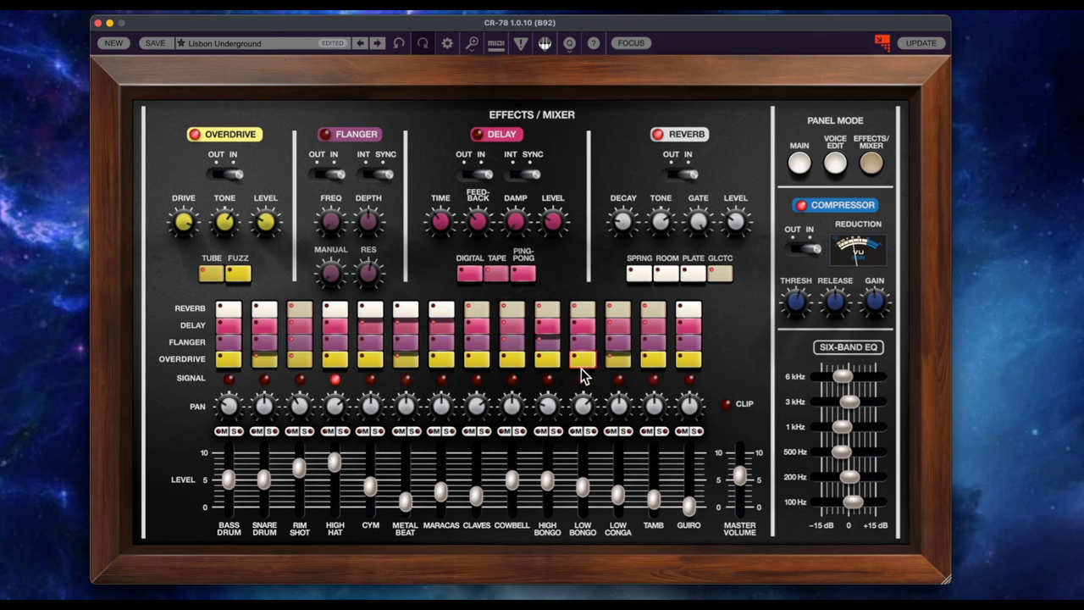
# Step: Switch the Delay section to its DIGITAL delay type
pyautogui.click(583, 359)
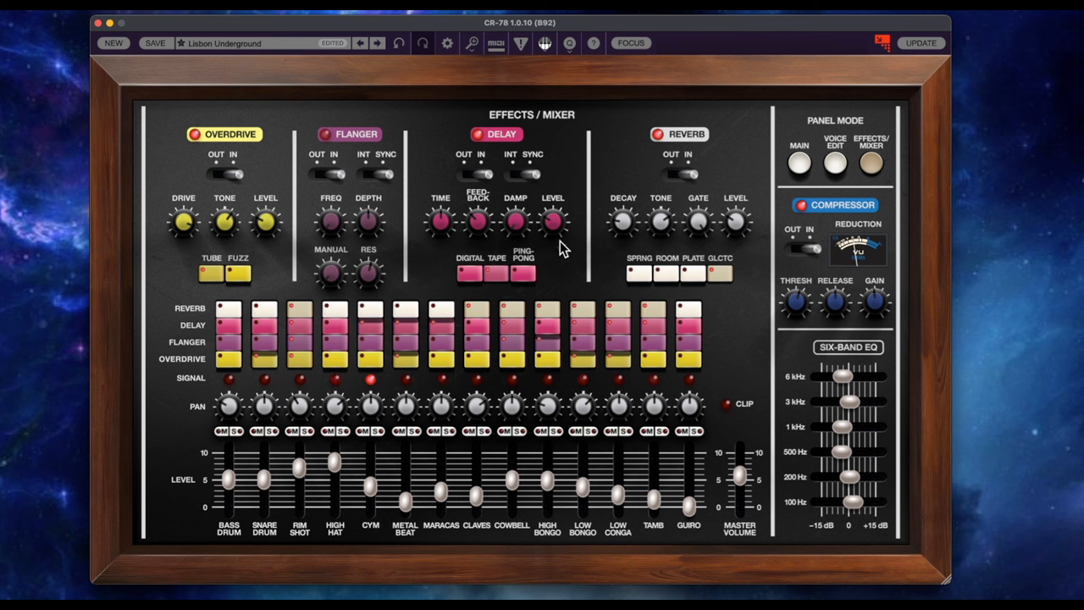
pyautogui.click(468, 272)
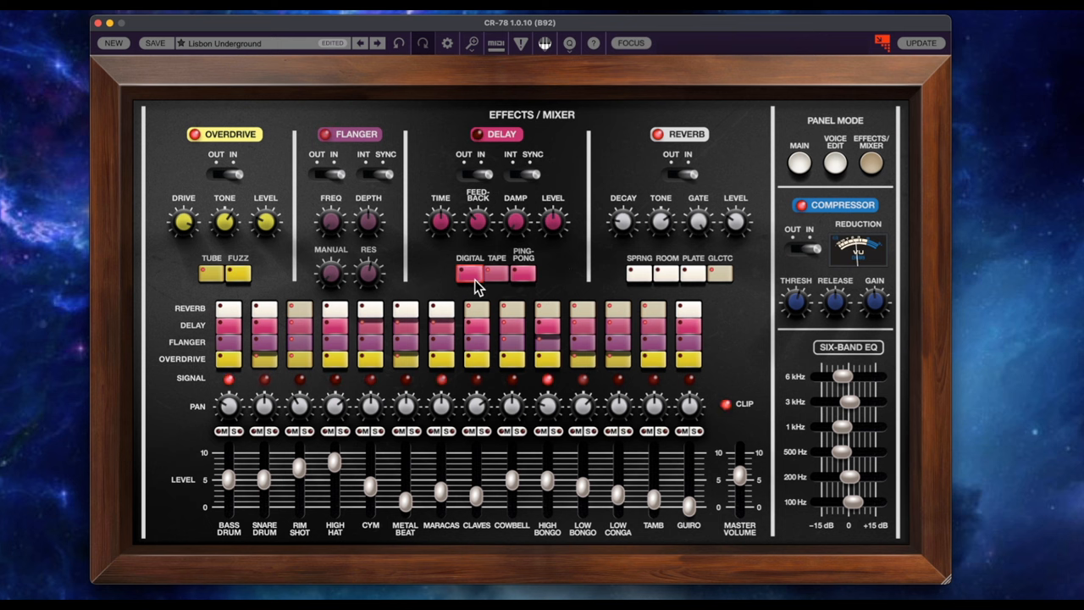
pyautogui.click(523, 274)
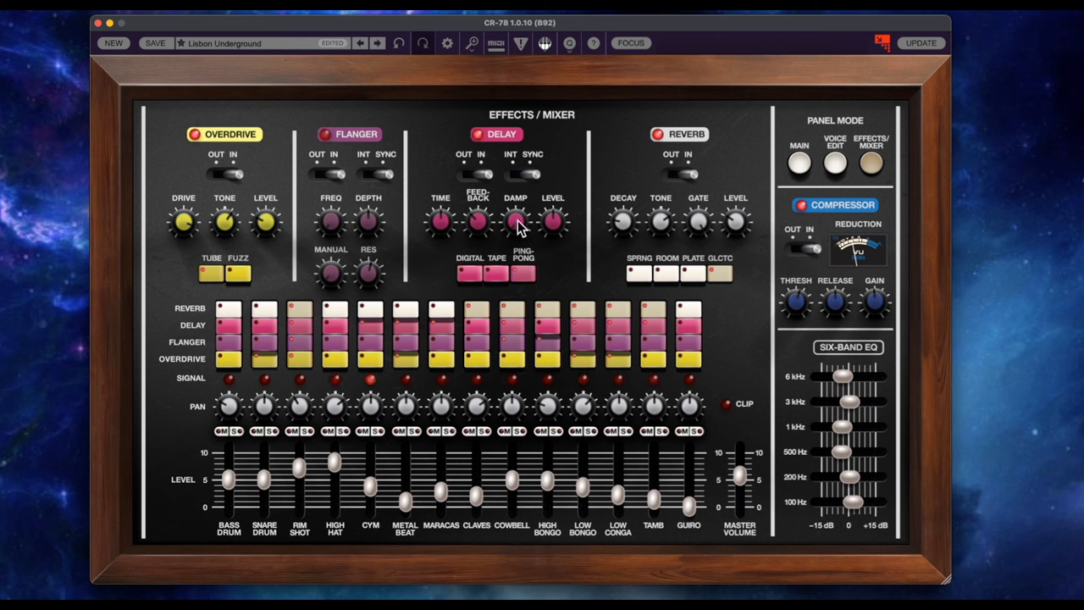
pyautogui.moveTo(477, 220)
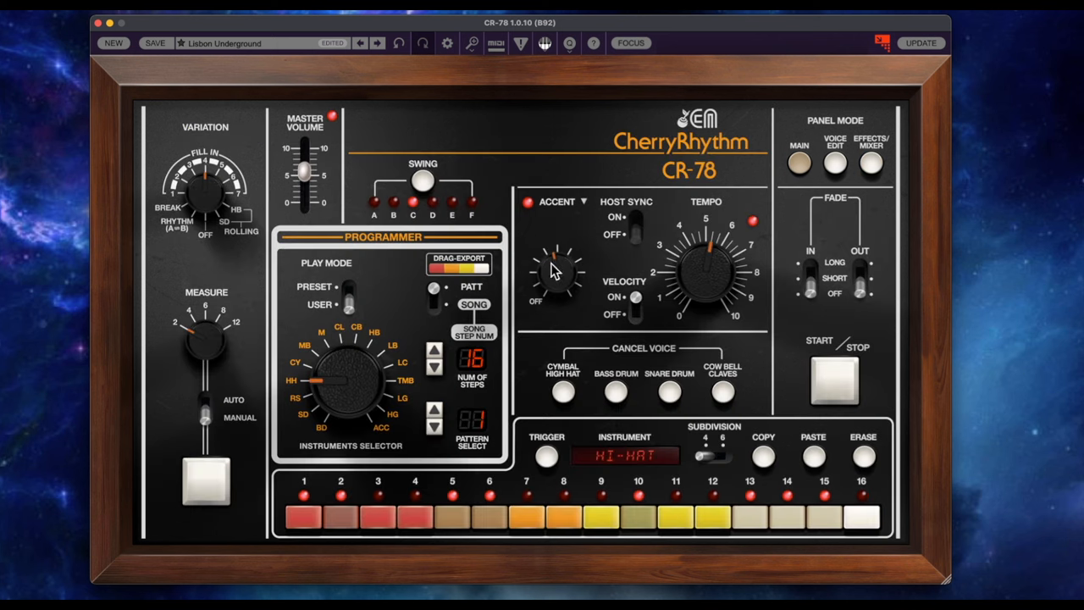
pyautogui.moveTo(167, 398)
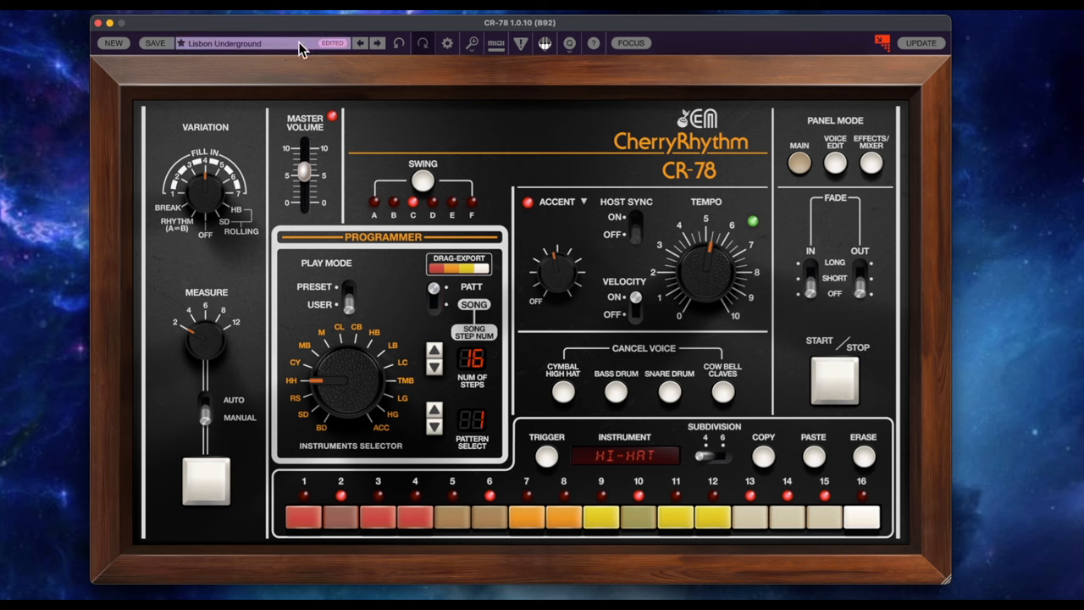
pyautogui.moveTo(234, 53)
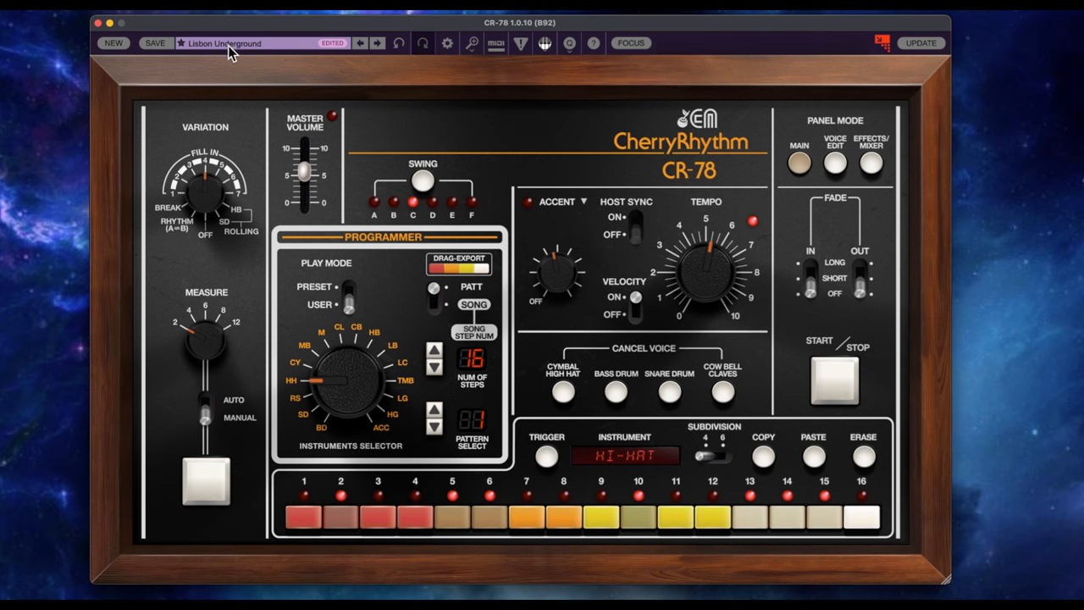
# Step: Load the Fox Trot Disco 1 preset from the Combinations collection
pyautogui.click(223, 44)
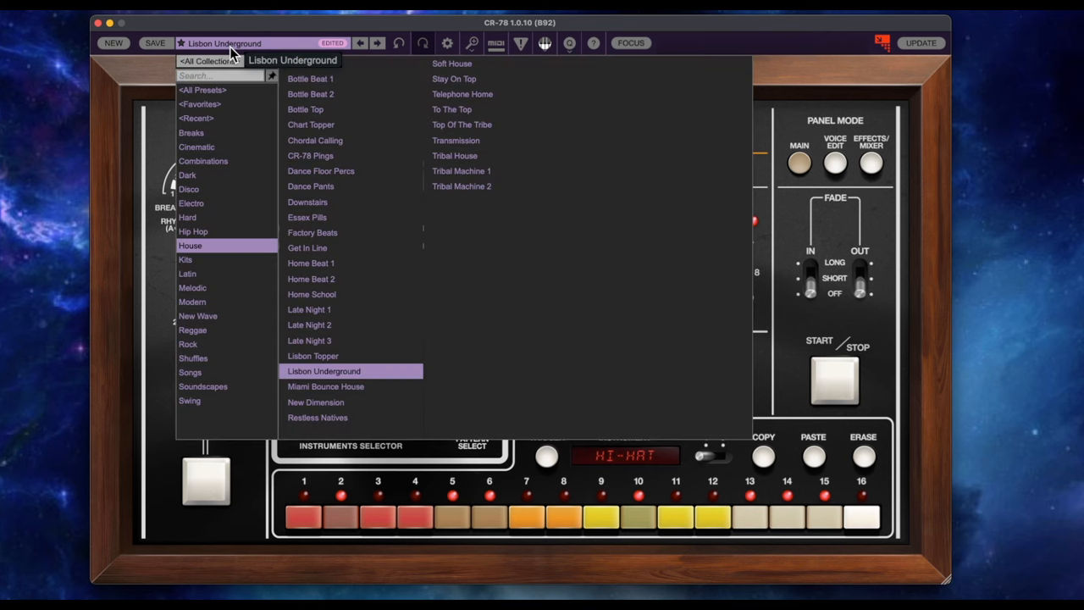
pyautogui.moveTo(227, 146)
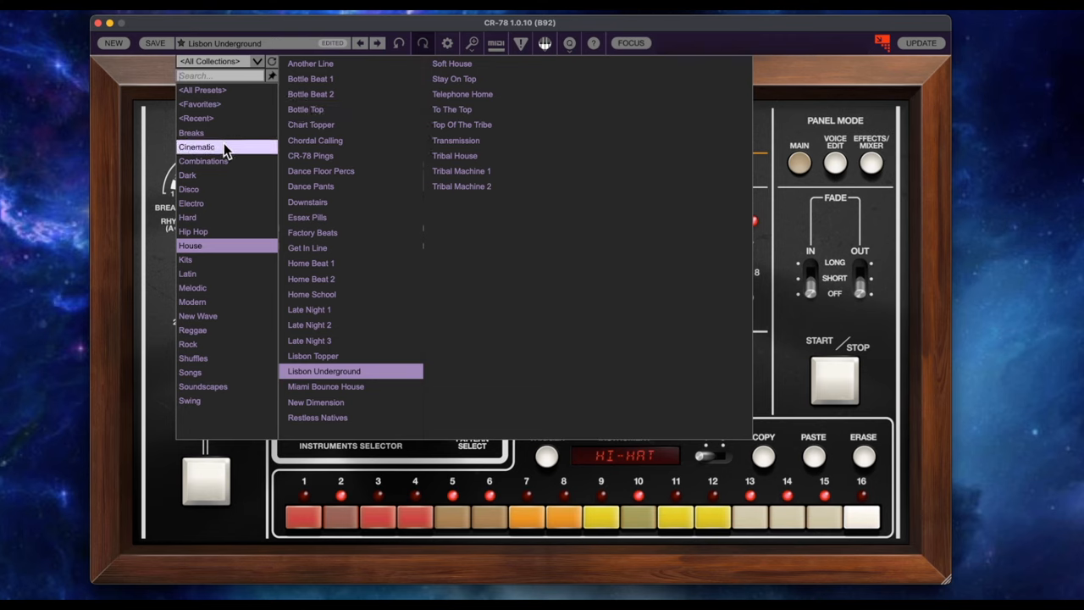
pyautogui.moveTo(244, 161)
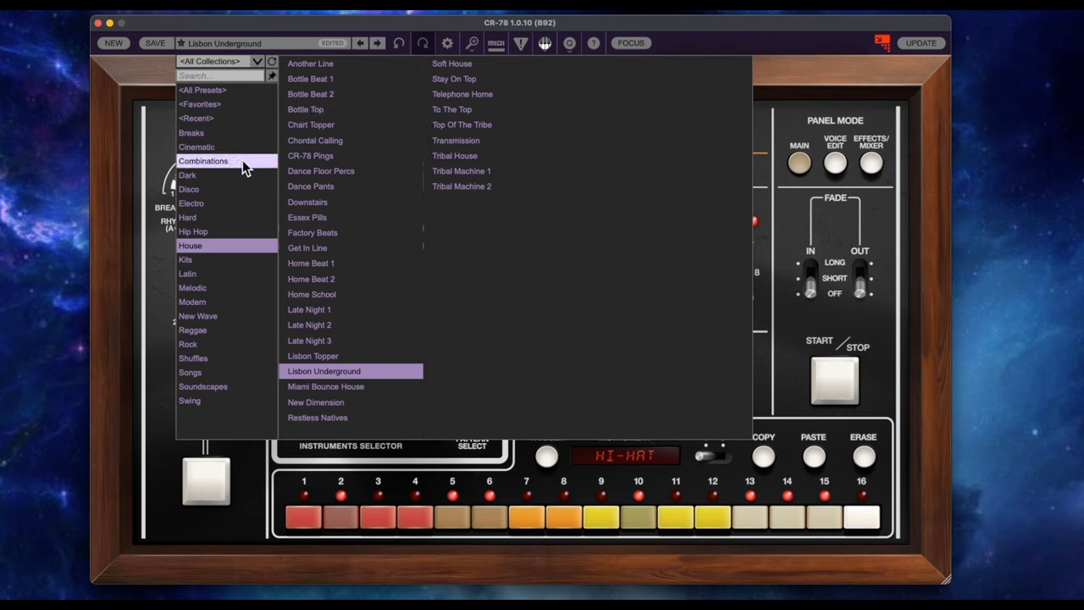
pyautogui.click(204, 161)
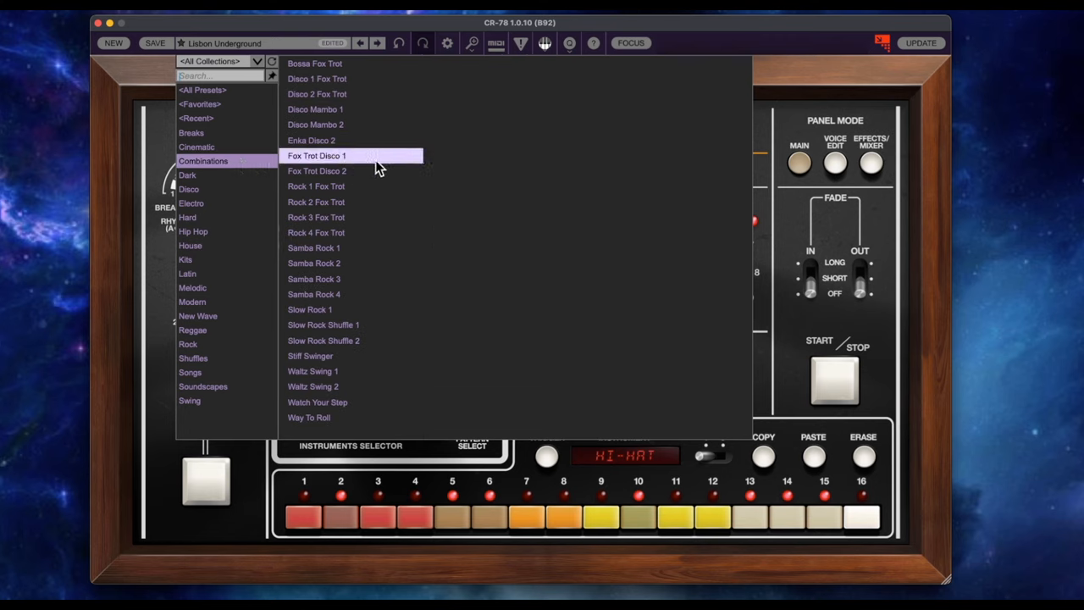
pyautogui.click(317, 155)
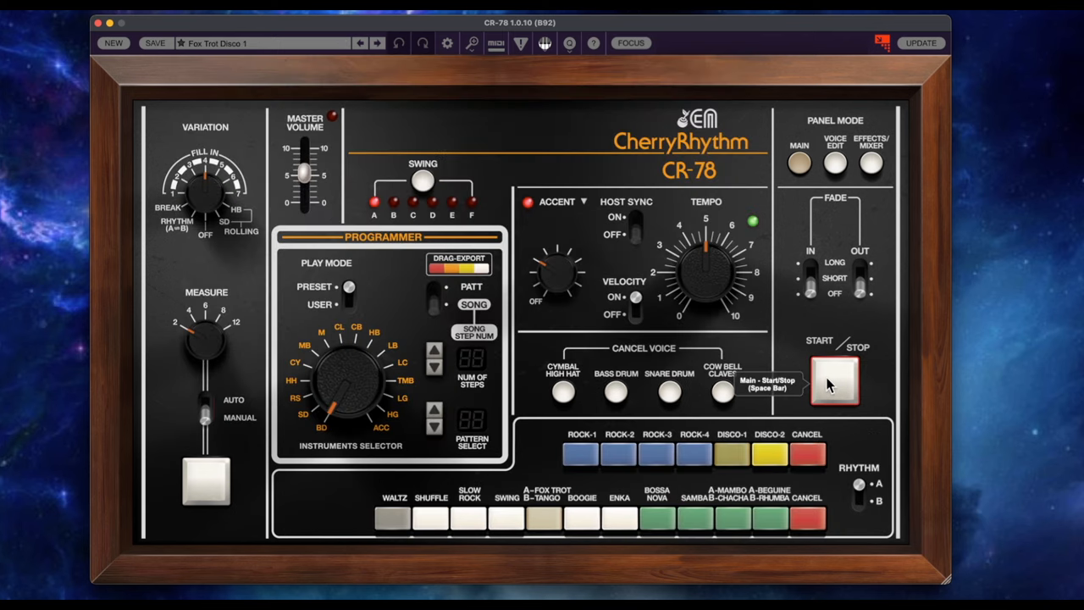
pyautogui.moveTo(444, 380)
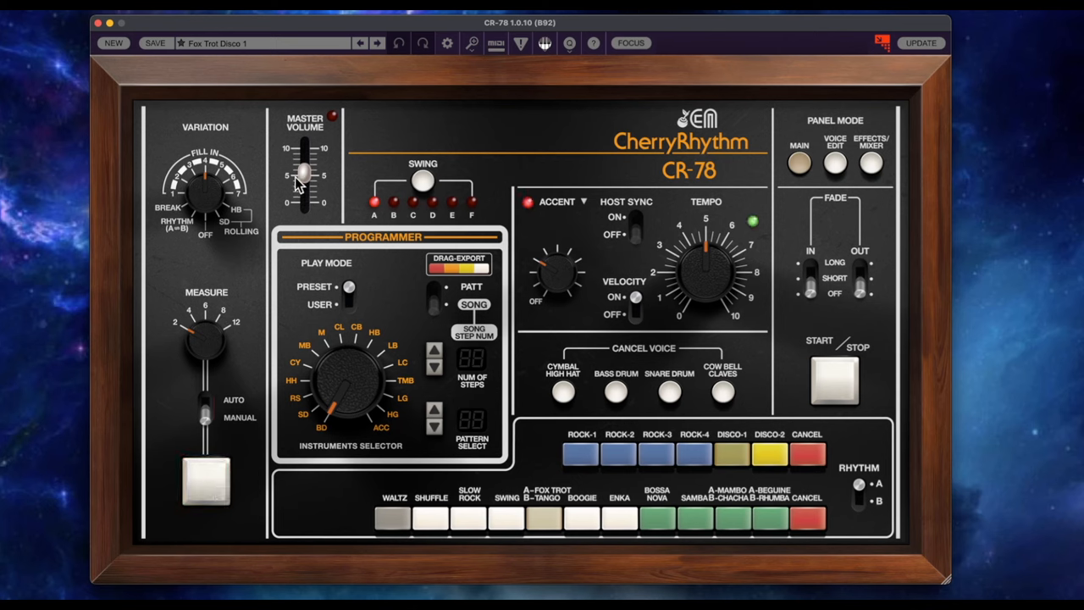
pyautogui.moveTo(303, 178); pyautogui.dragTo(303, 163)
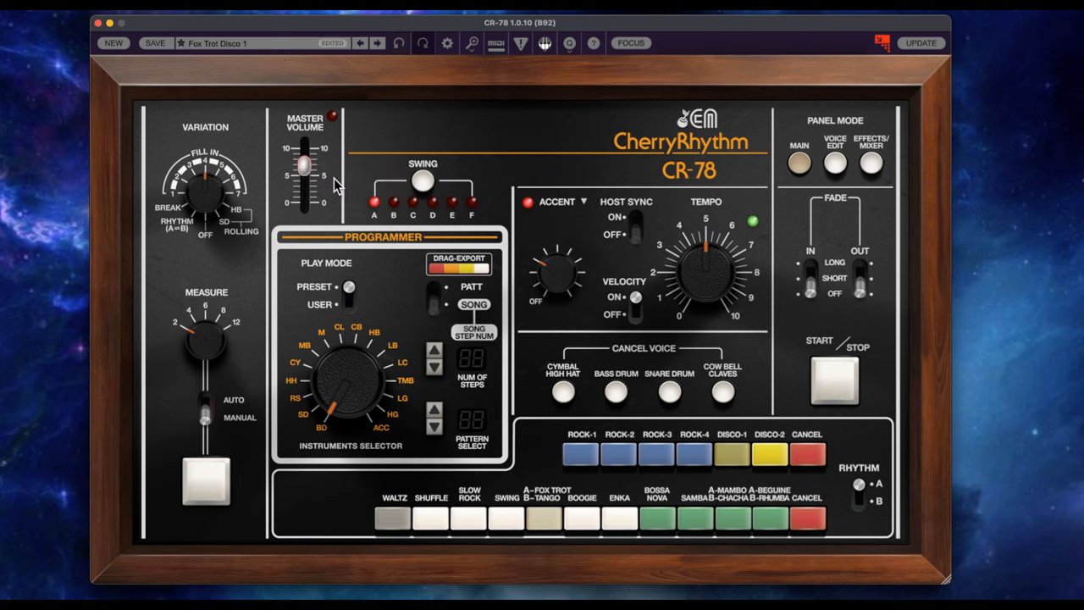
pyautogui.moveTo(439, 257)
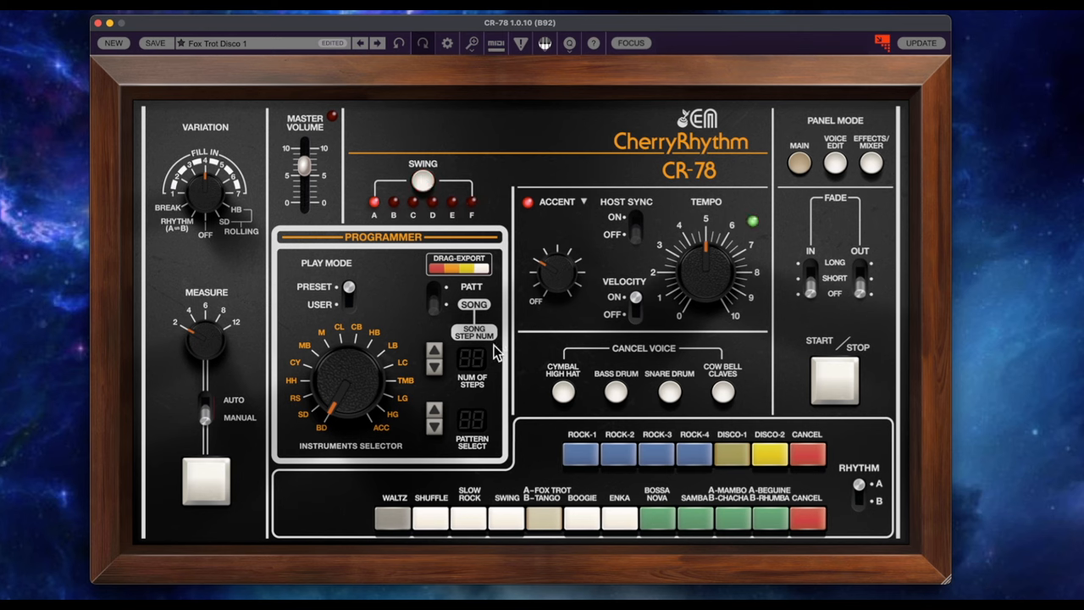
pyautogui.moveTo(940, 122)
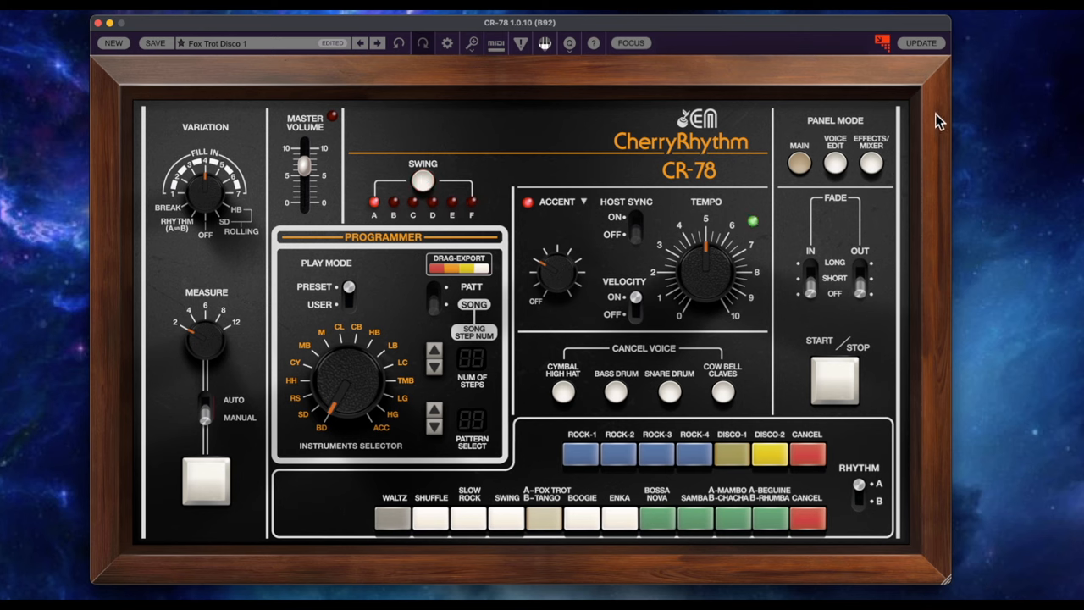
# Step: Set BD pitch near 18%, cymbal decay, metallic beat decay and pitch near 37%, then return to Main
pyautogui.click(833, 161)
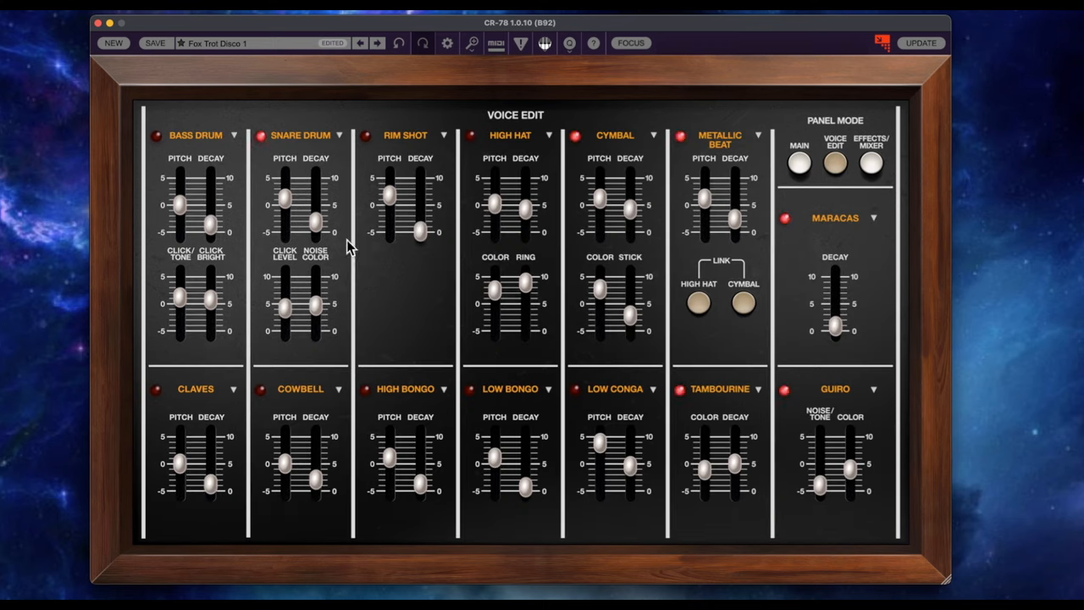
pyautogui.moveTo(179, 203); pyautogui.dragTo(180, 207)
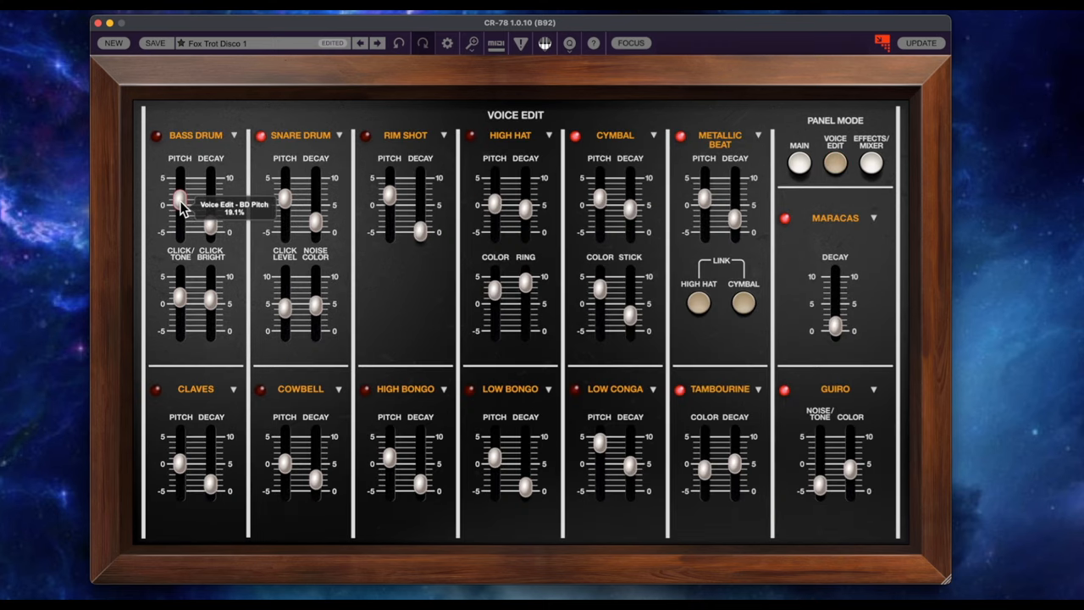
pyautogui.moveTo(288, 221)
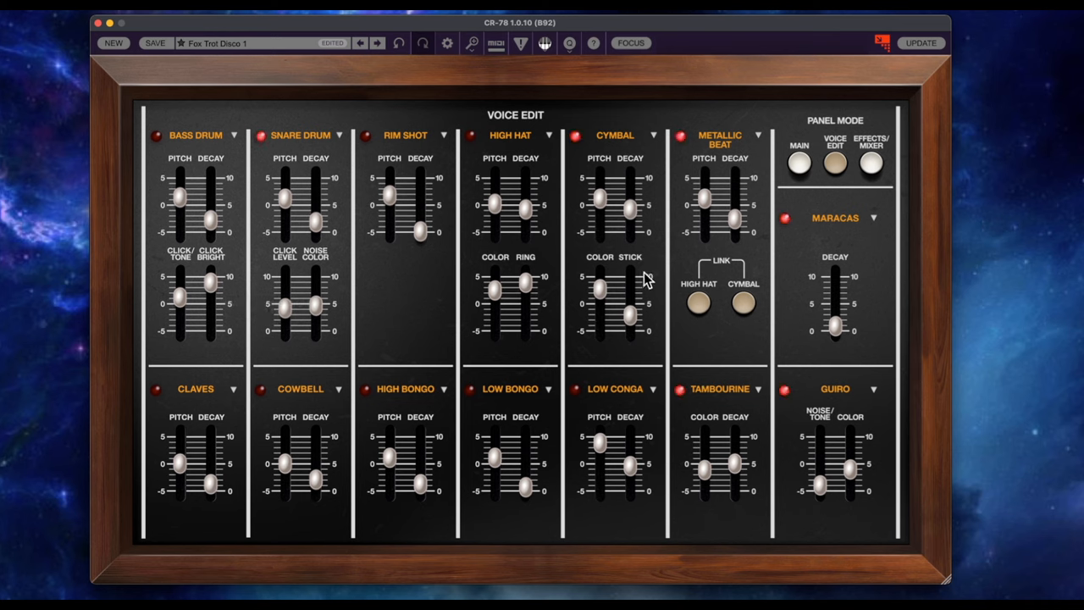
pyautogui.moveTo(630, 213)
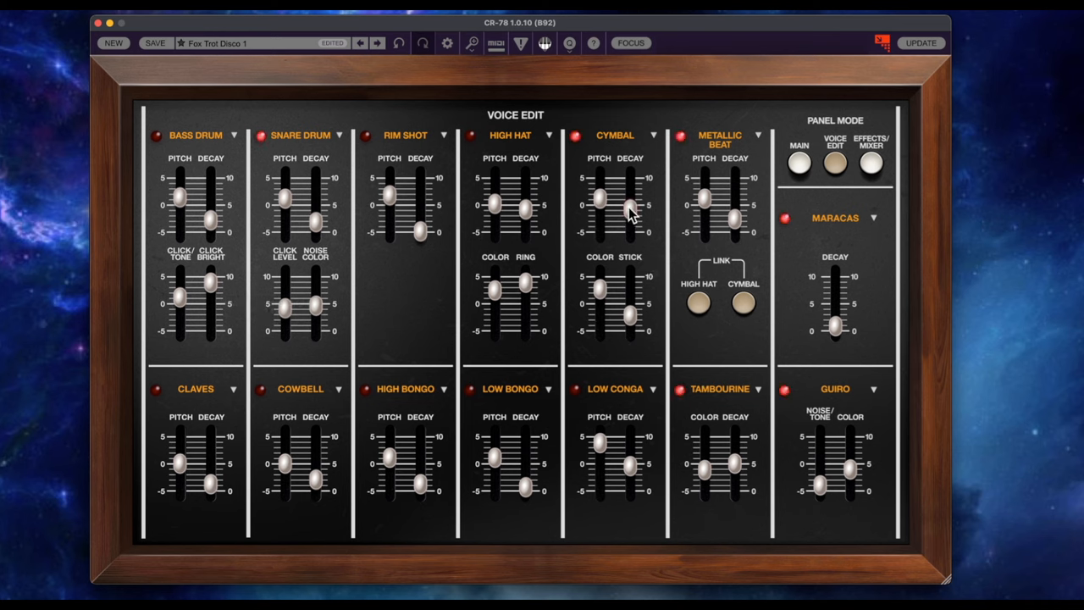
pyautogui.moveTo(603, 195); pyautogui.dragTo(603, 206)
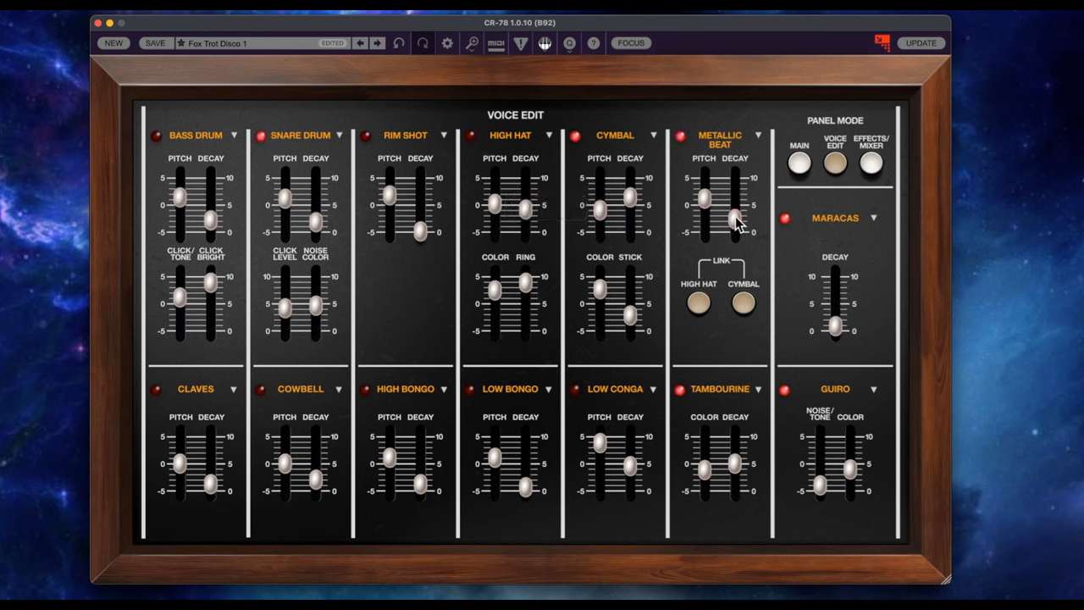
pyautogui.moveTo(731, 222); pyautogui.dragTo(710, 193)
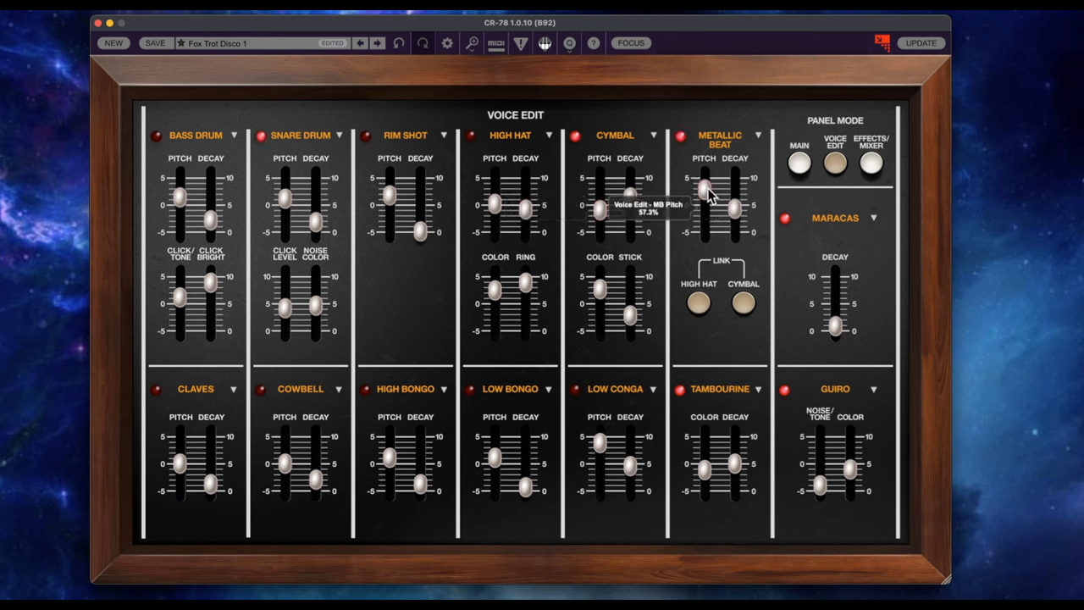
pyautogui.moveTo(704, 188); pyautogui.dragTo(704, 206)
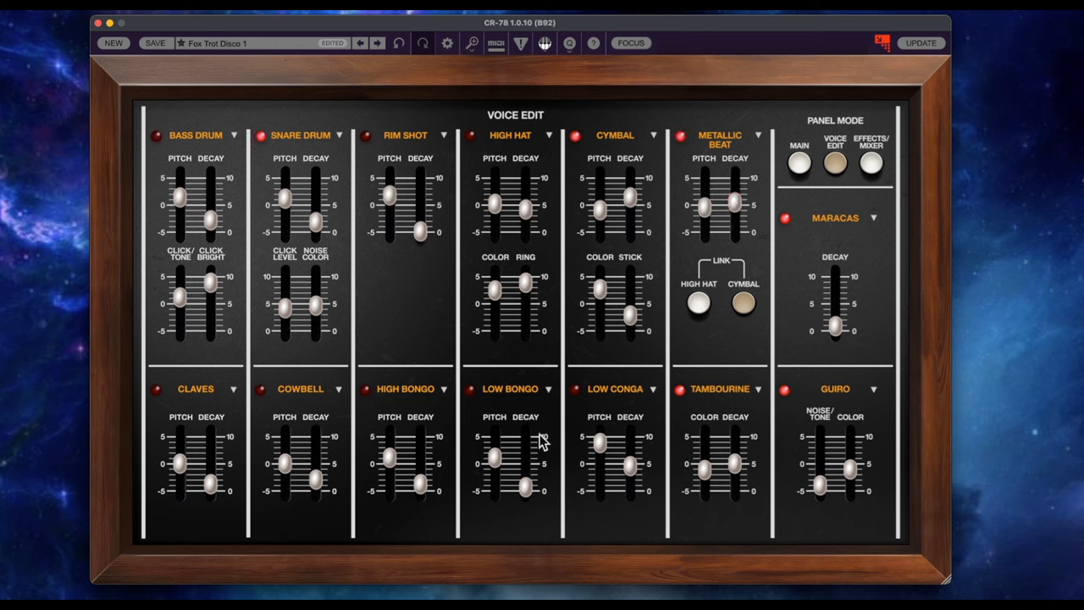
pyautogui.moveTo(449, 420)
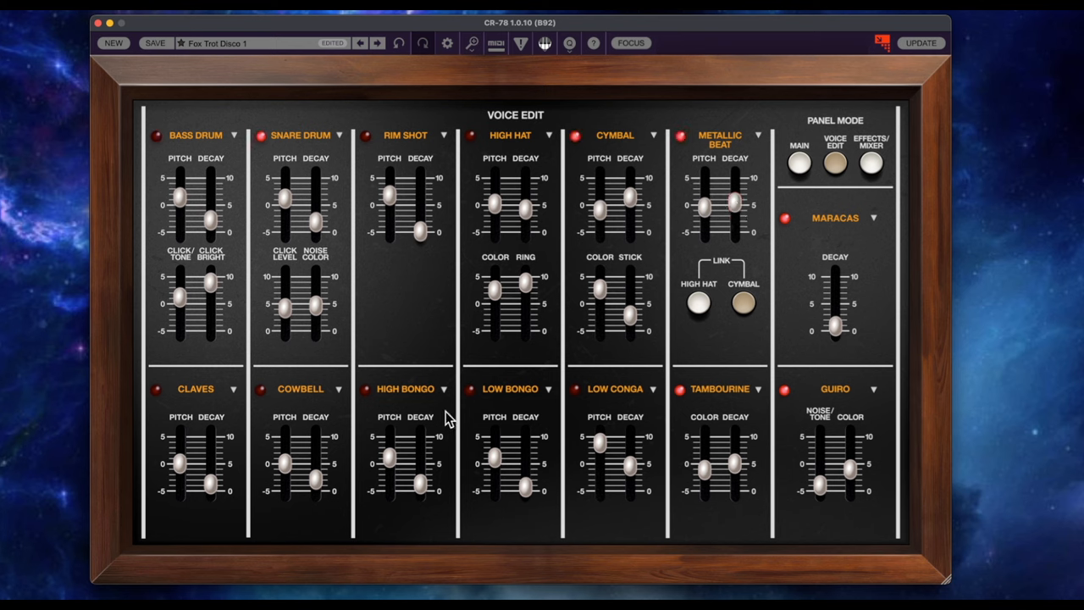
pyautogui.moveTo(426, 134)
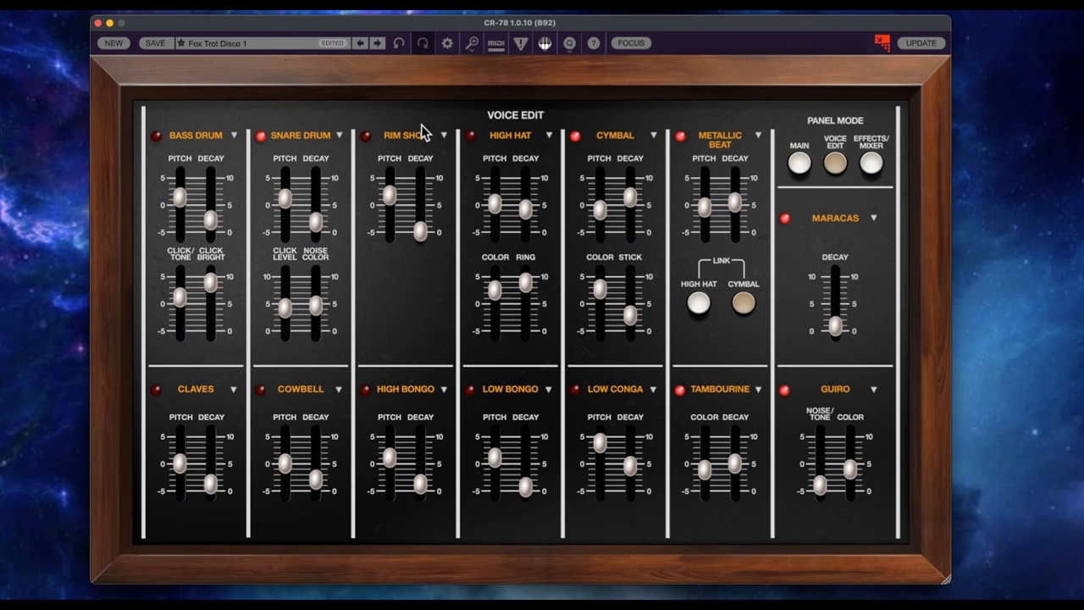
pyautogui.moveTo(295, 389)
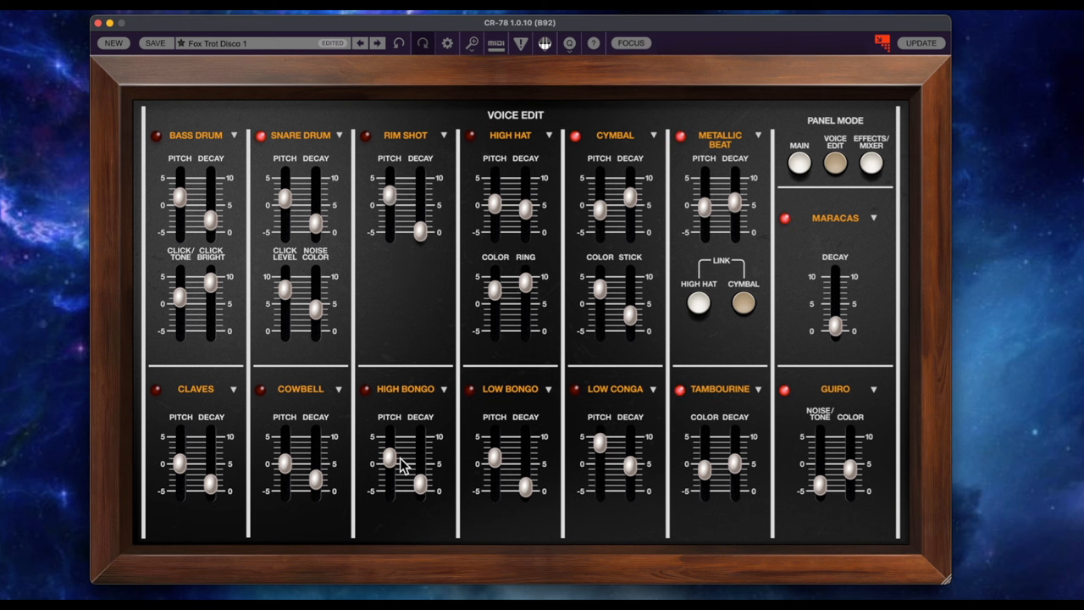
pyautogui.click(799, 163)
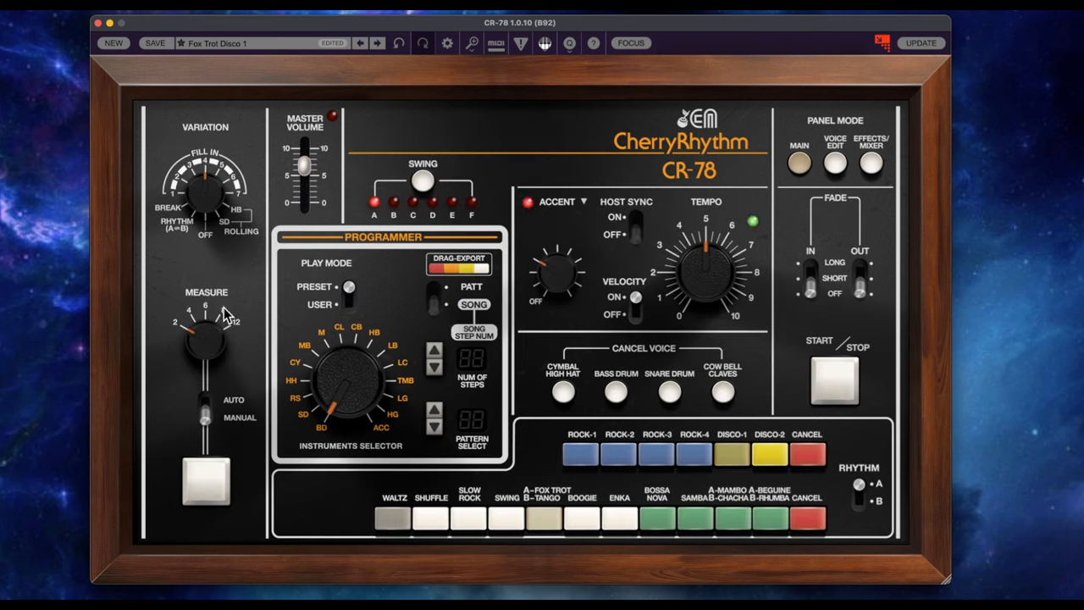
# Step: Load the Slow Rock Shuffle 1 preset from the Combinations collection
pyautogui.click(237, 44)
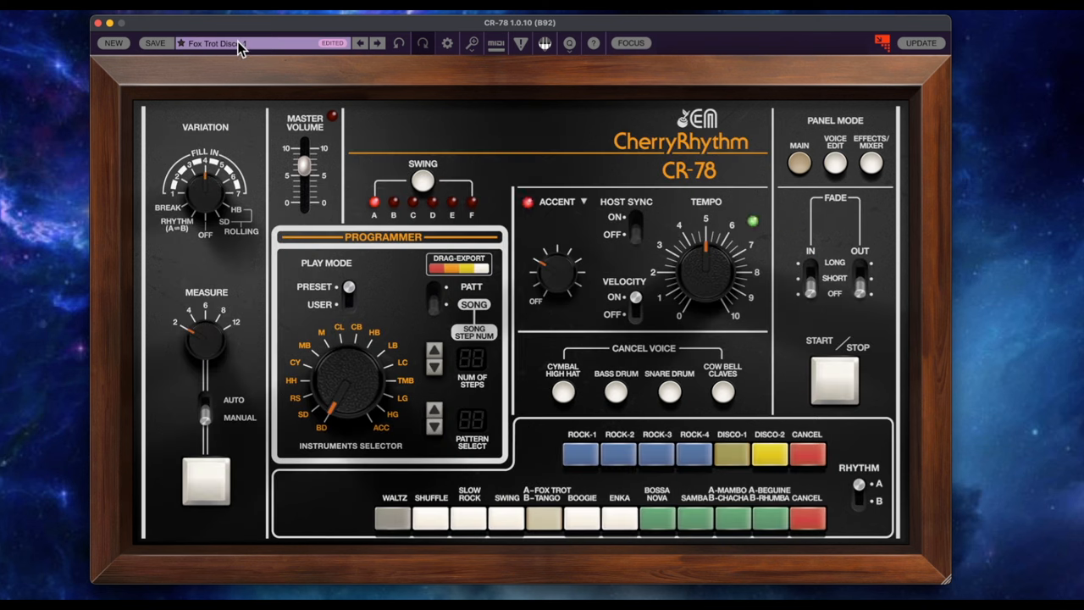
pyautogui.click(217, 44)
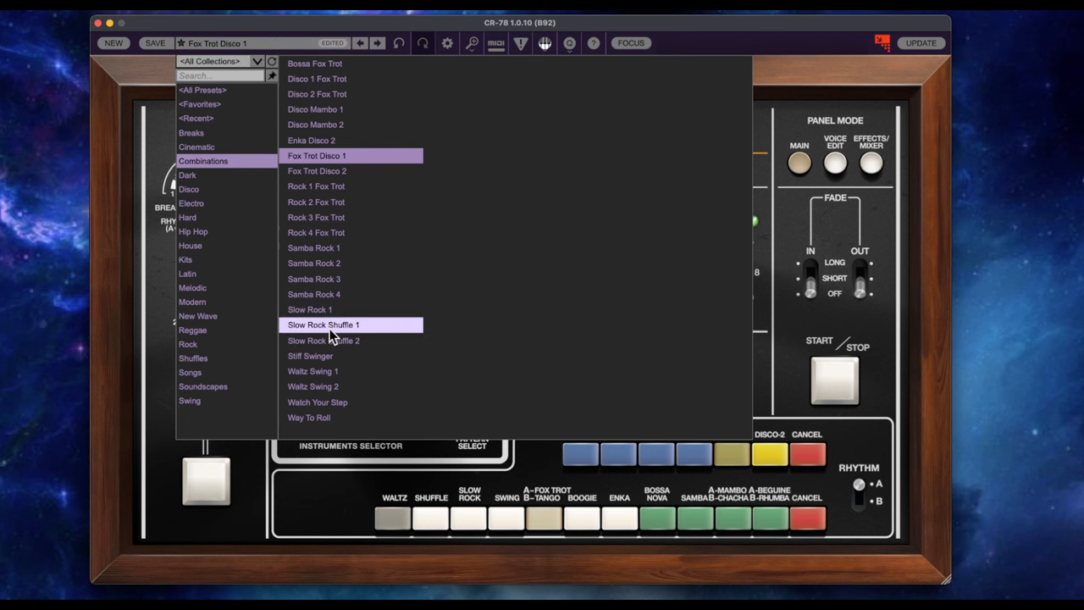
pyautogui.click(323, 326)
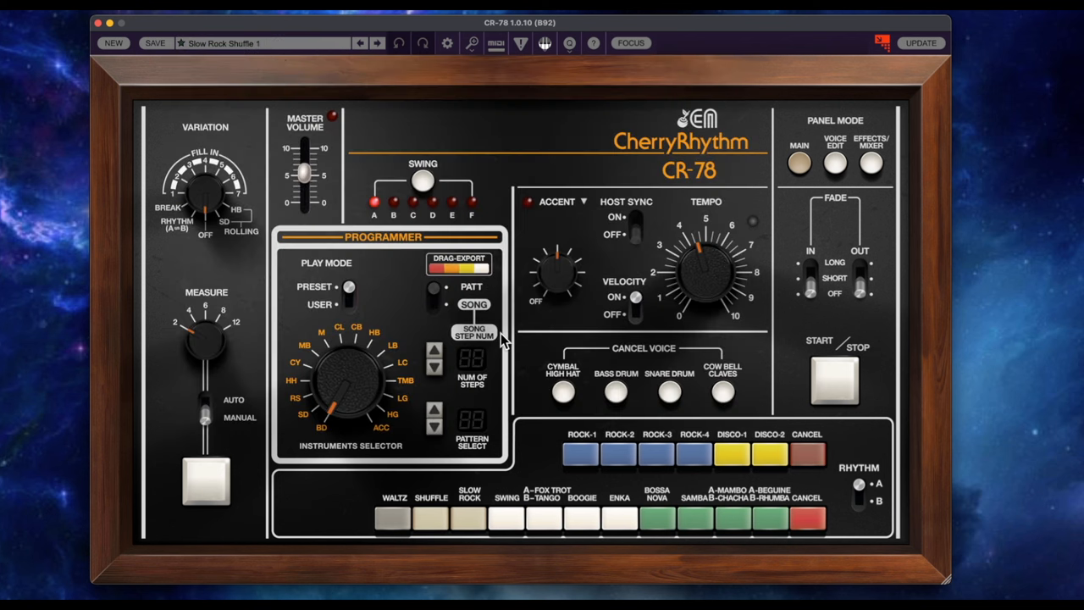
pyautogui.moveTo(155, 406)
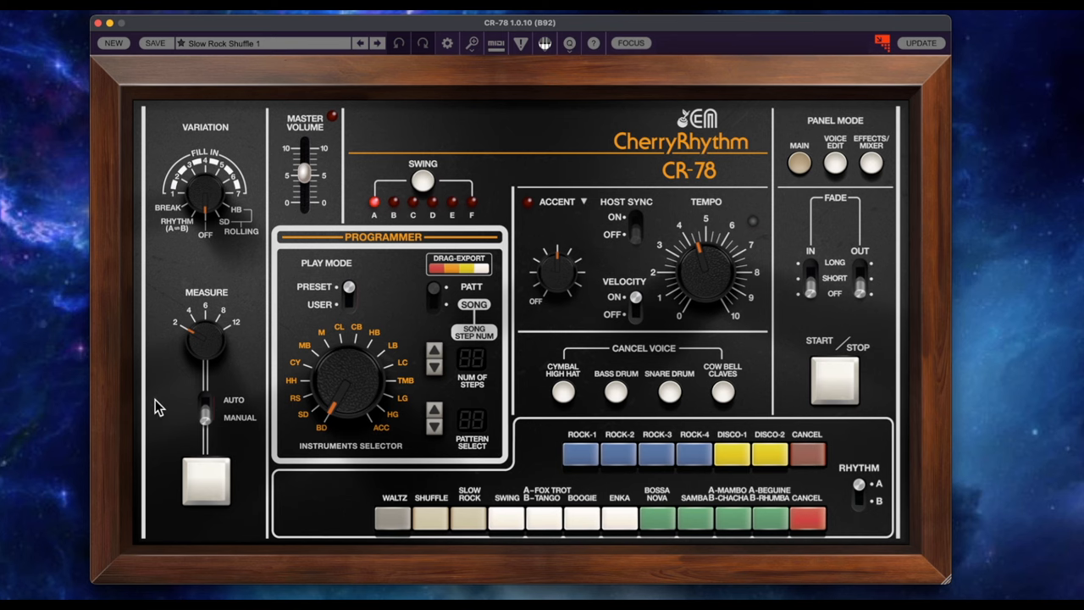
# Step: Tweak the pattern Variation knob for the loaded rhythm
pyautogui.click(203, 477)
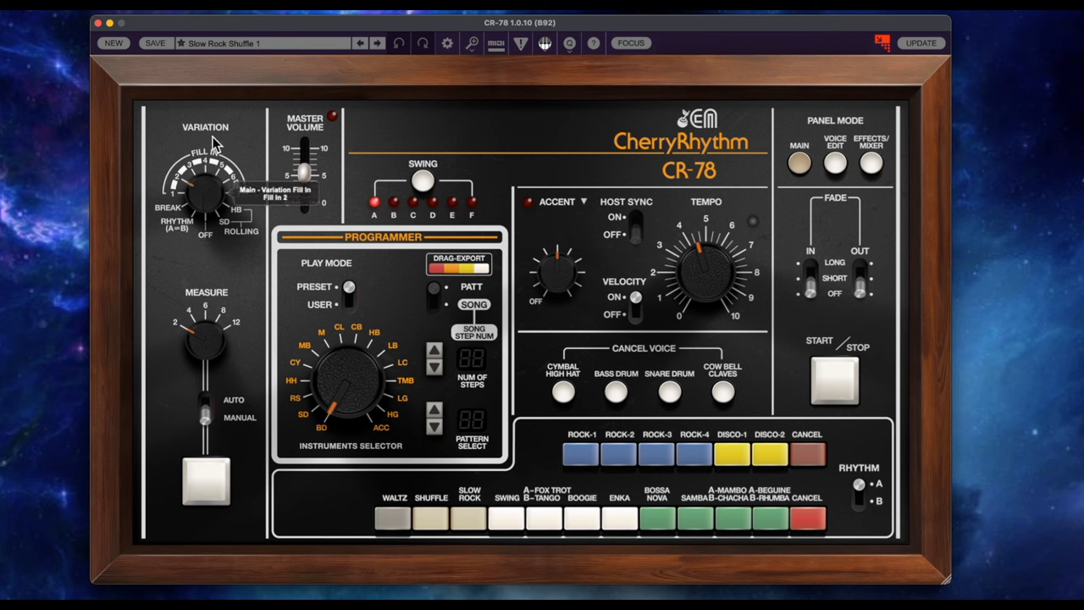
pyautogui.click(204, 481)
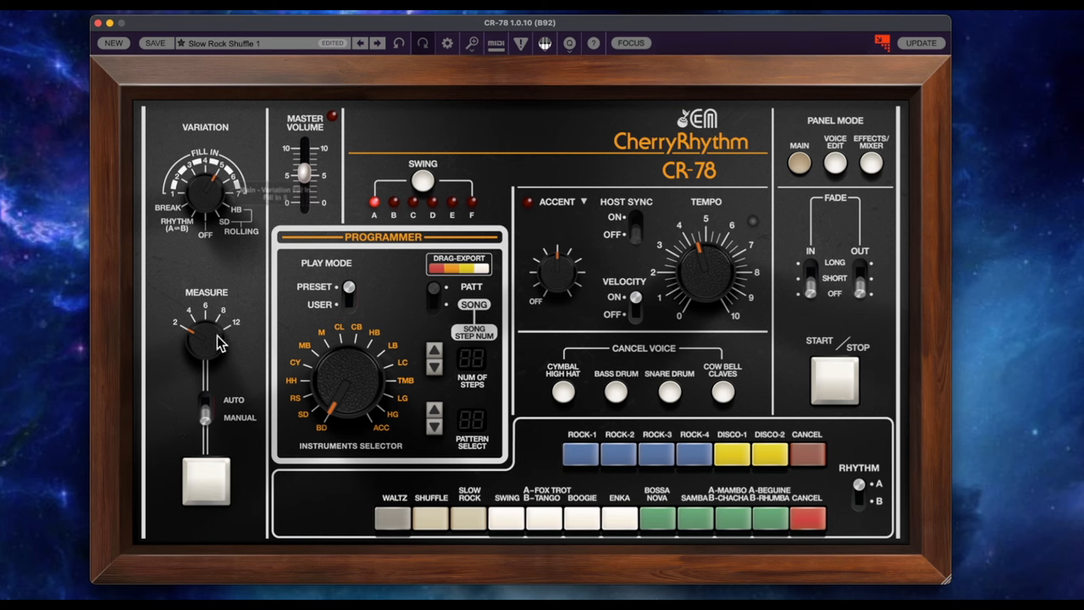
pyautogui.moveTo(826, 311)
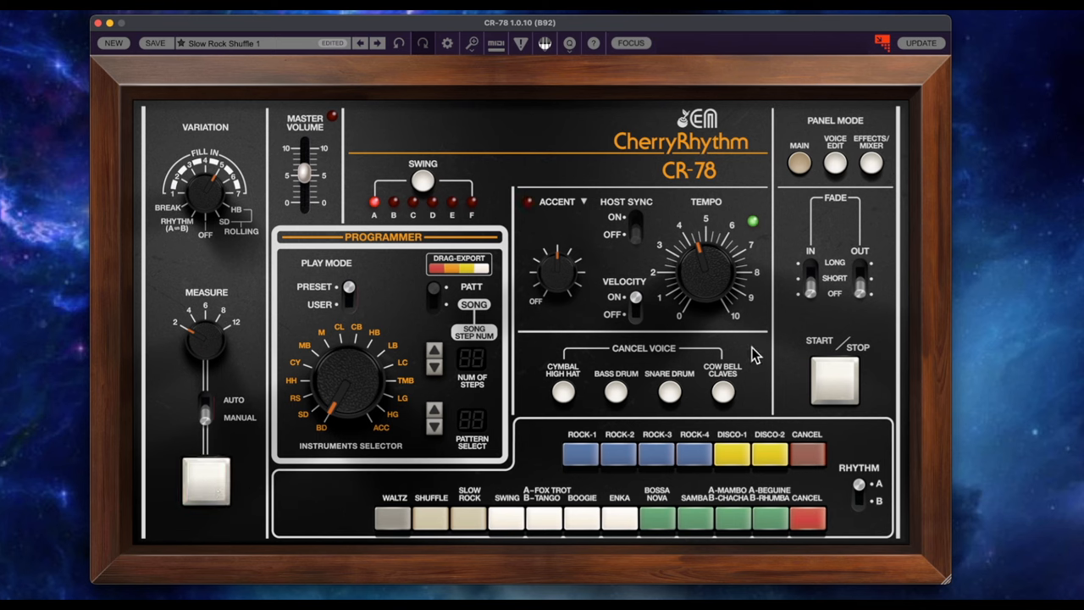
pyautogui.click(205, 481)
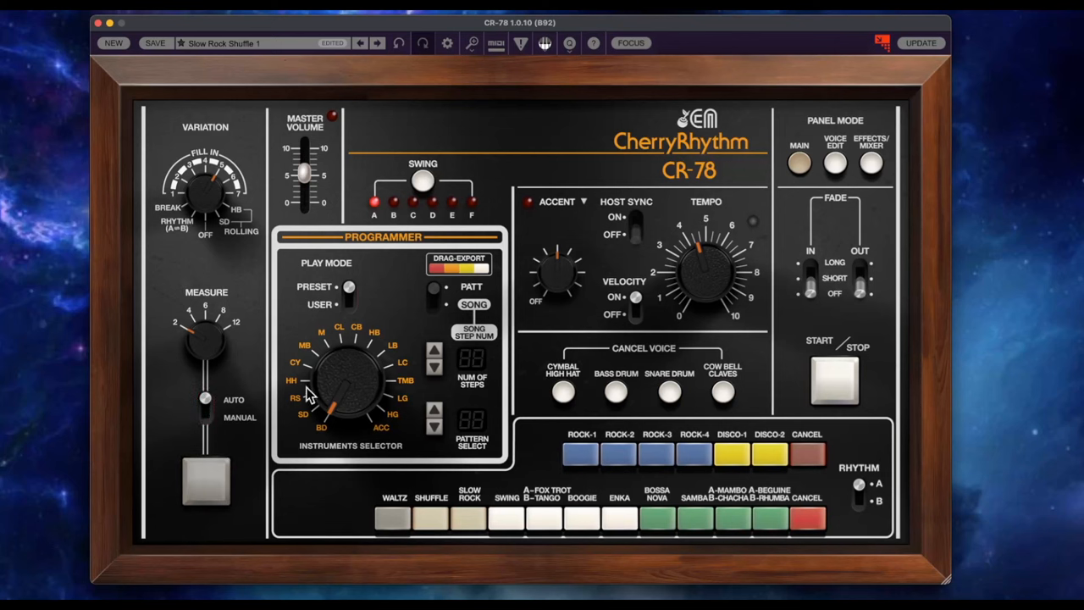
# Step: Adjust the Low Bongo pitch in Voice Edit, then return to the Main panel
pyautogui.click(833, 163)
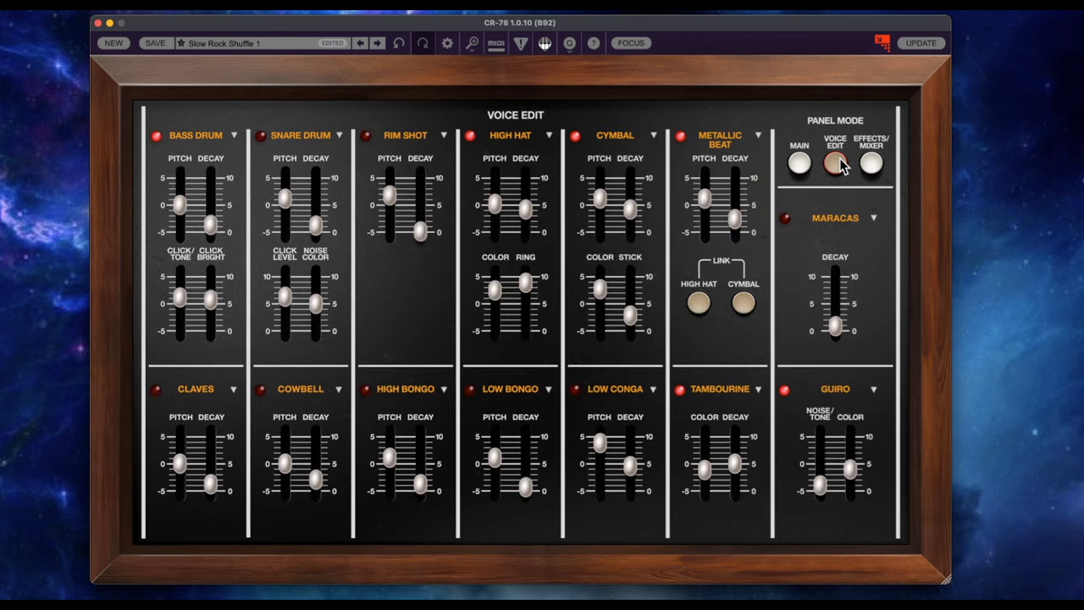
pyautogui.click(833, 162)
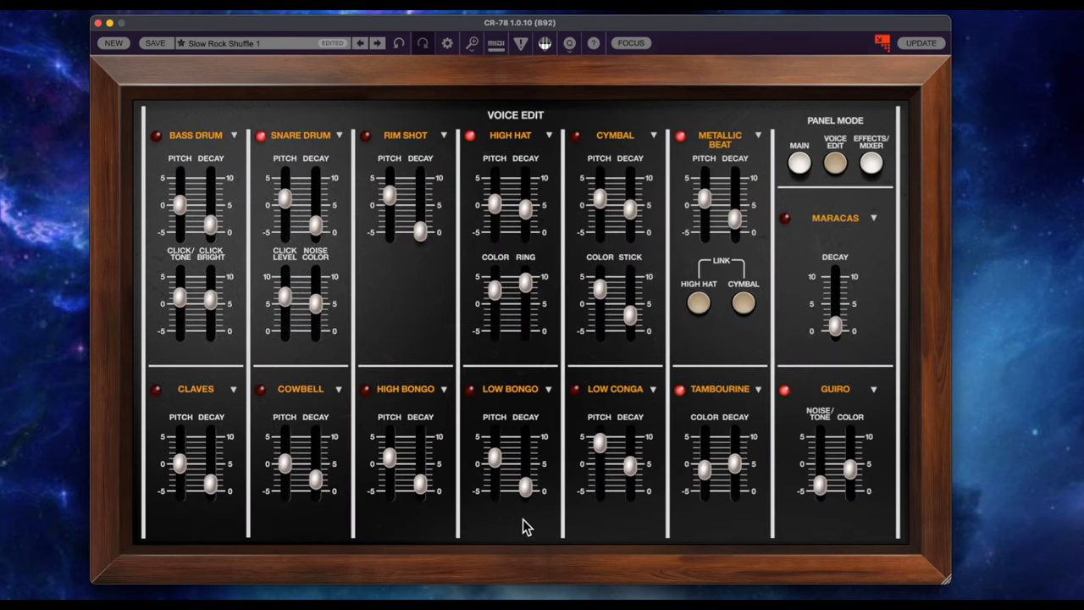
pyautogui.moveTo(635, 460); pyautogui.dragTo(635, 447)
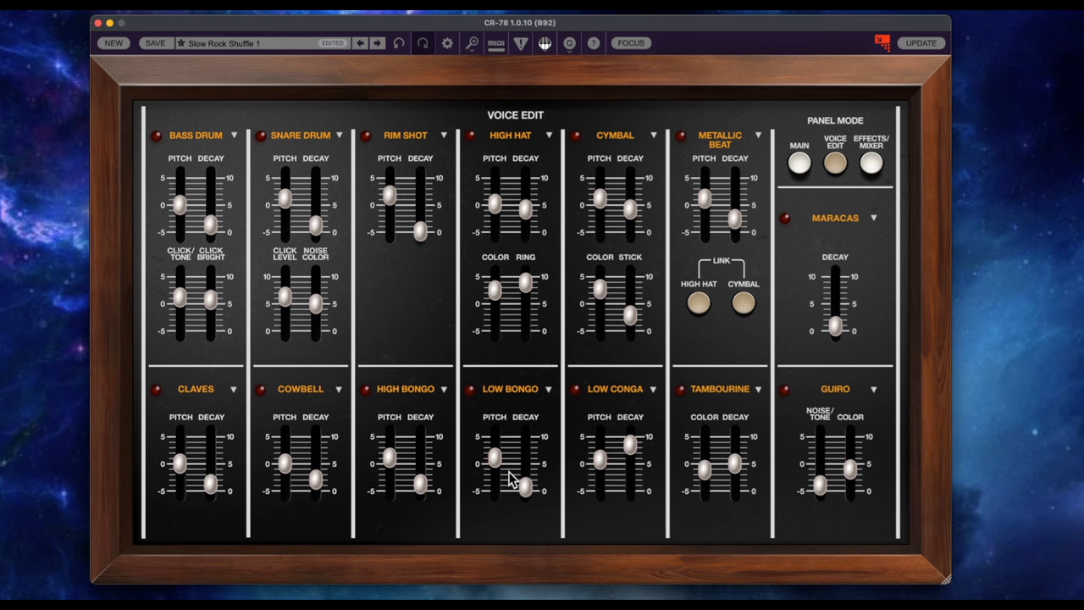
pyautogui.click(798, 161)
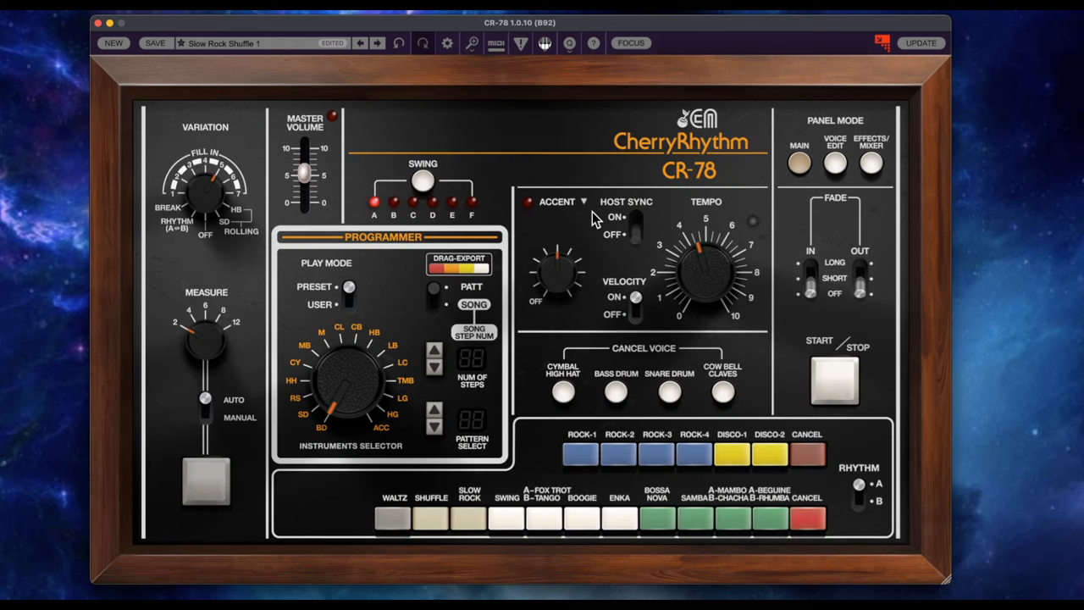
pyautogui.moveTo(296, 323)
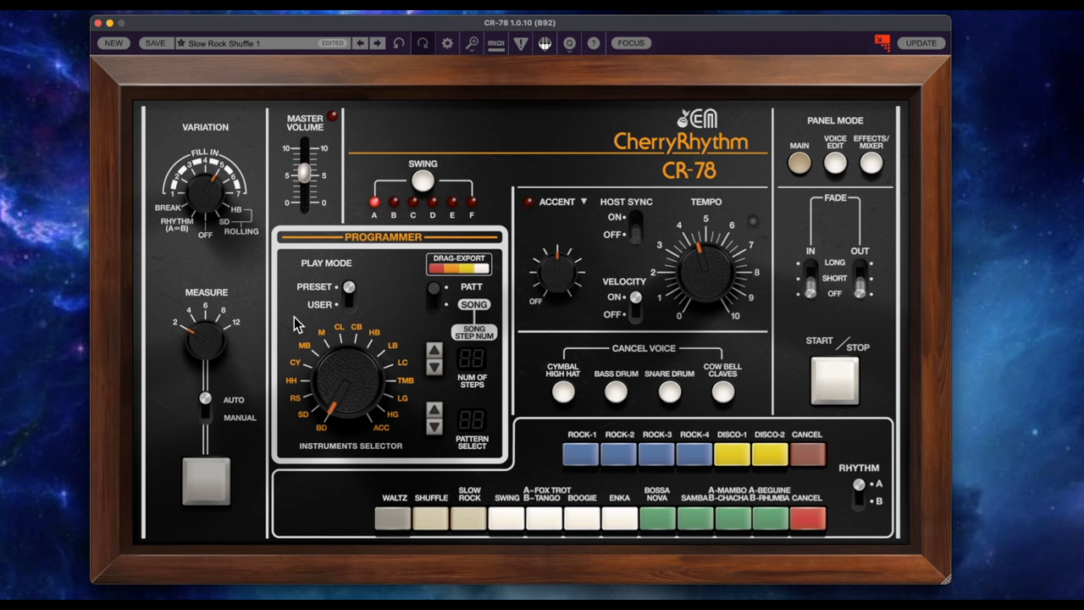
pyautogui.click(349, 305)
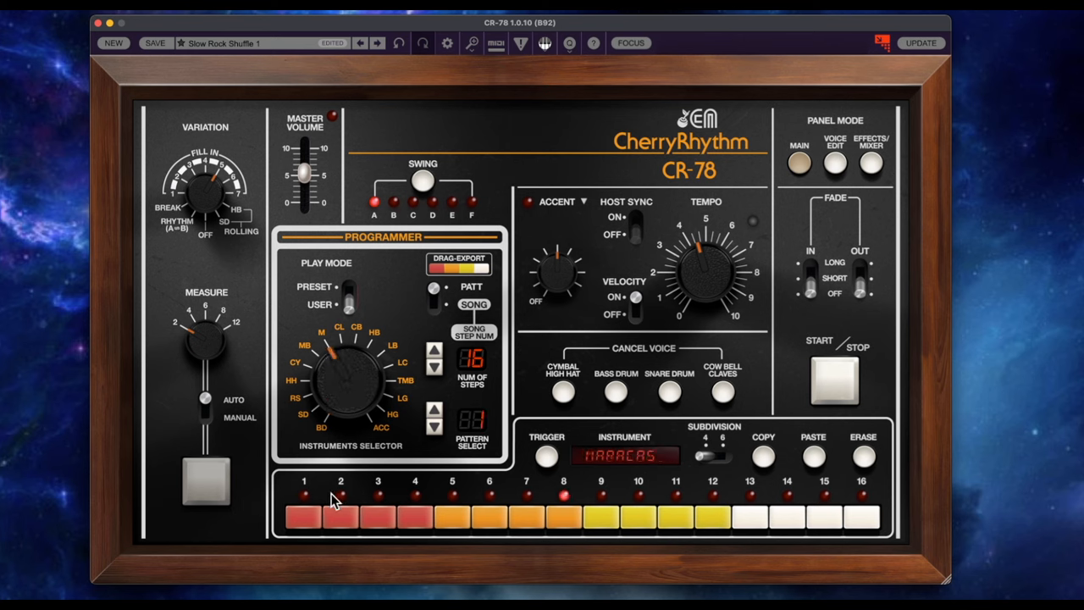
pyautogui.click(563, 515)
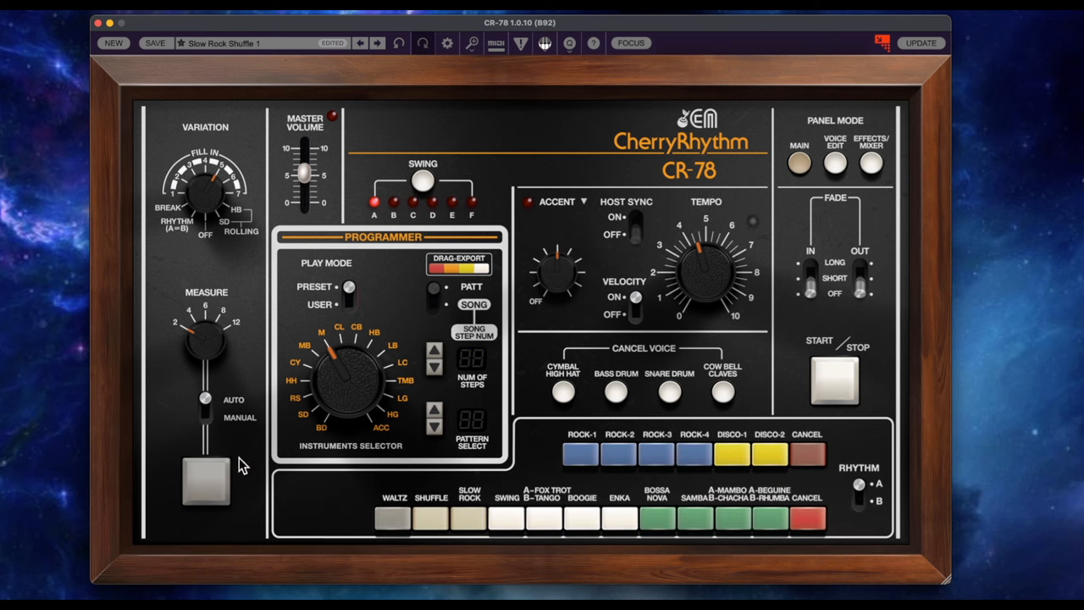
# Step: Try Latin and Disco-2 rhythm buttons and raise master volume to about 74.5%
pyautogui.click(618, 455)
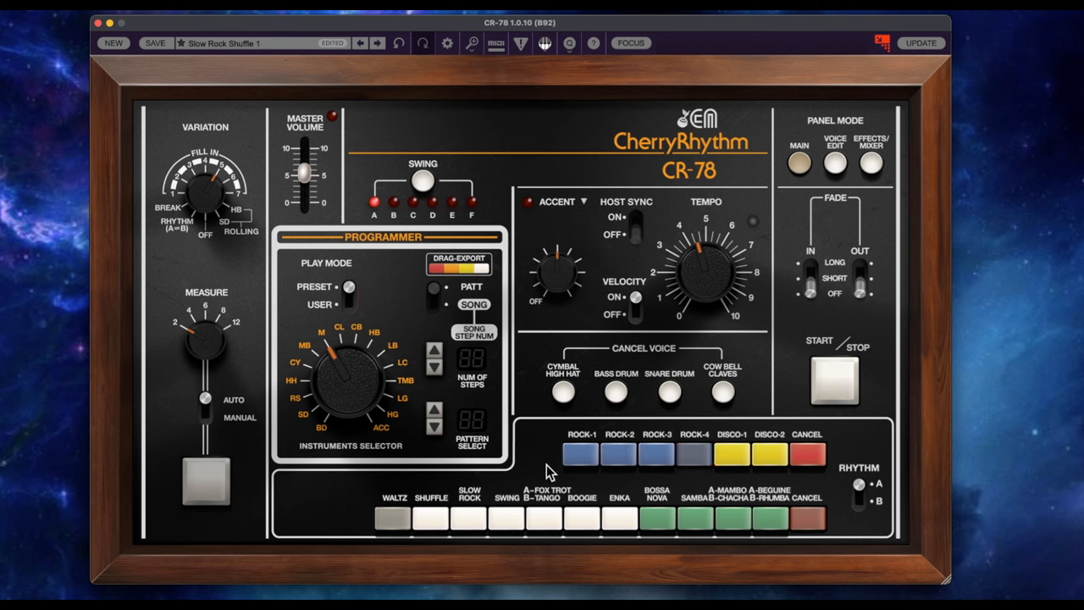
pyautogui.moveTo(386, 434)
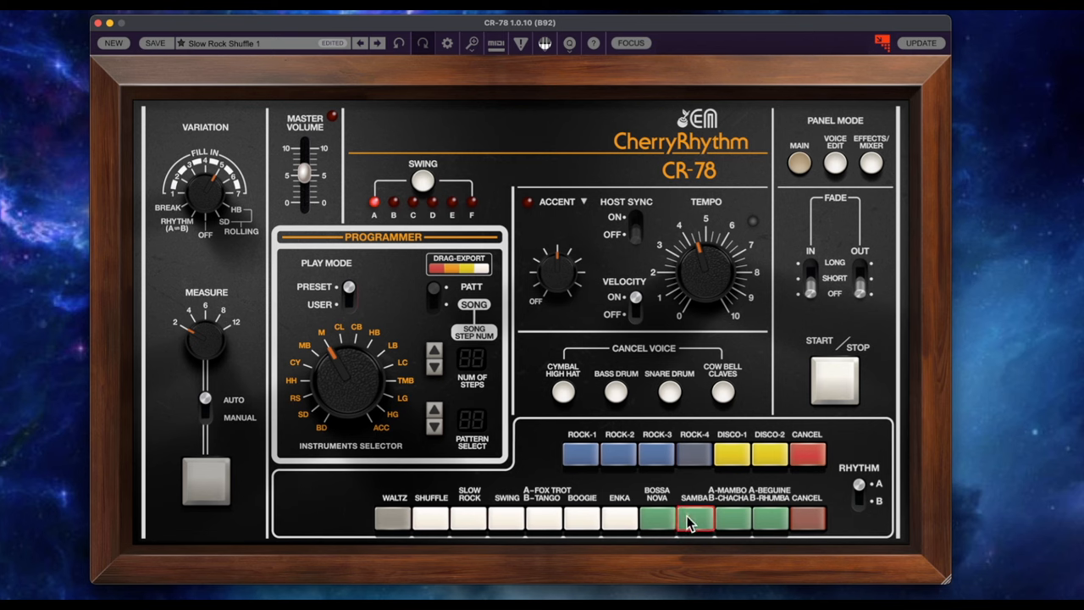
pyautogui.click(731, 456)
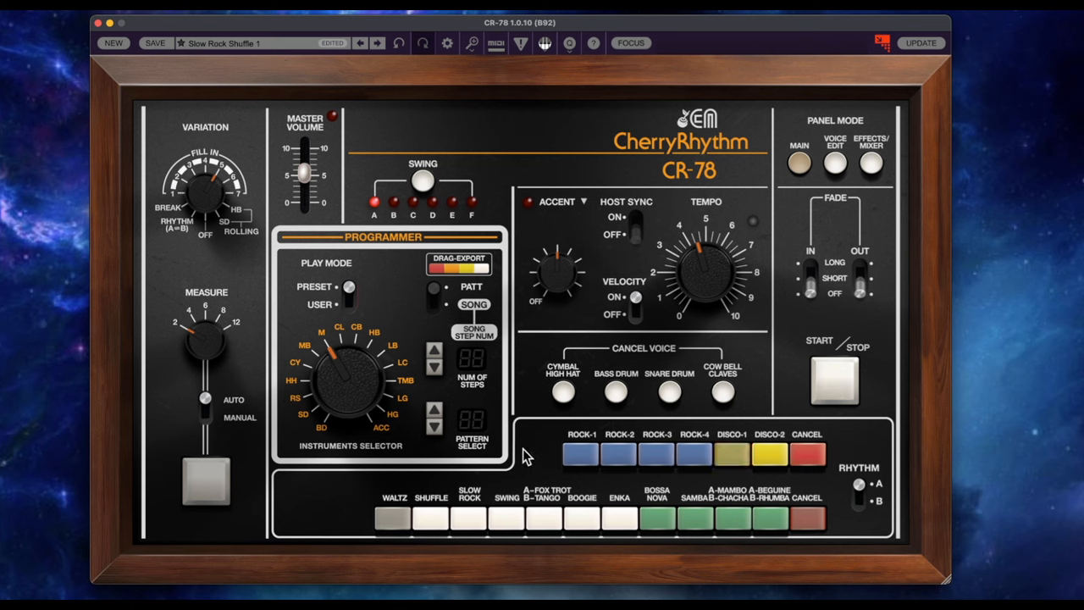
pyautogui.moveTo(410, 202)
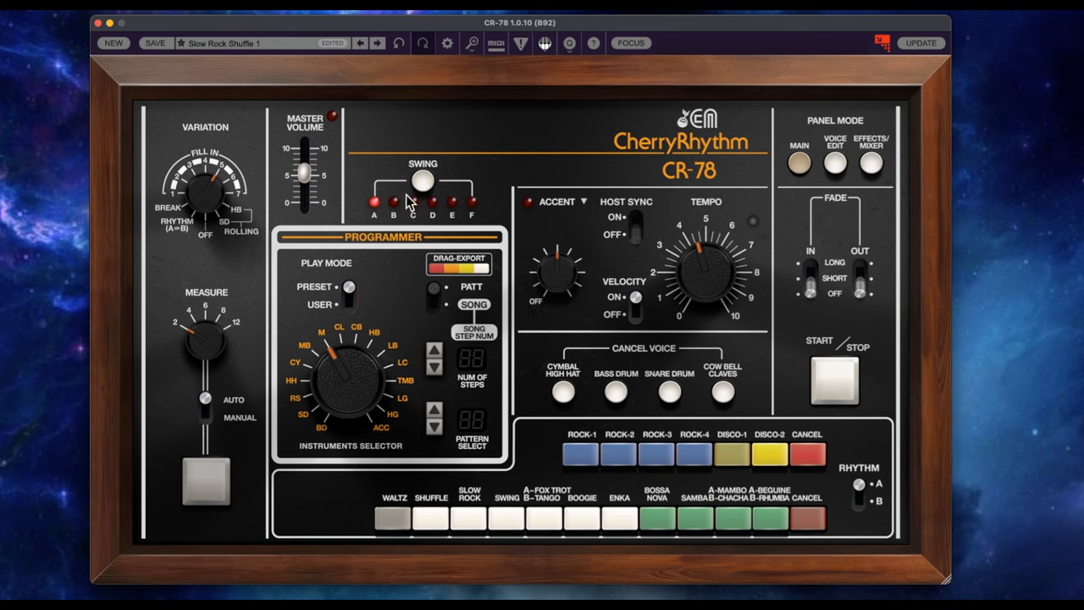
pyautogui.moveTo(302, 189); pyautogui.dragTo(301, 161)
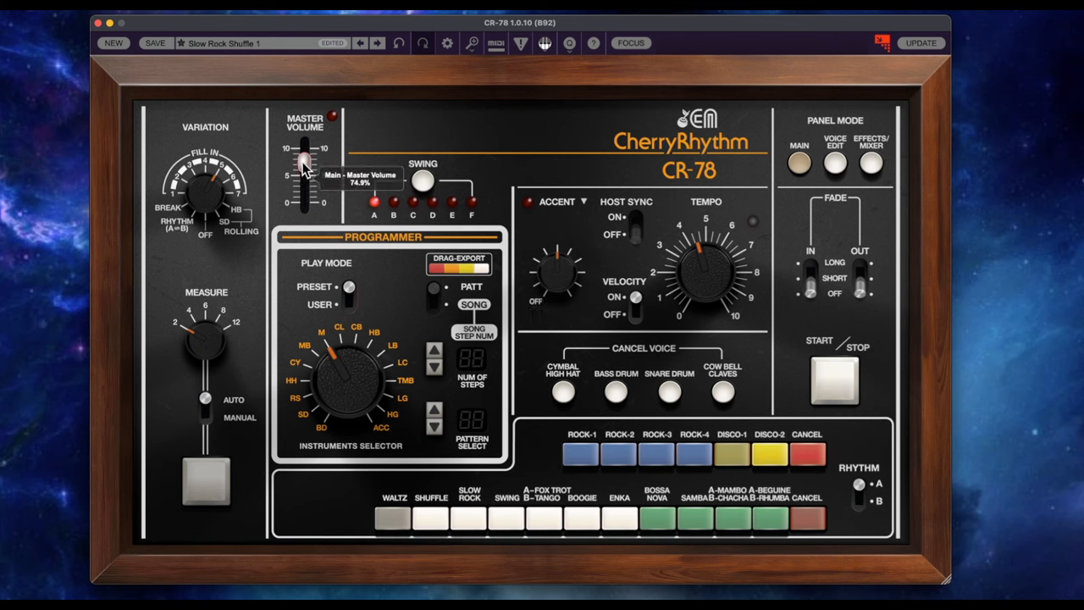
pyautogui.moveTo(684, 330)
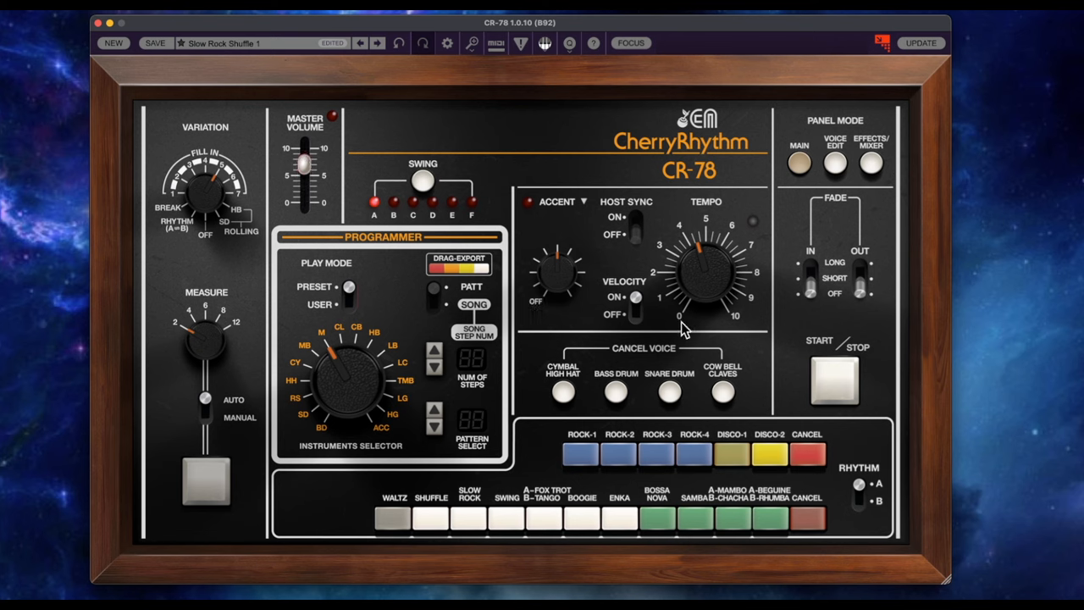
pyautogui.moveTo(785, 442)
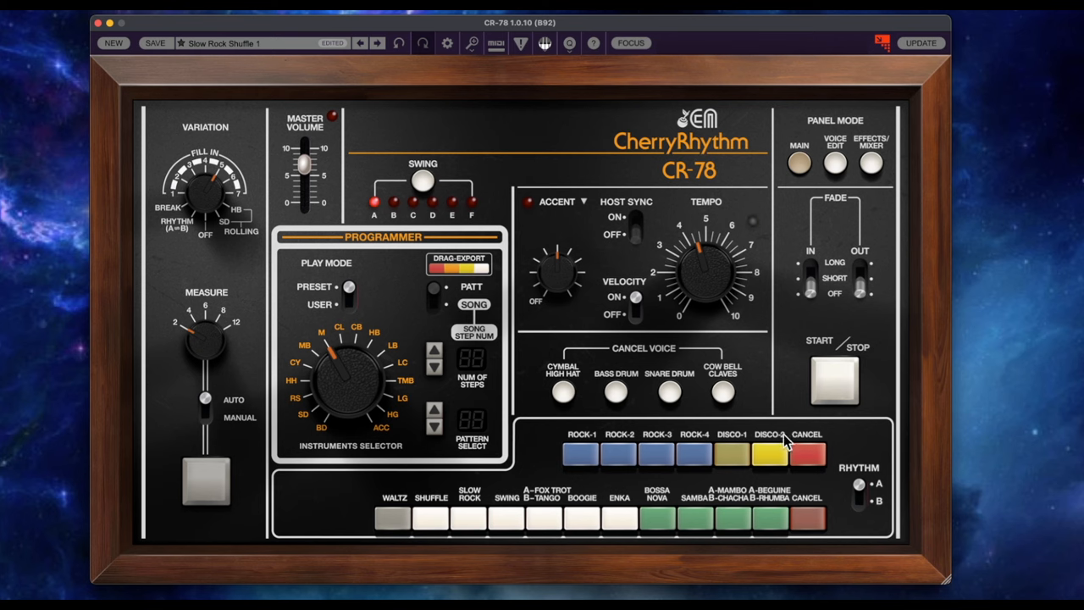
pyautogui.click(806, 454)
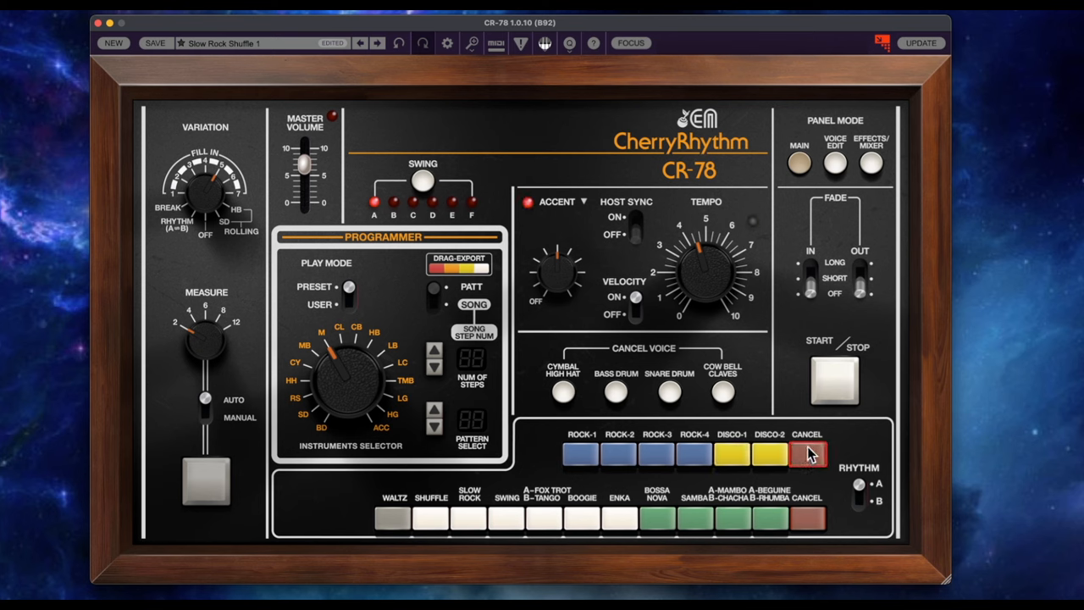
# Step: Cancel the rhythm, toggle the A/B variant switch, then select the Waltz rhythm
pyautogui.click(393, 518)
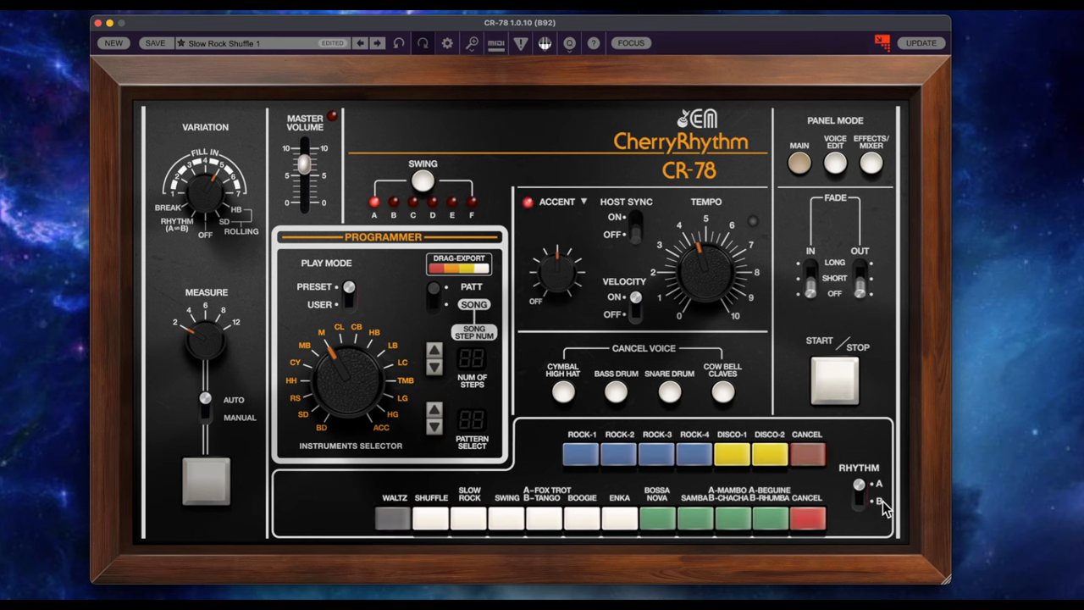
pyautogui.click(857, 488)
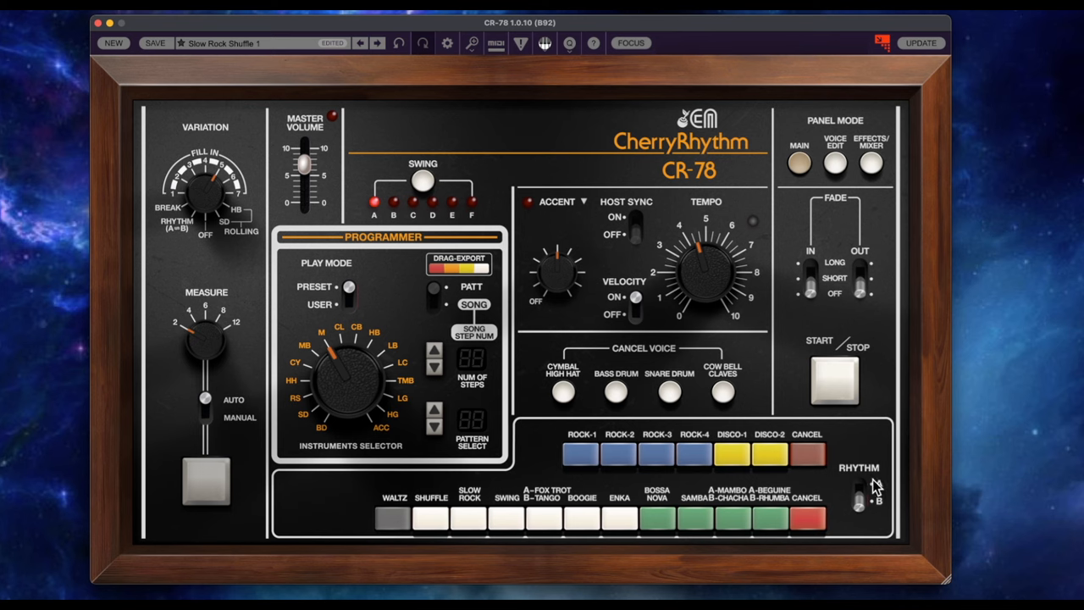
pyautogui.click(857, 490)
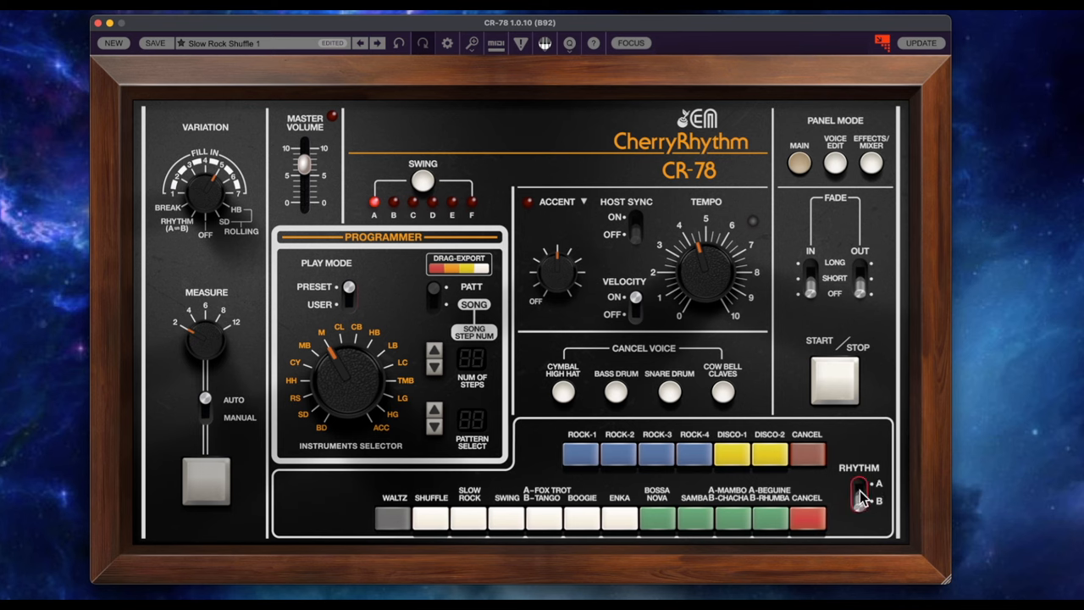
pyautogui.click(657, 518)
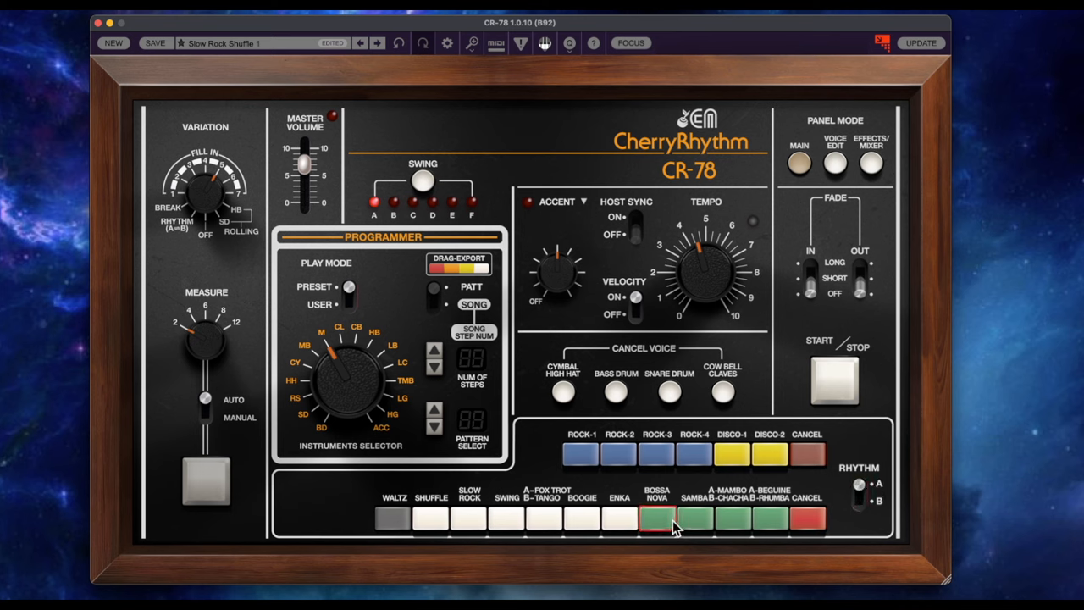
pyautogui.click(393, 518)
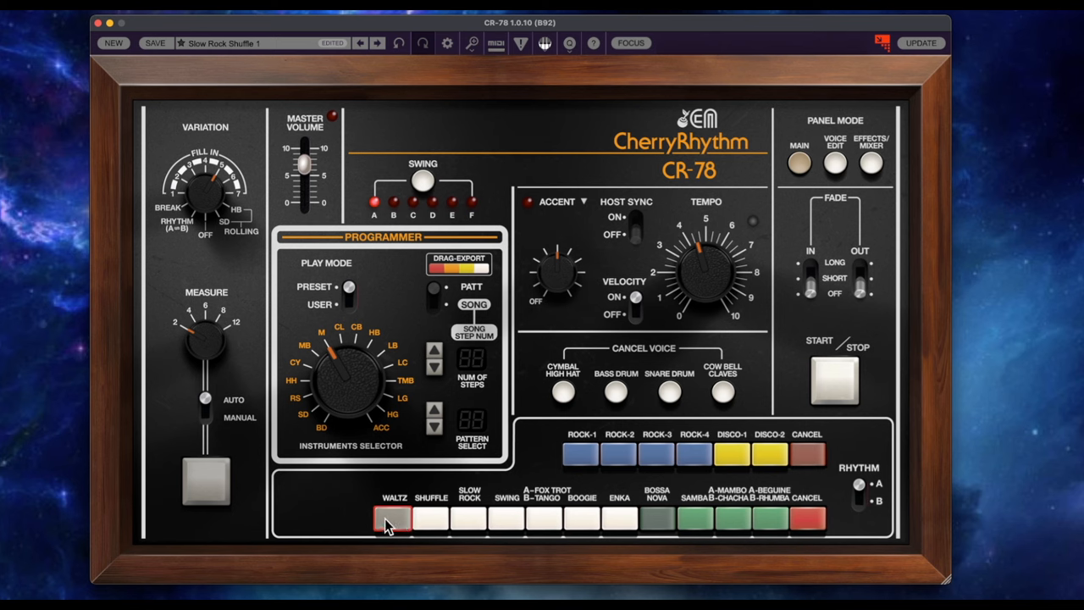
pyautogui.moveTo(391, 512)
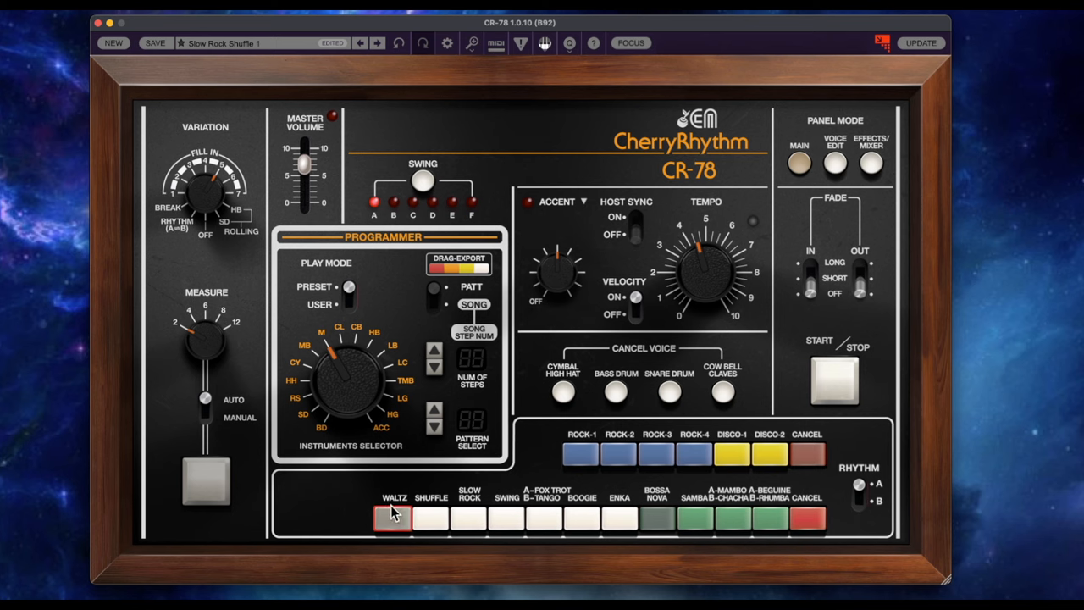
pyautogui.moveTo(344, 495)
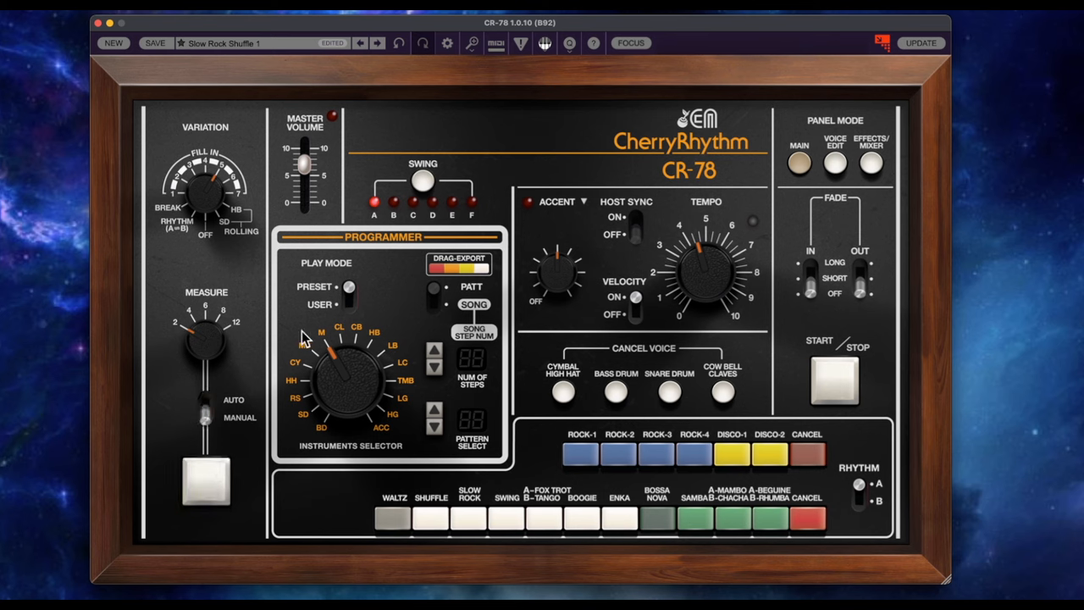
pyautogui.moveTo(206, 211)
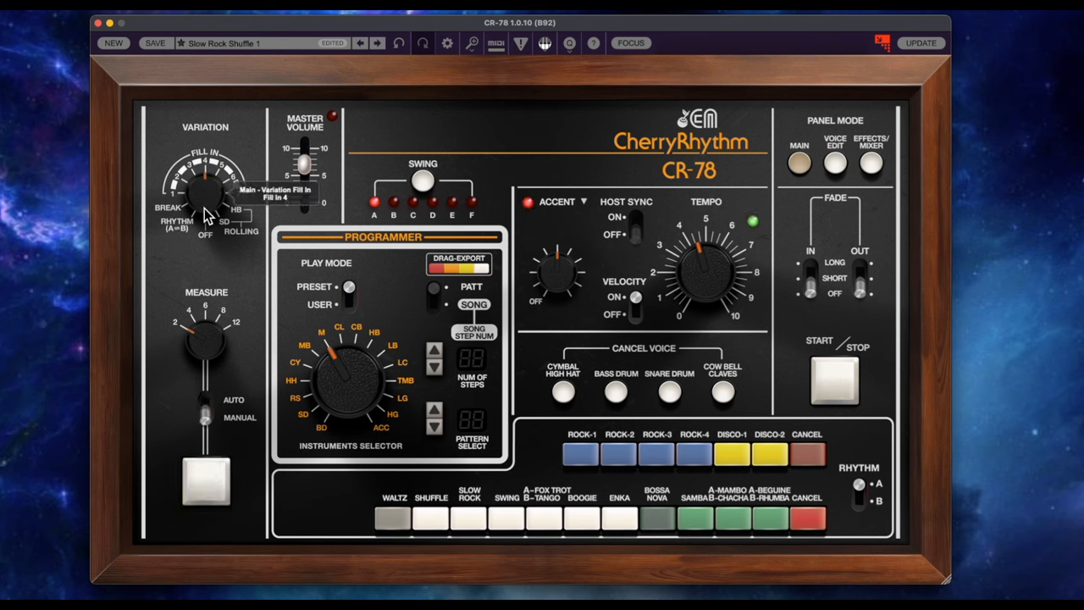
pyautogui.moveTo(833, 162)
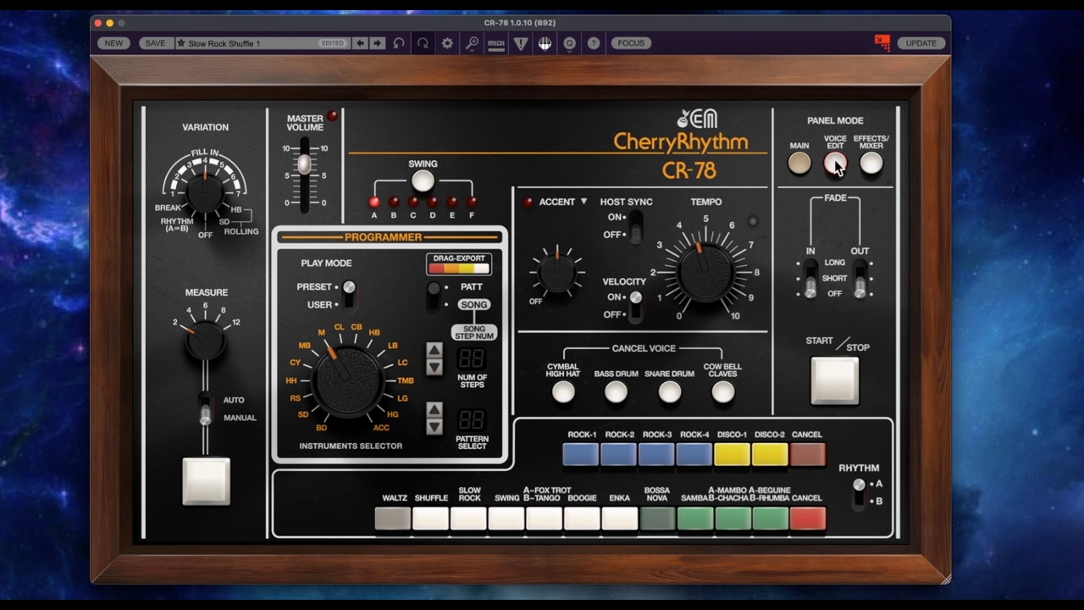
# Step: Raise the Rim Shot pitch, set Metallic Beat decay near 48% and adjust the High Hat colour
pyautogui.click(834, 161)
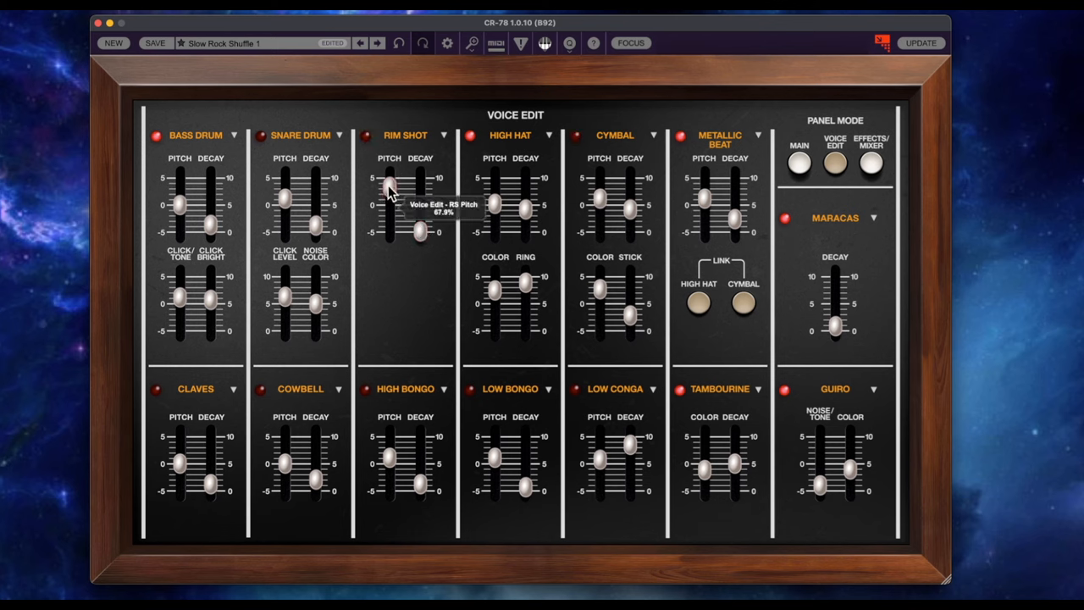
pyautogui.moveTo(389, 183); pyautogui.dragTo(420, 229)
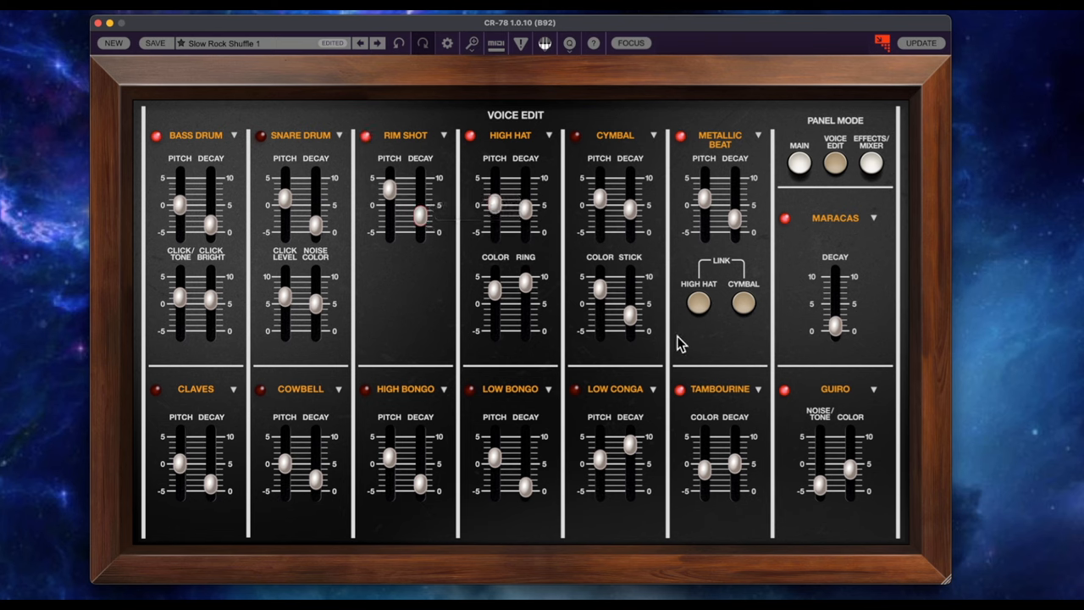
pyautogui.moveTo(734, 206); pyautogui.dragTo(737, 220)
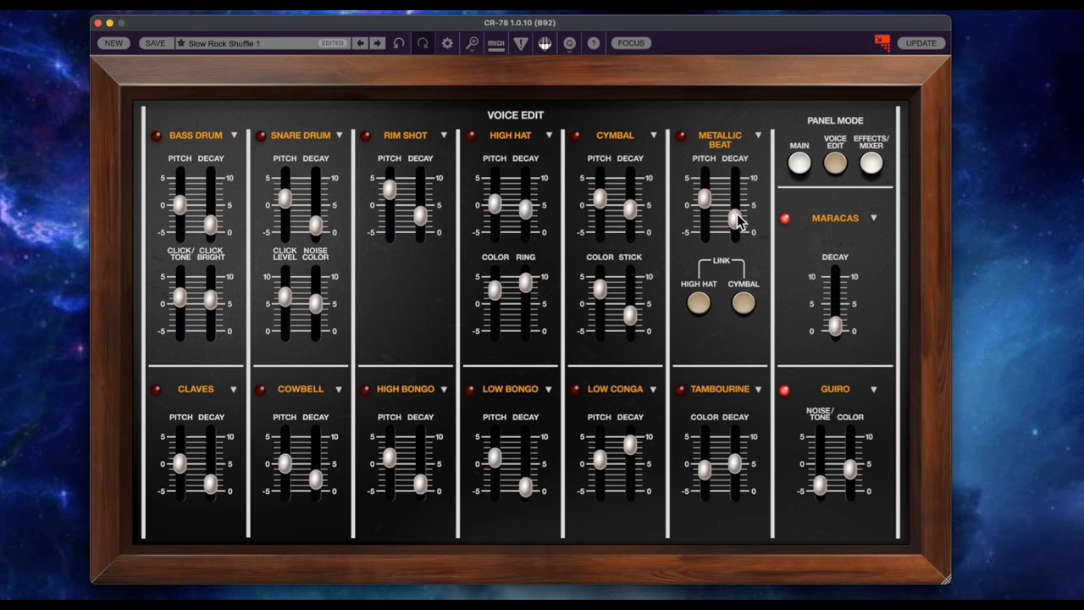
pyautogui.moveTo(731, 218); pyautogui.dragTo(735, 210)
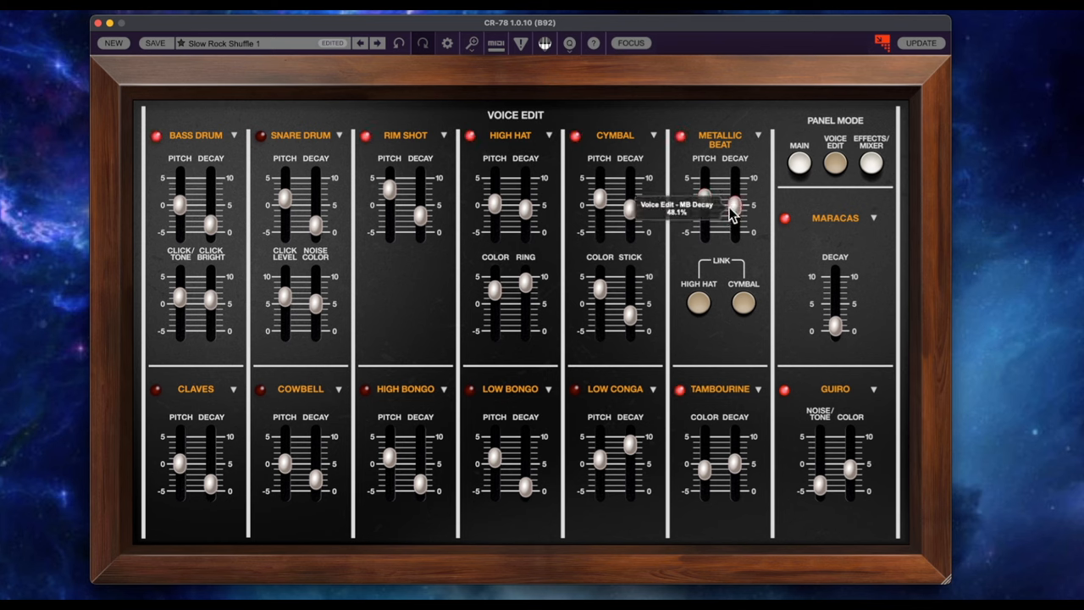
pyautogui.moveTo(373, 437)
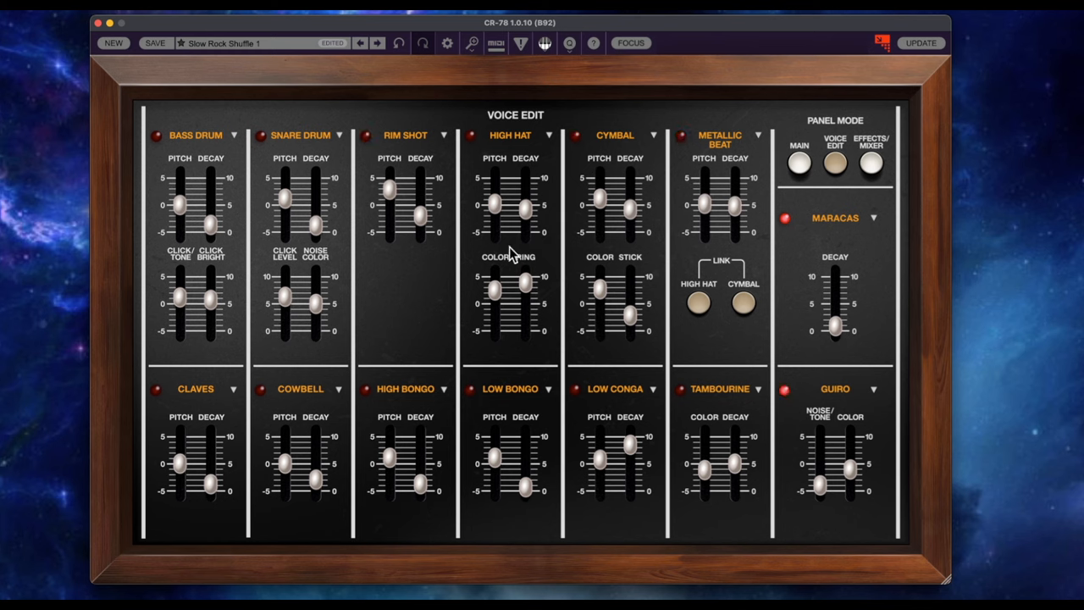
pyautogui.moveTo(493, 210); pyautogui.dragTo(493, 204)
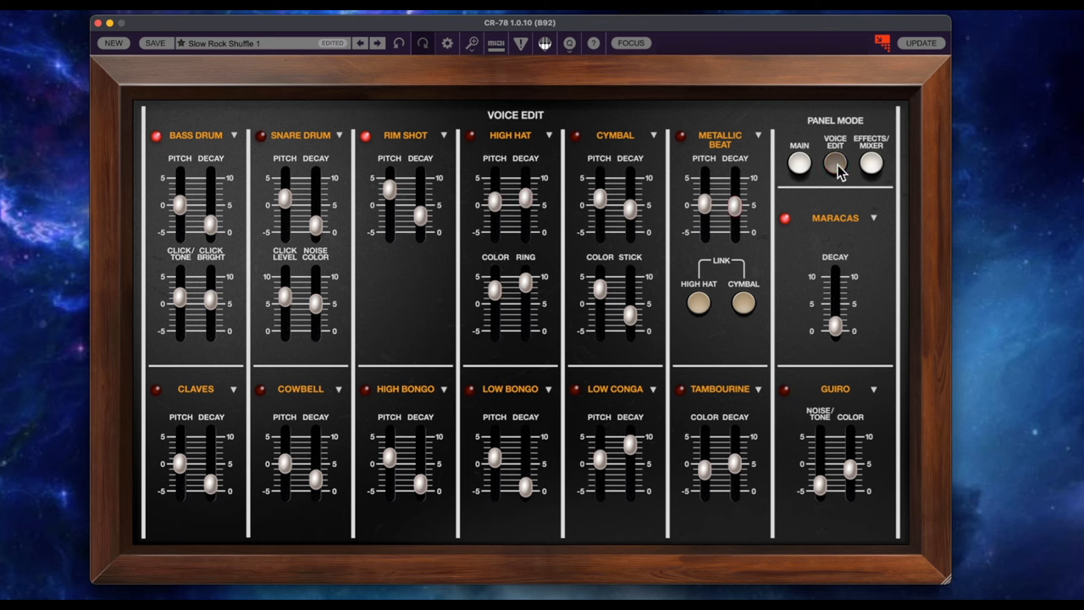
# Step: Lower the Metallic Beat fader to about 47% in the Effects/Mixer view
pyautogui.click(870, 162)
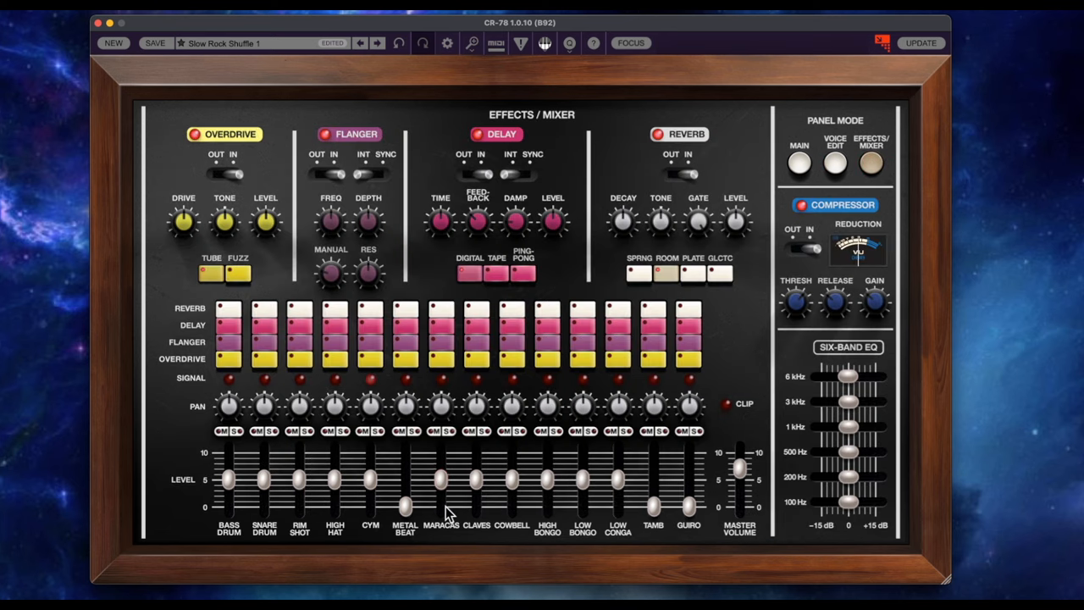
pyautogui.moveTo(406, 506); pyautogui.dragTo(407, 487)
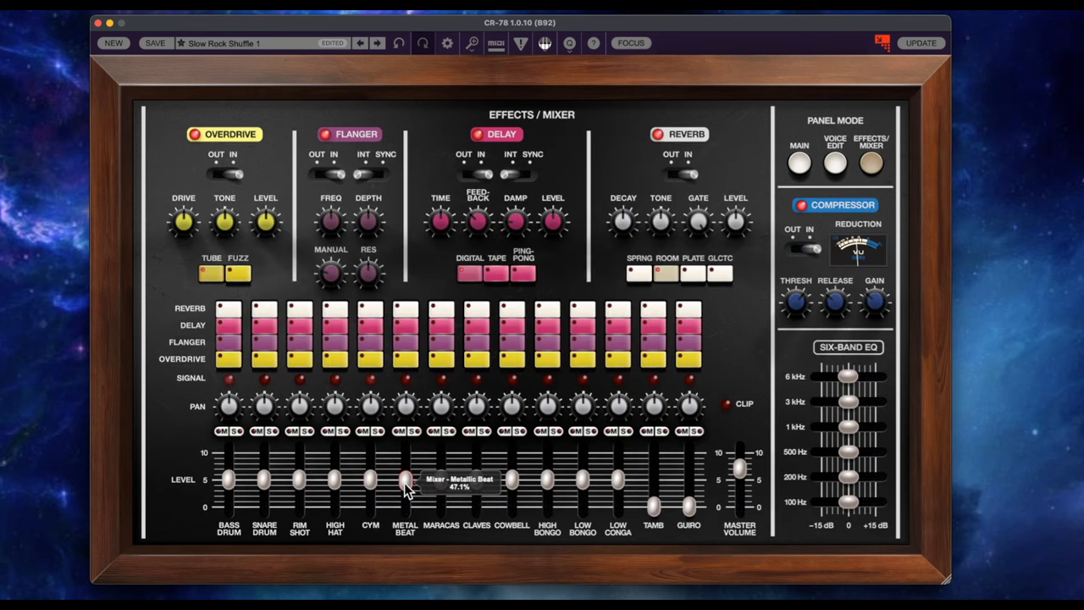
pyautogui.moveTo(405, 481); pyautogui.dragTo(405, 493)
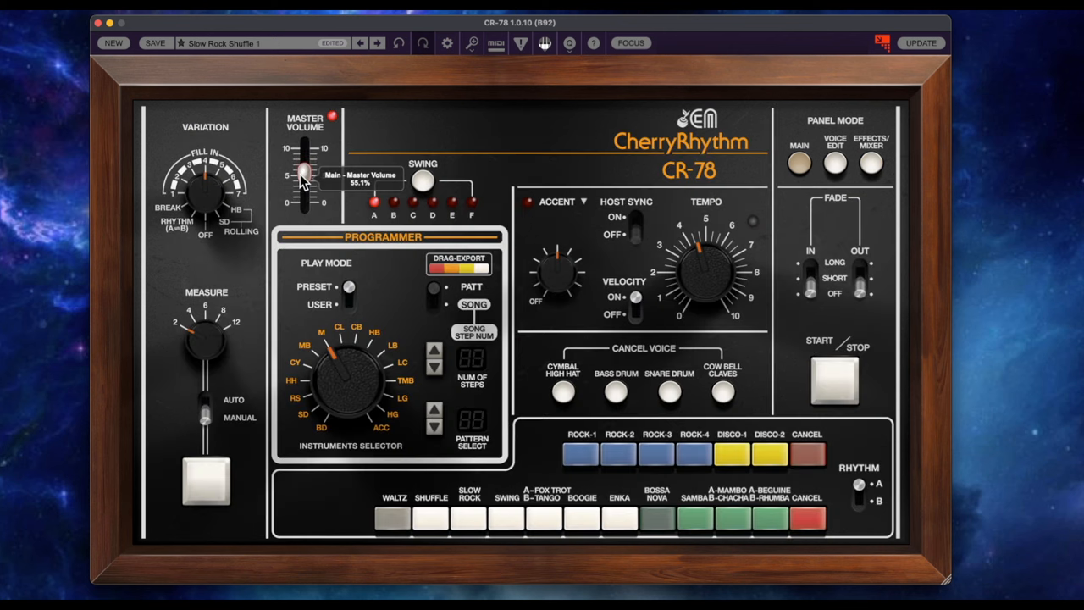
# Step: Bring the Master Volume fader down to about 55% and select Manual mode
pyautogui.moveTo(301, 174); pyautogui.dragTo(301, 170)
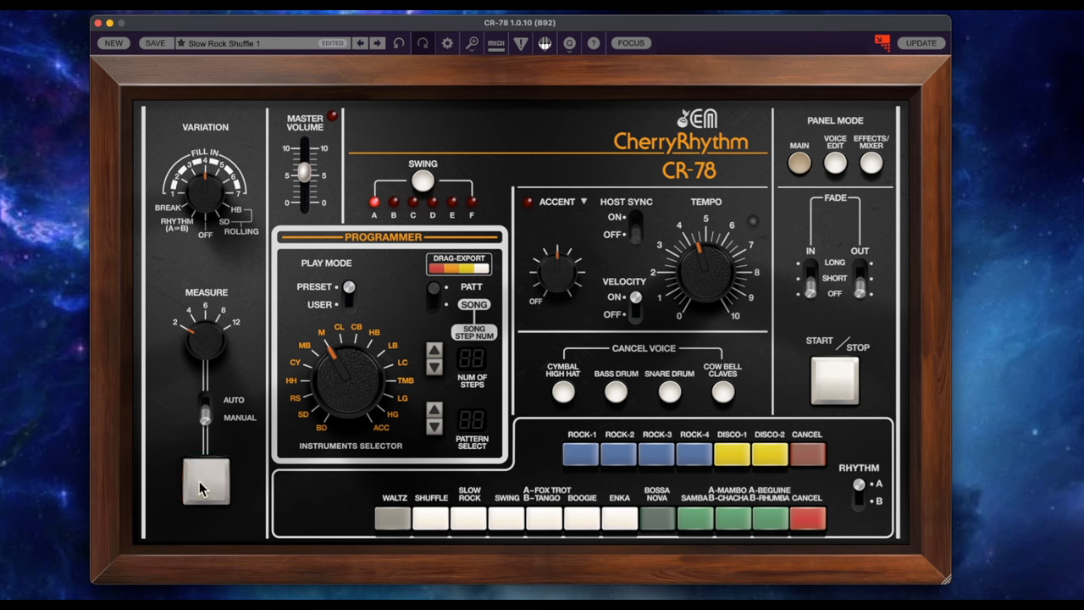
pyautogui.click(393, 516)
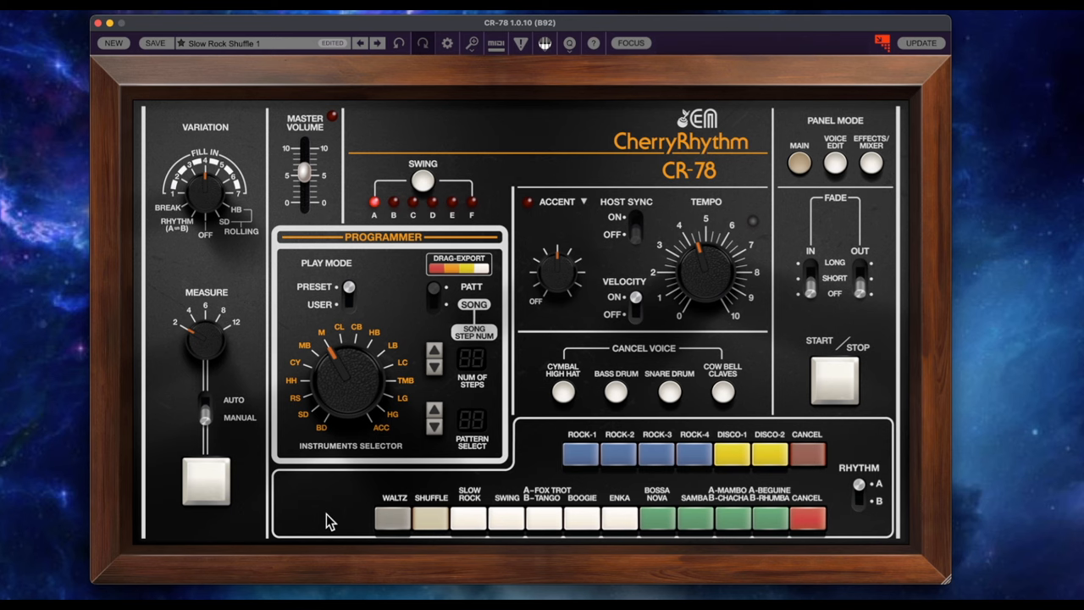
pyautogui.moveTo(504, 382)
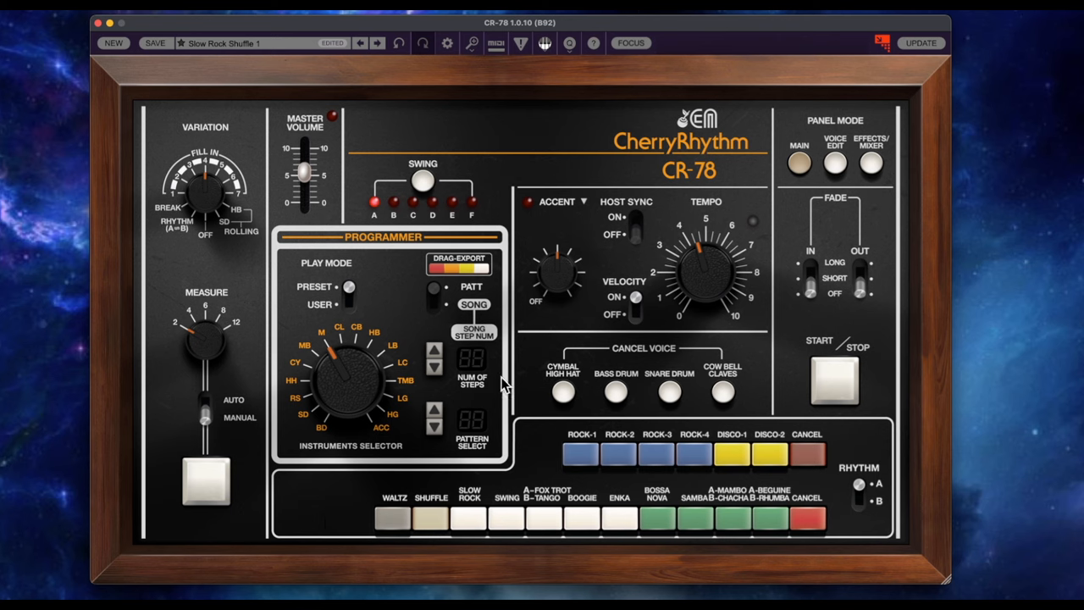